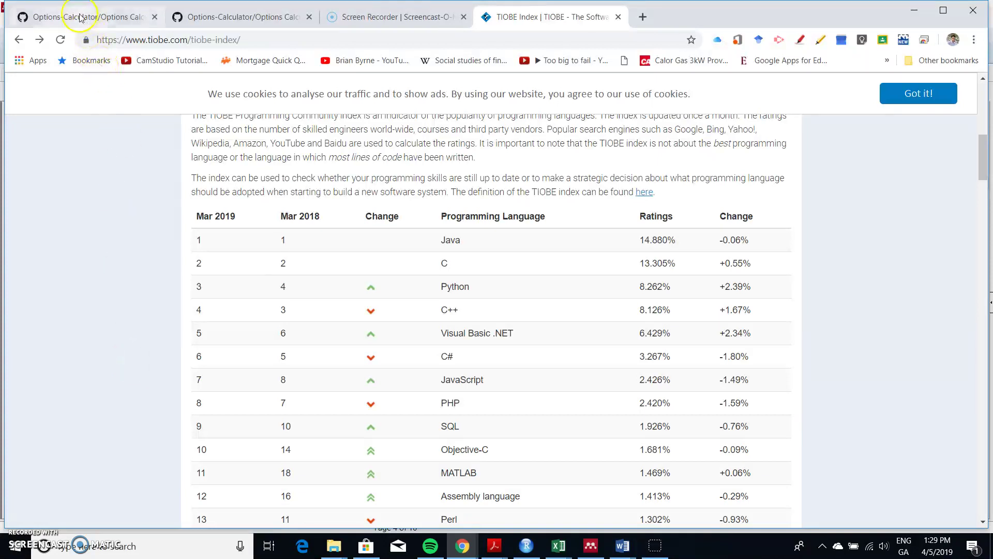
Review the Black Scholes notebook on GitHub through its pricing and Greeks functions.
click(80, 17)
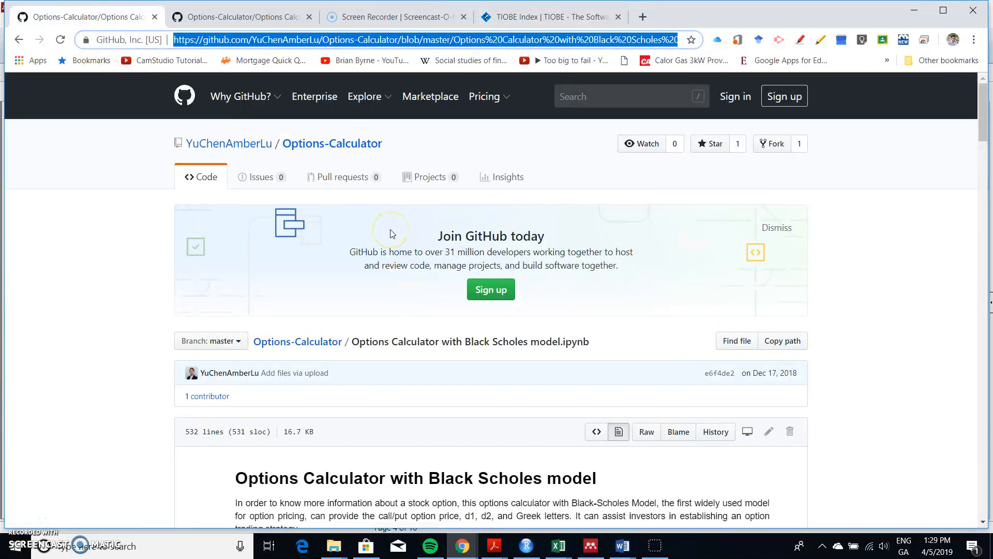
mouse_move(258, 253)
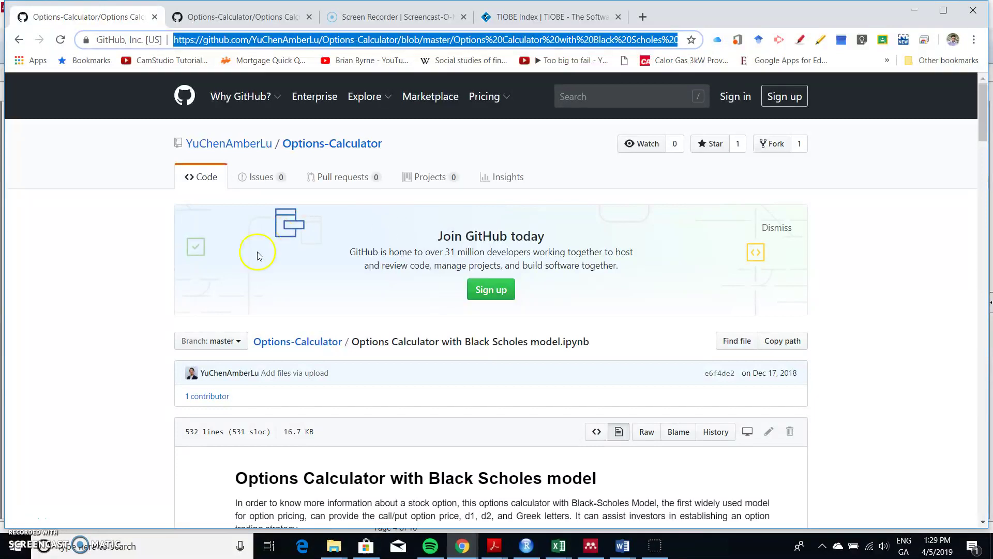
mouse_move(215, 379)
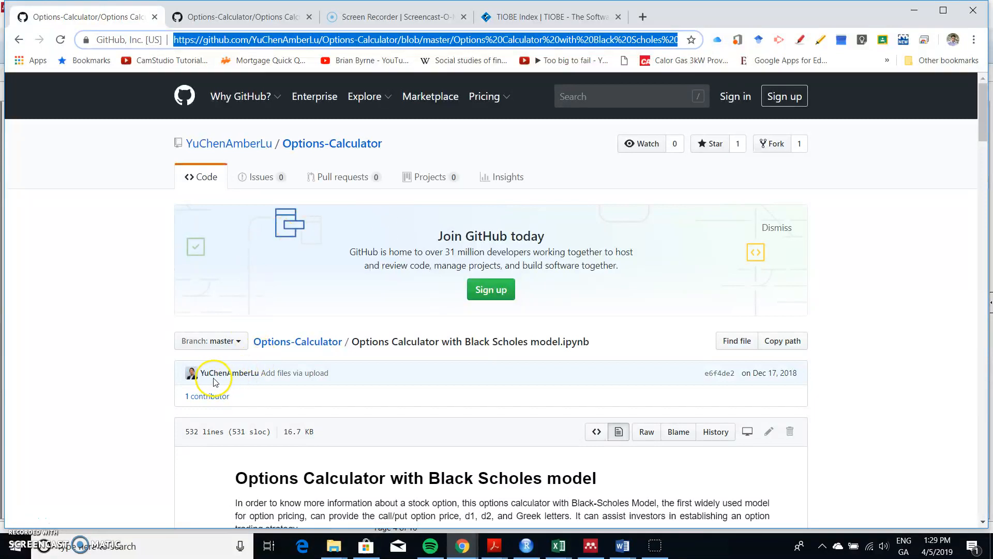
mouse_move(244, 376)
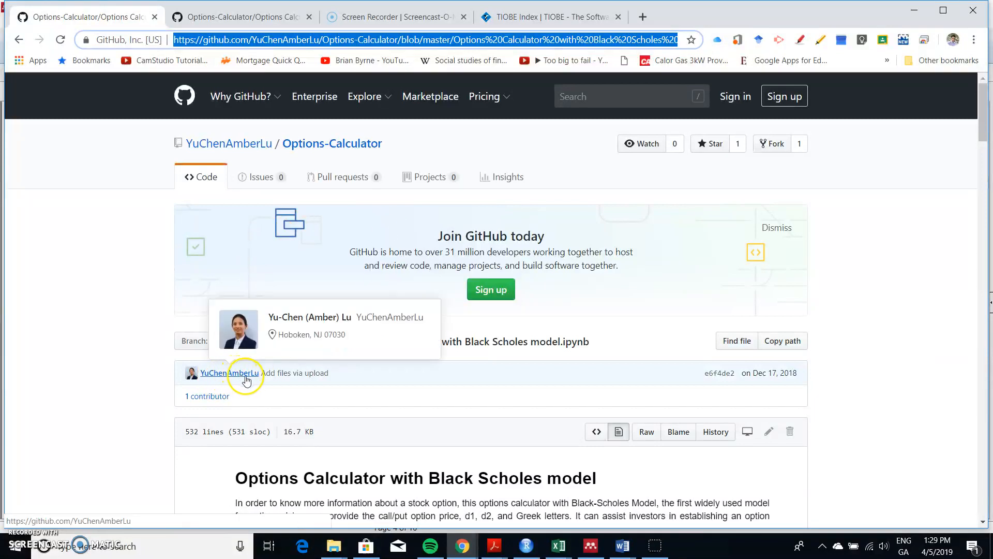
mouse_move(311, 422)
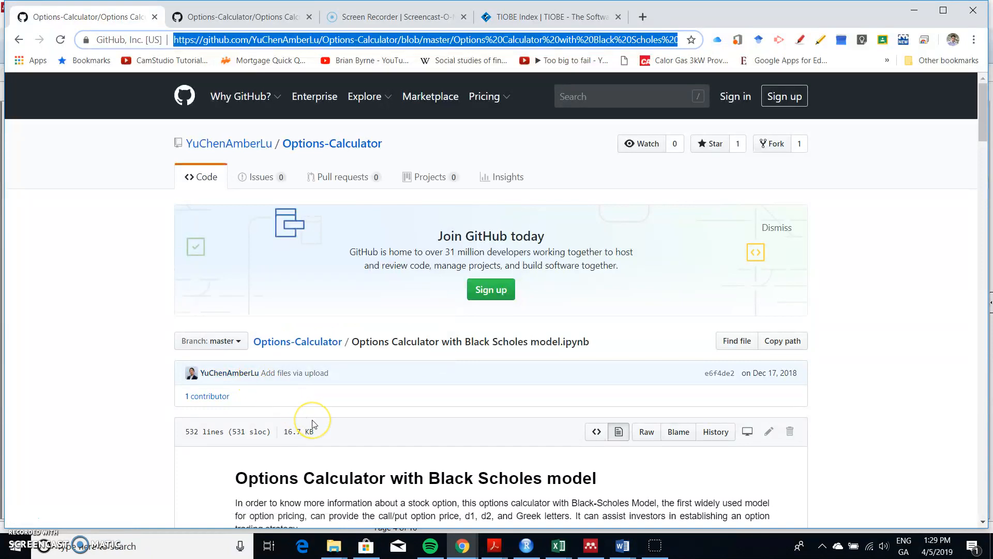
scroll(down, 3)
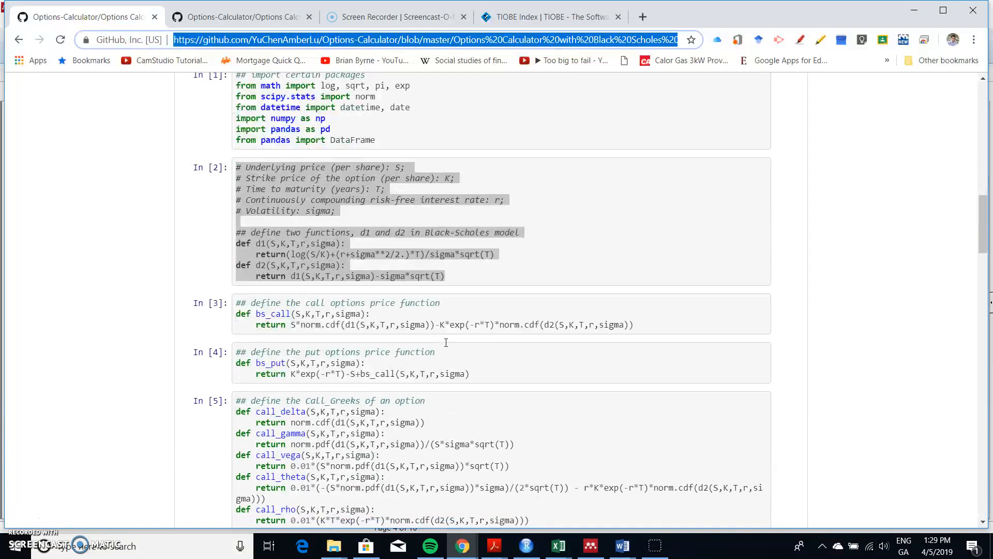
scroll(down, 3)
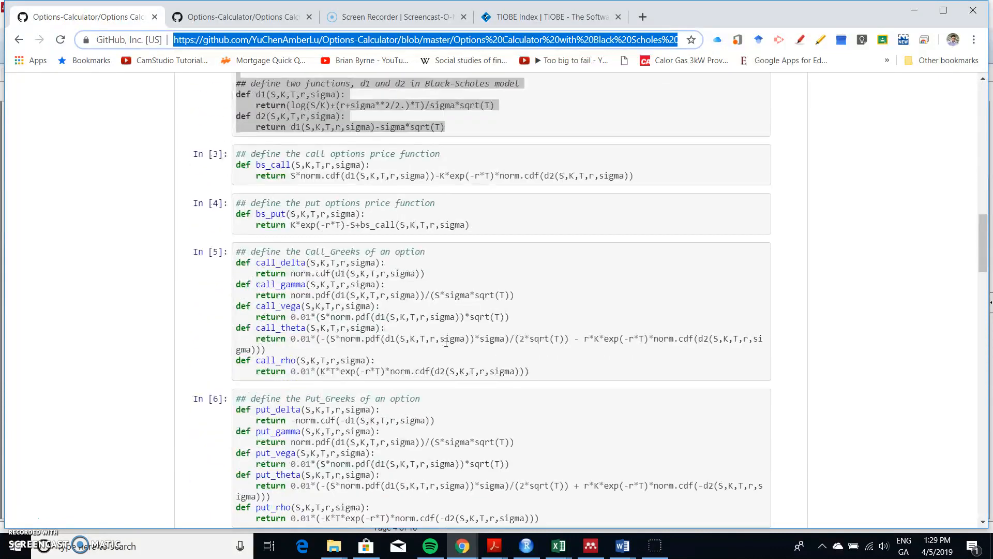
scroll(down, 3)
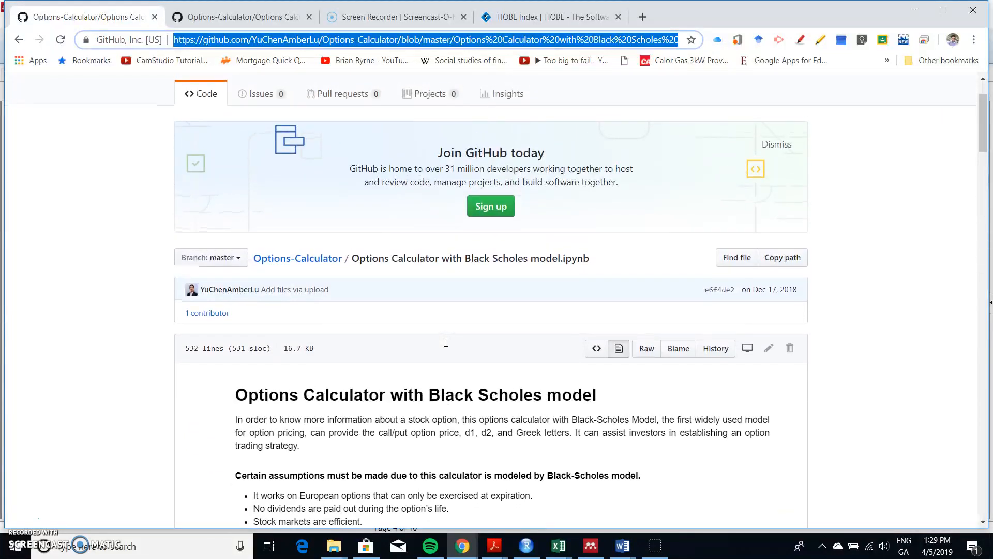
scroll(down, 3)
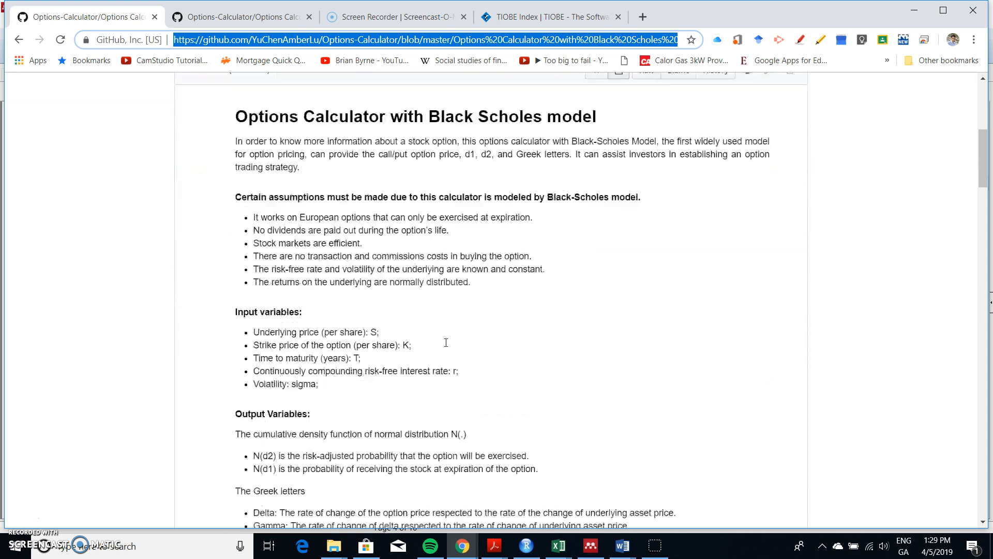
scroll(down, 3)
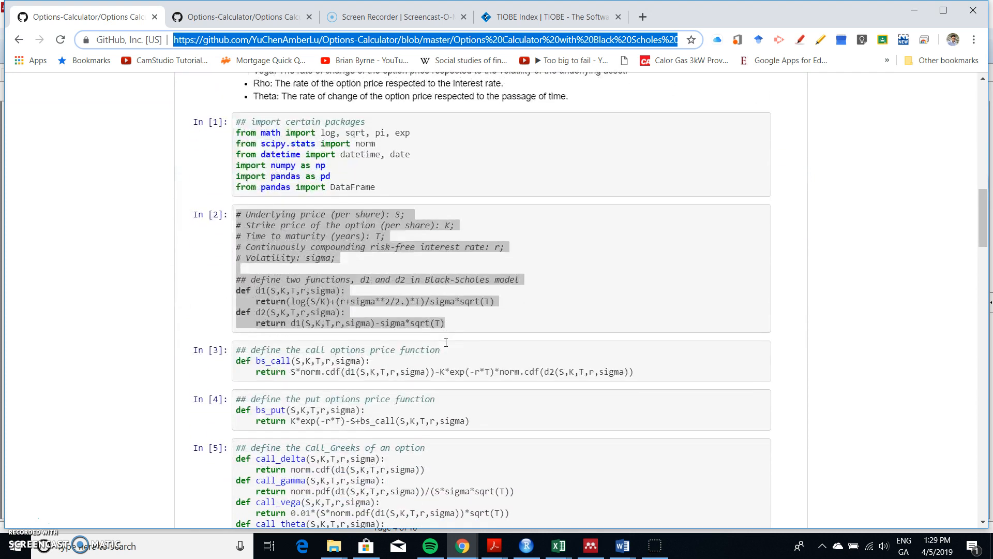
scroll(down, 3)
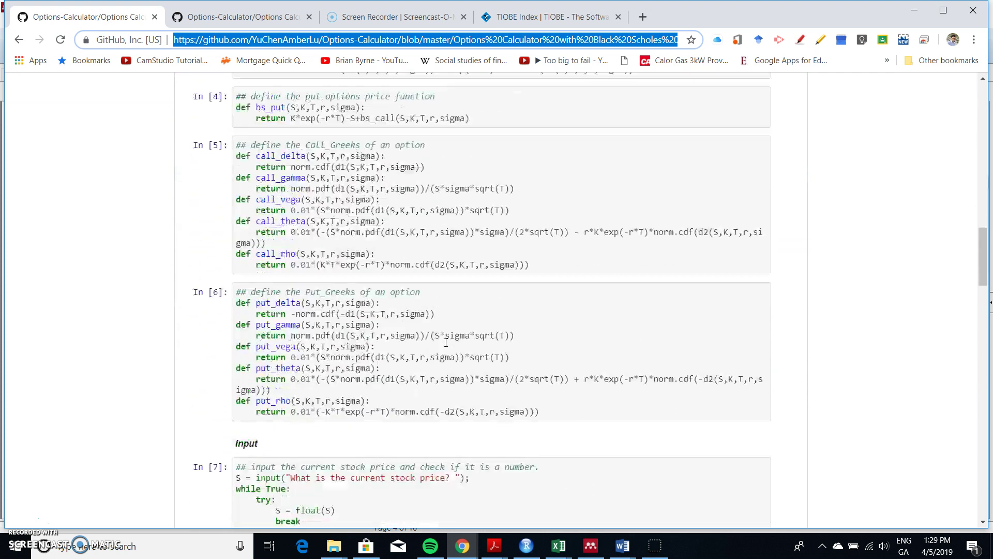
scroll(down, 3)
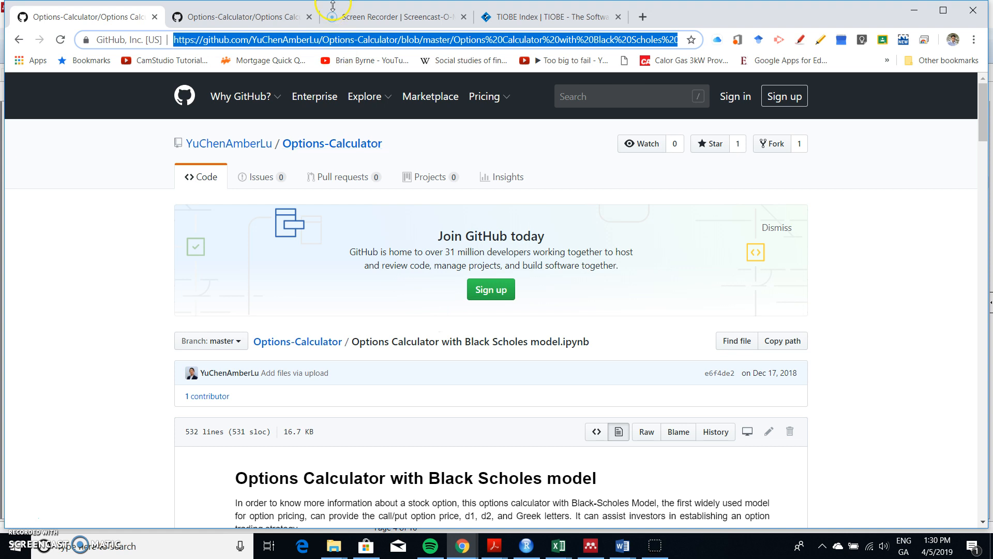
Review the Binomial notebook's Cox-Ross-Rubinstein and Jarrow-Rudd tree functions on GitHub.
click(236, 17)
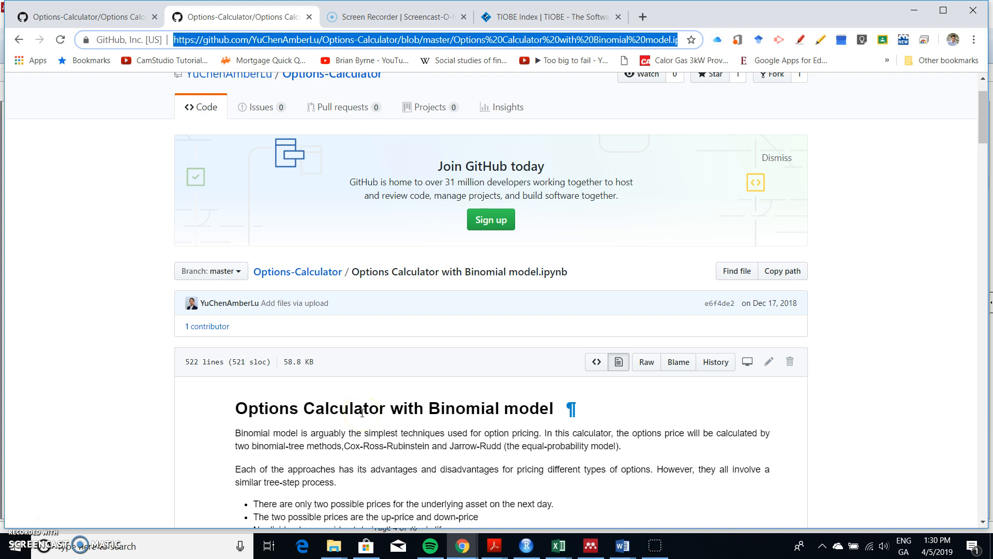
scroll(down, 3)
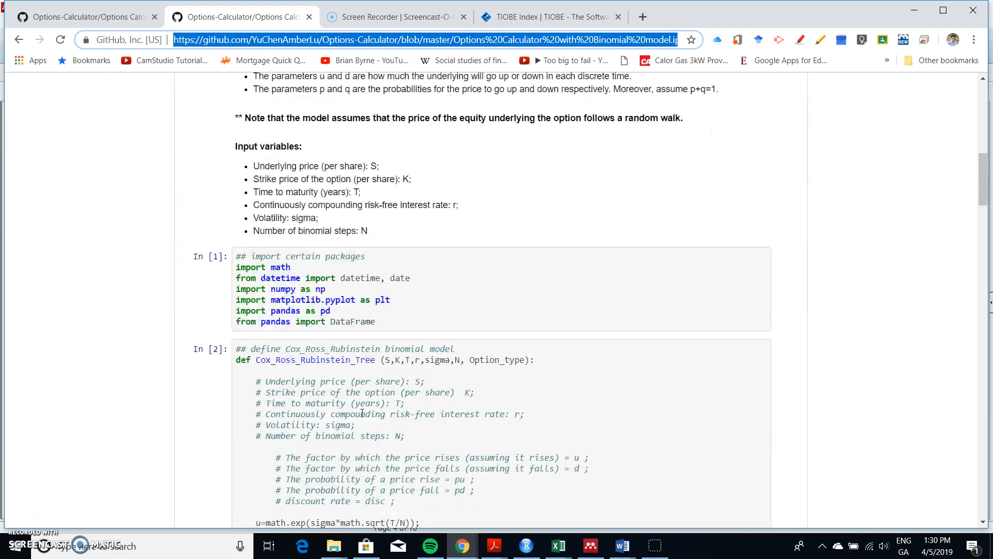
scroll(down, 3)
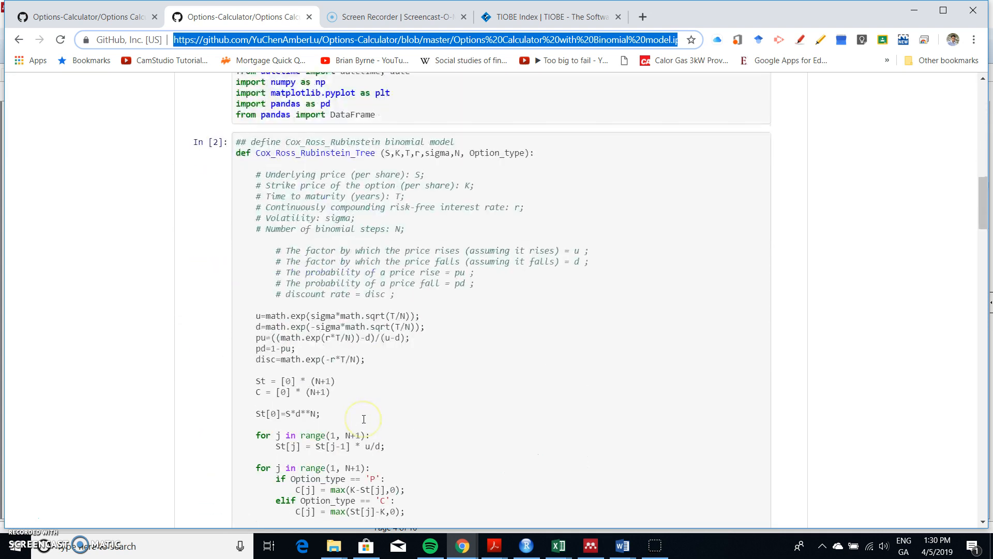
scroll(down, 3)
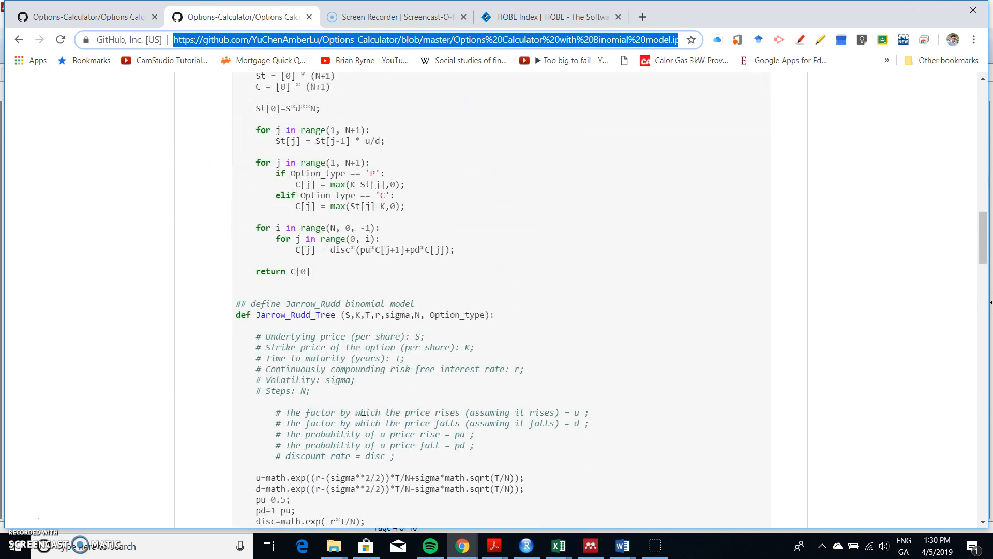
scroll(down, 3)
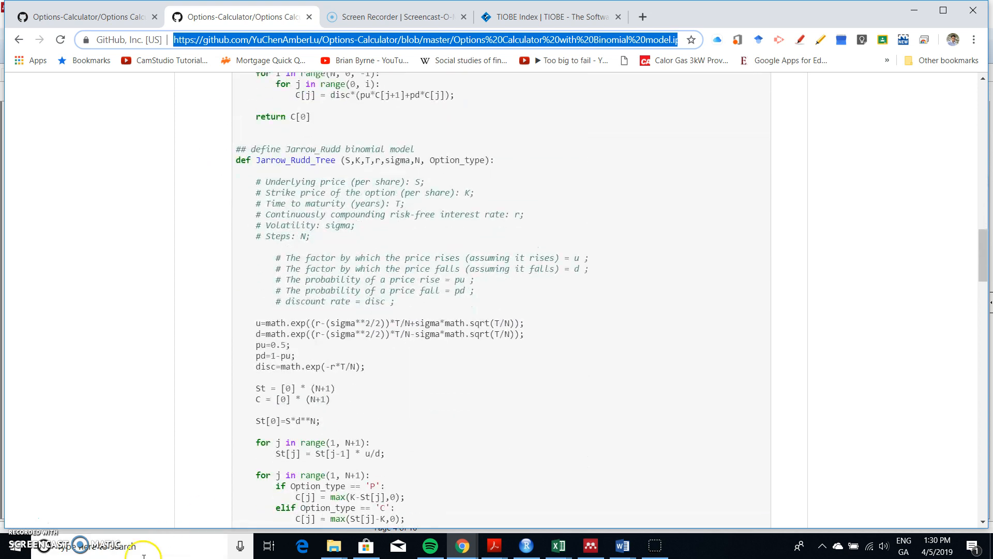
Start Anaconda Navigator from the taskbar search.
click(16, 553)
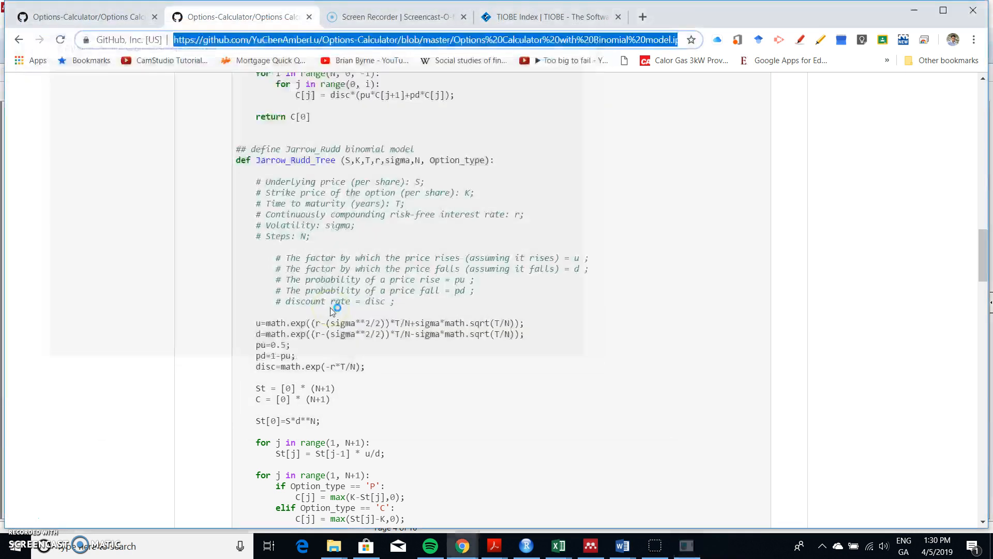
click(420, 39)
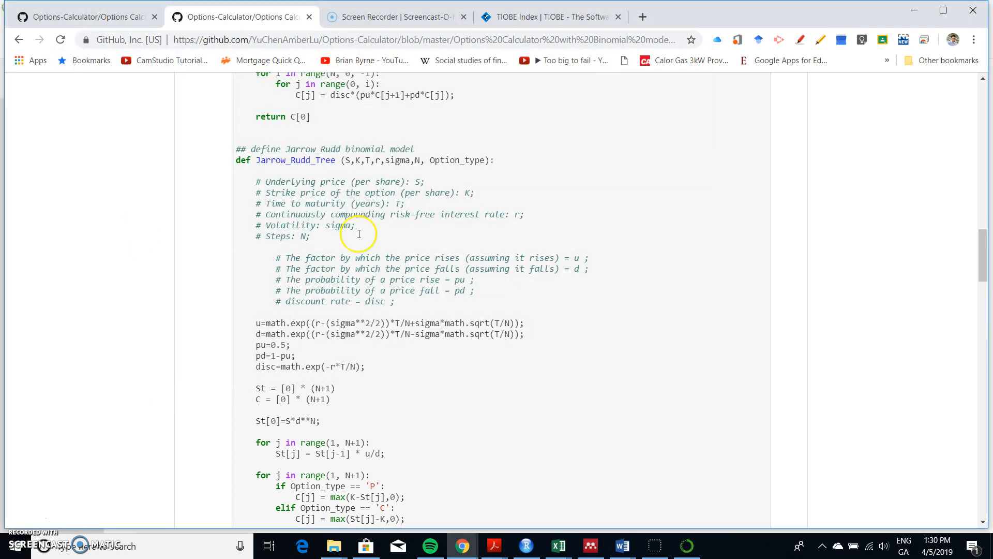
mouse_move(542, 222)
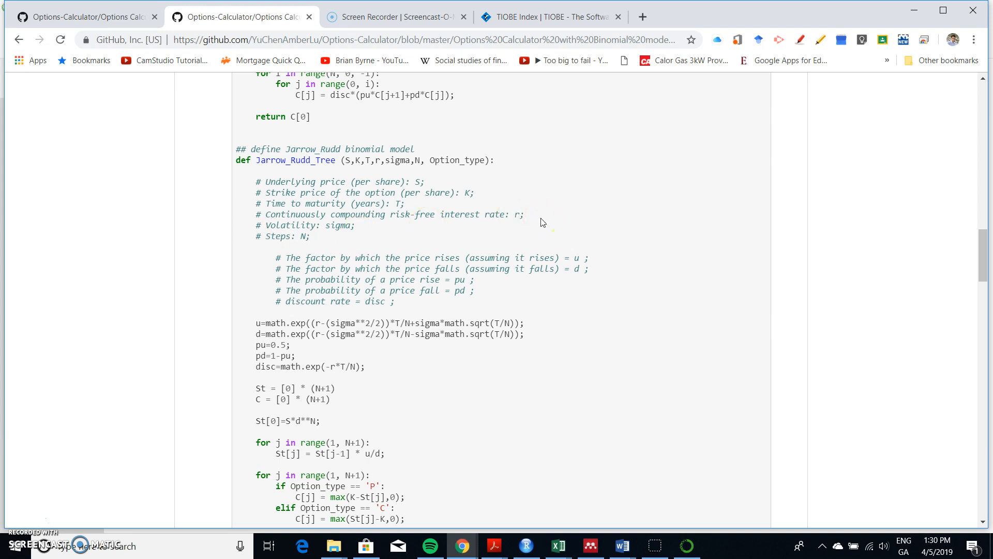
scroll(up, 3)
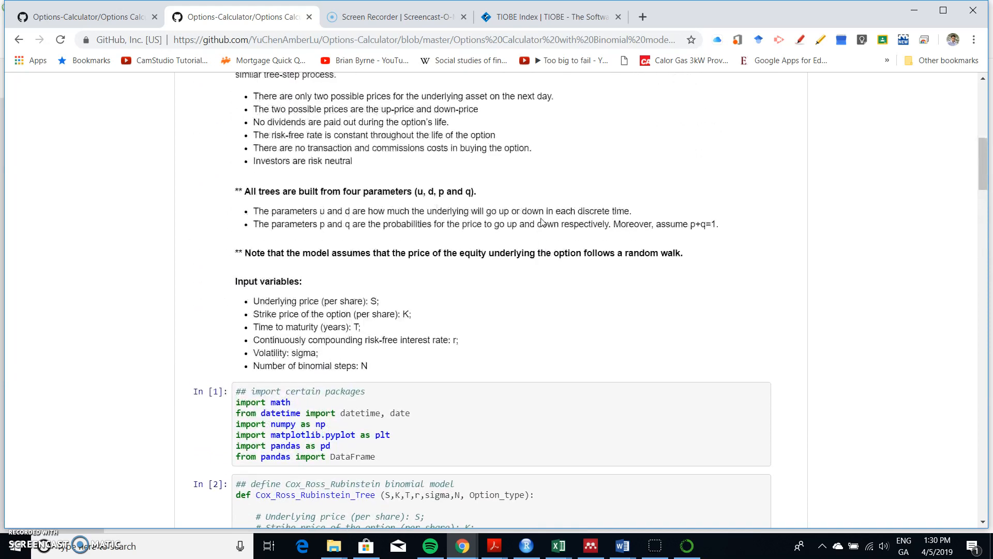
Launch Spyder from the Anaconda Navigator Home page.
click(687, 546)
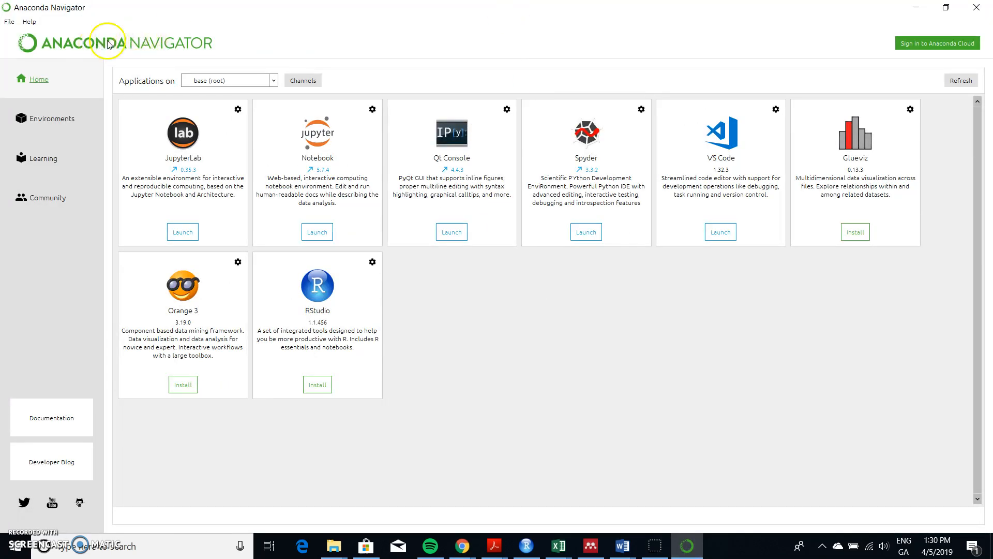
mouse_move(494, 129)
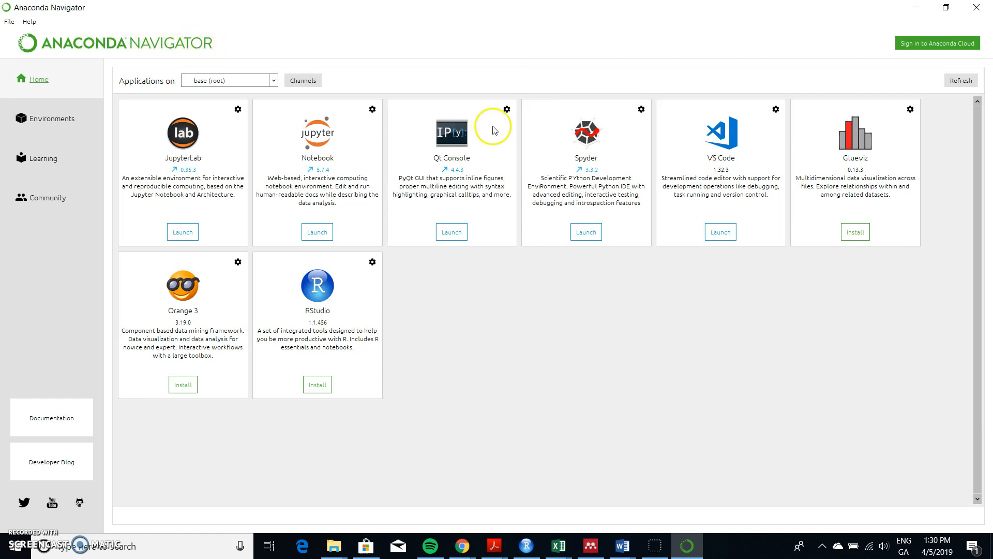
click(585, 231)
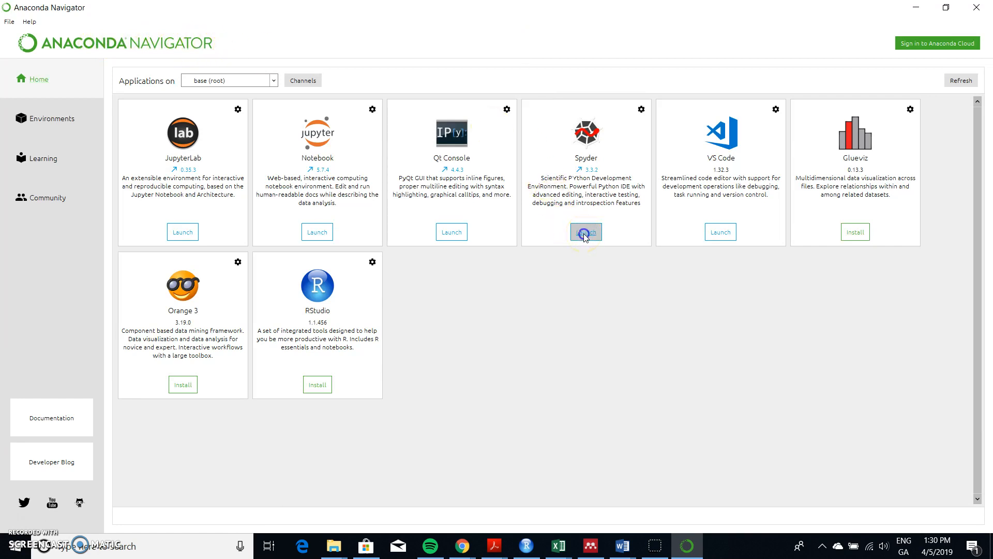
click(586, 232)
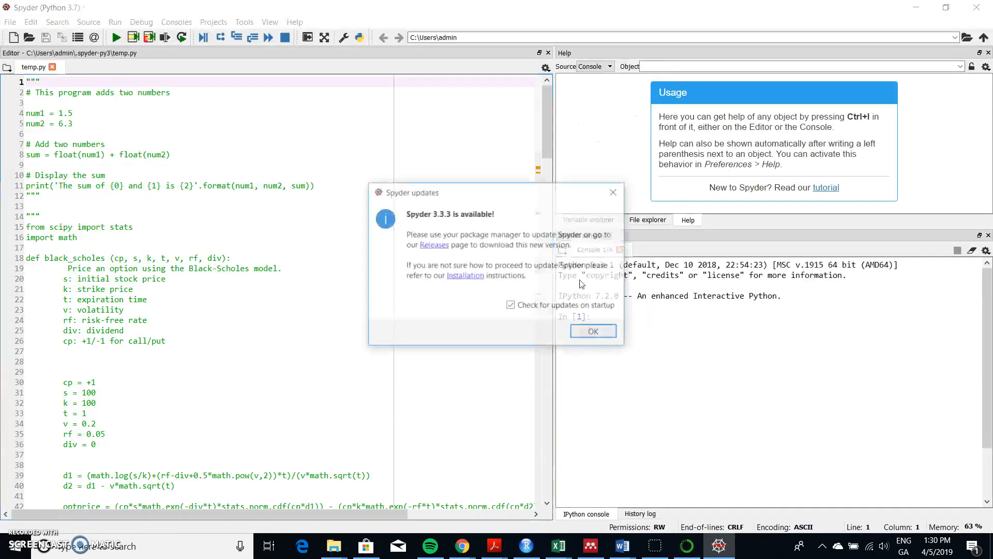
Dismiss the Spyder update notice and start a fresh untitled0.py script.
click(594, 331)
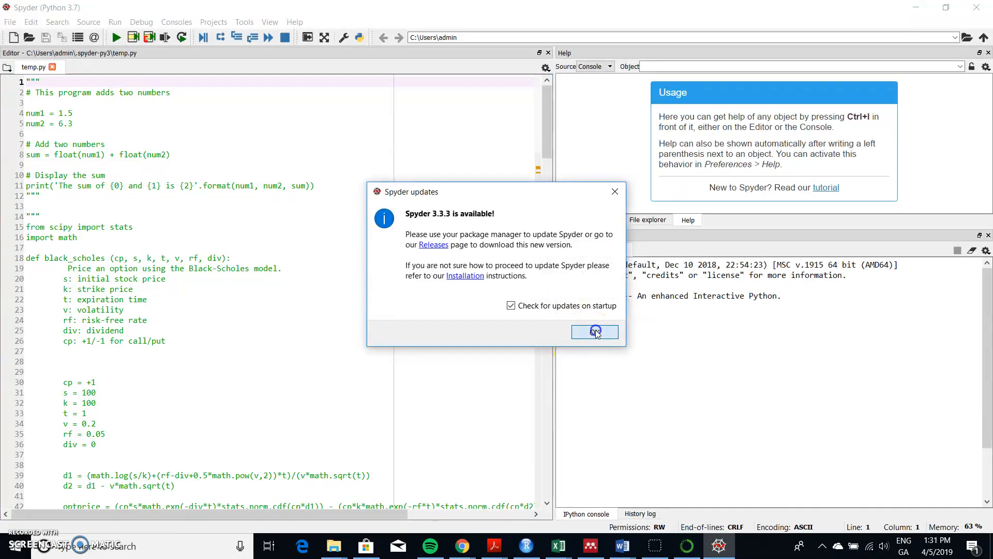
click(595, 331)
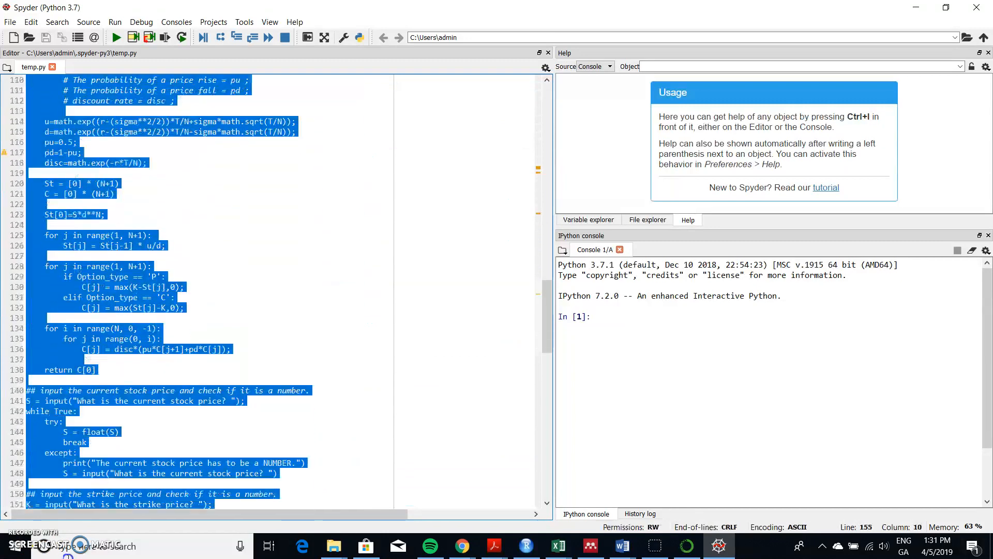
scroll(down, 3)
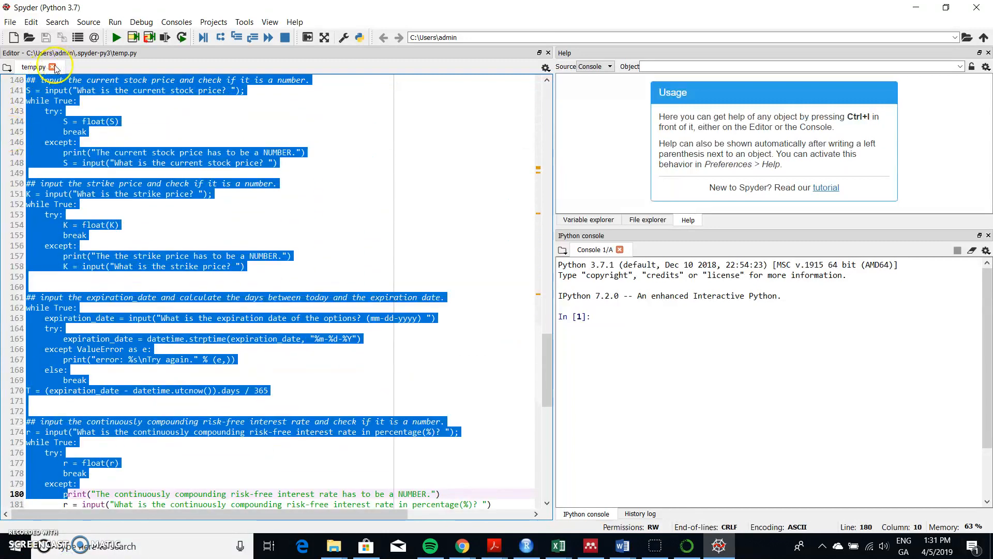
click(52, 66)
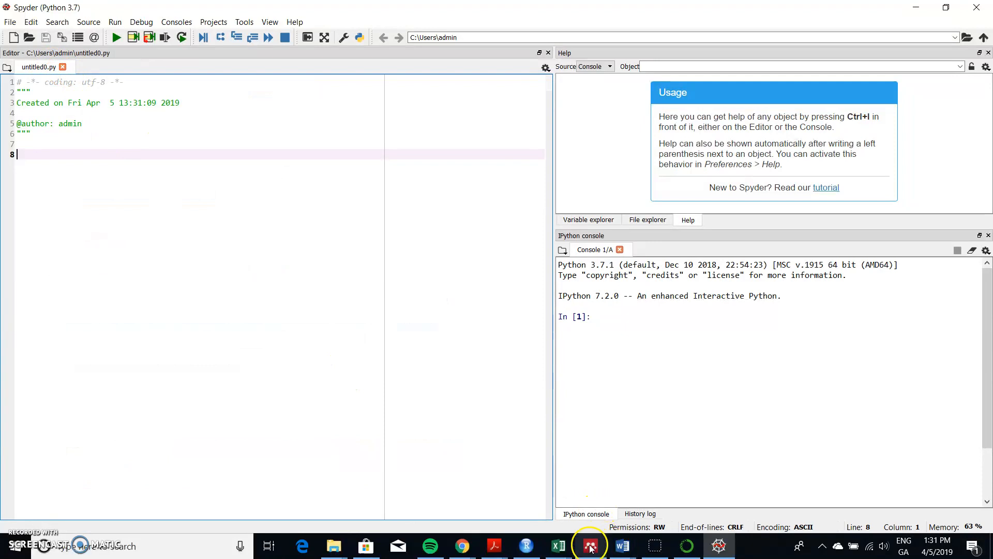
mouse_move(461, 546)
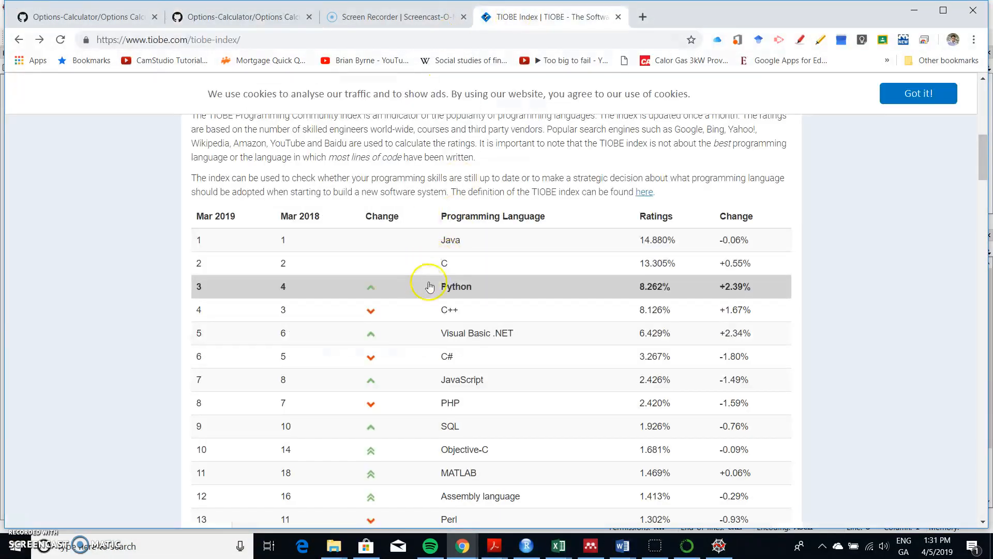
mouse_move(659, 300)
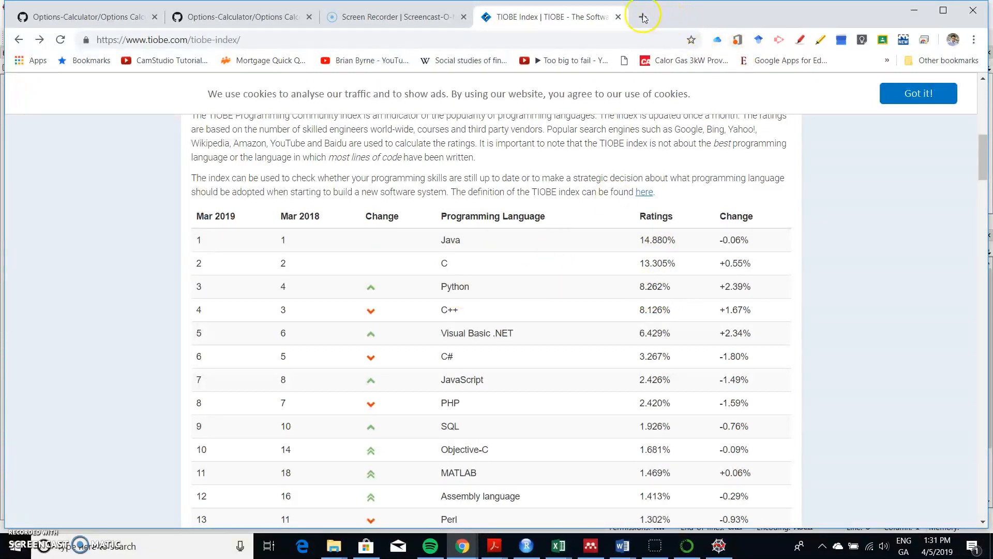
Search Google for kaggle in a new tab and open the Kaggle home page.
click(641, 16)
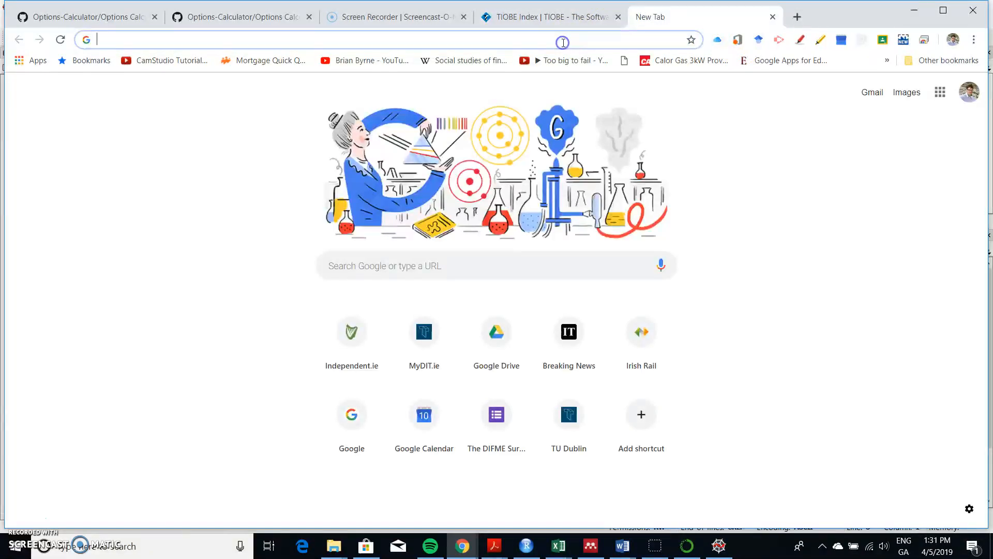
text(kag)
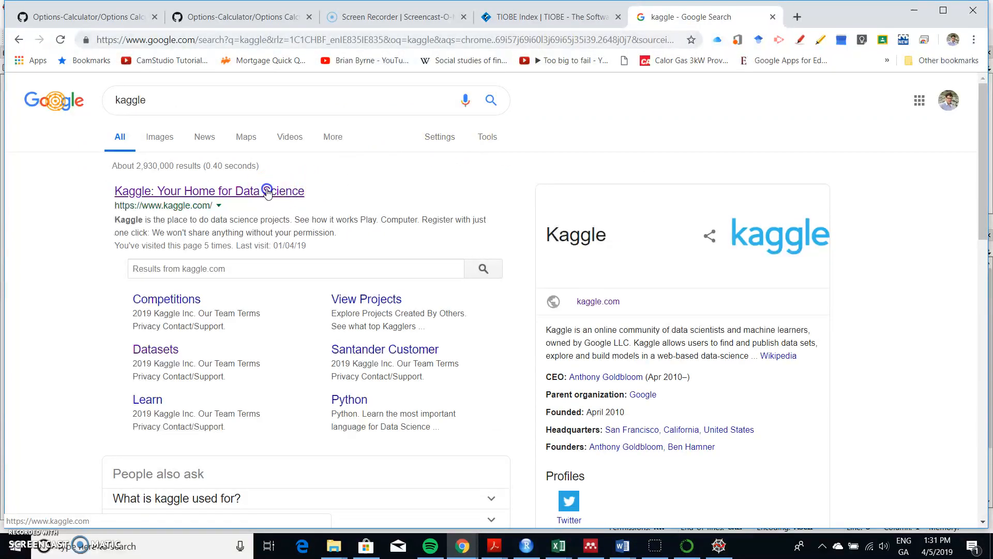
click(209, 191)
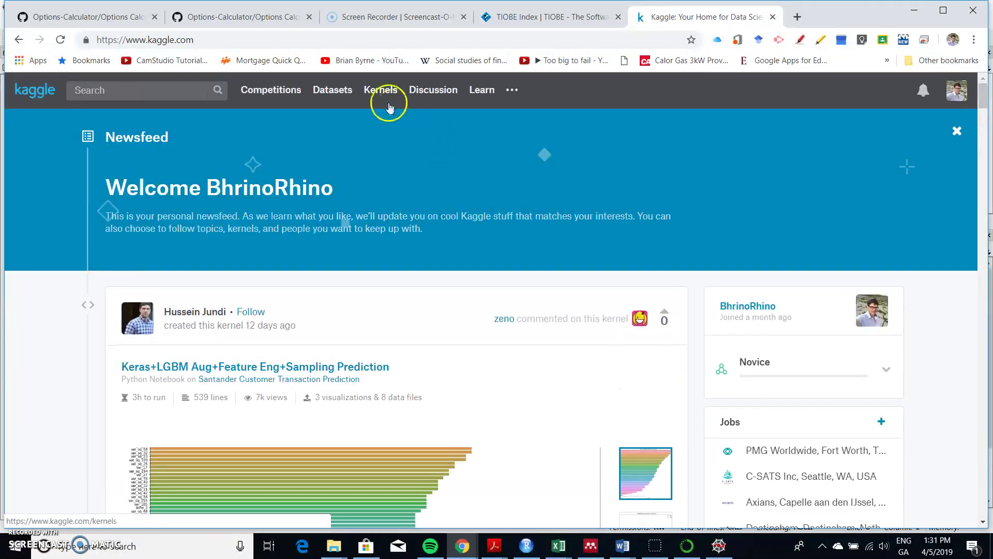
Browse Kaggle's public Kernels listing of popular Python notebooks and return to its top.
click(381, 89)
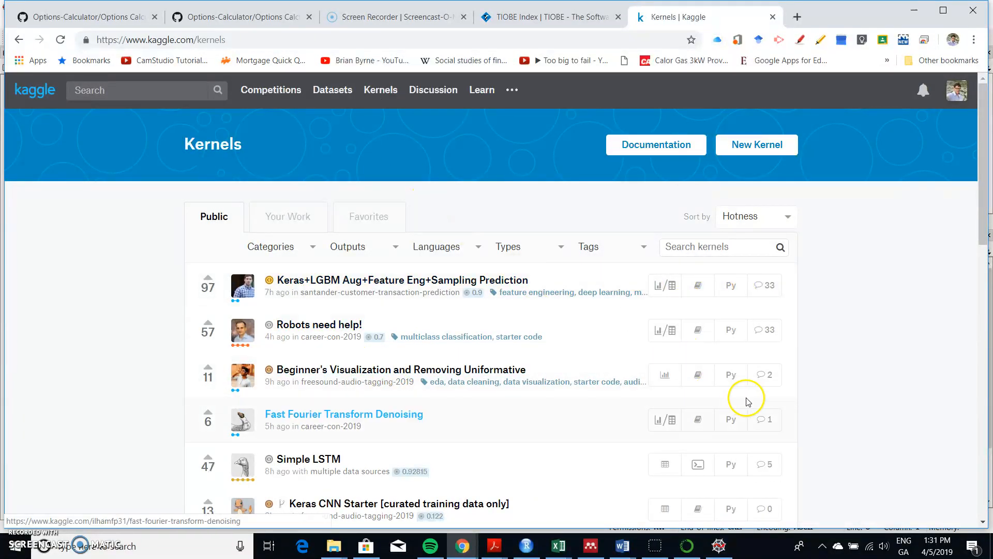
mouse_move(731, 420)
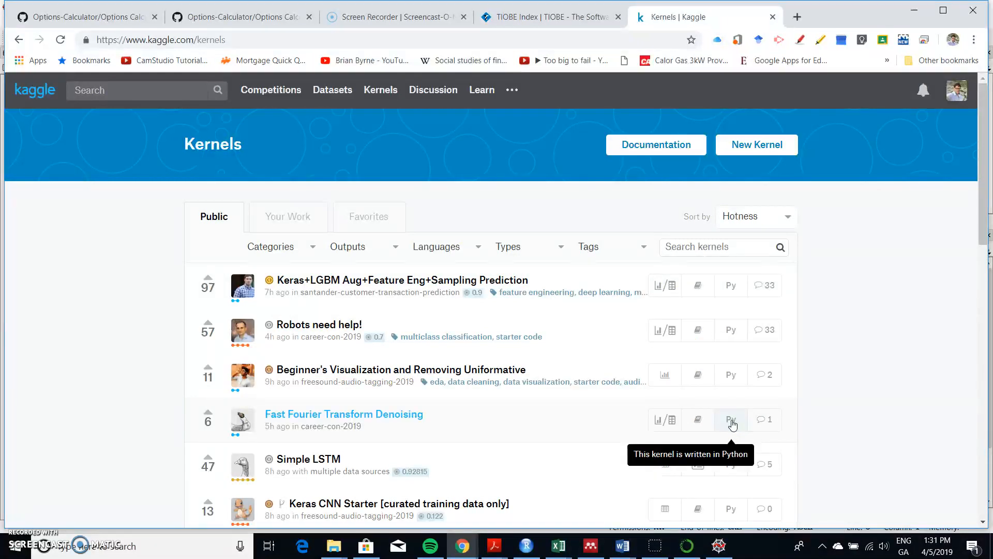
scroll(down, 3)
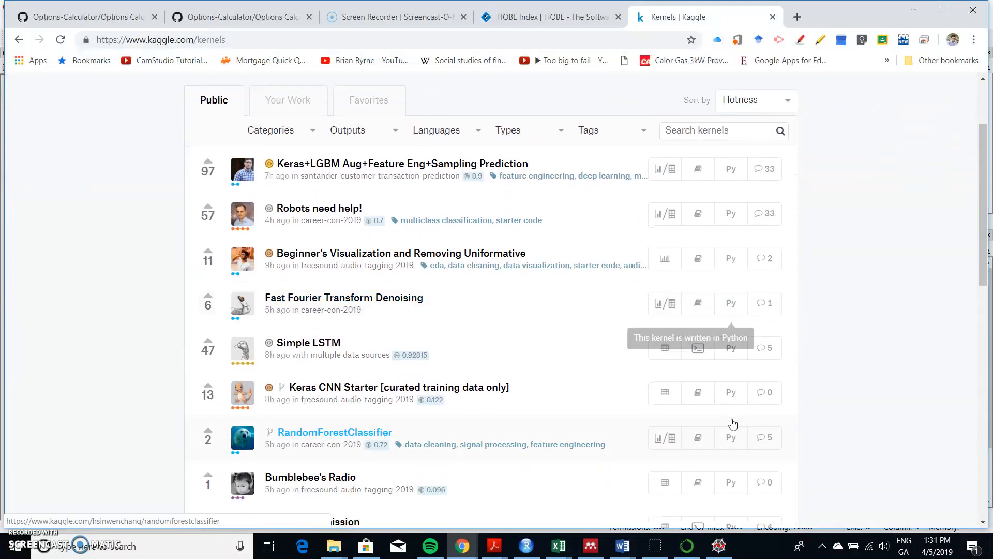
scroll(down, 3)
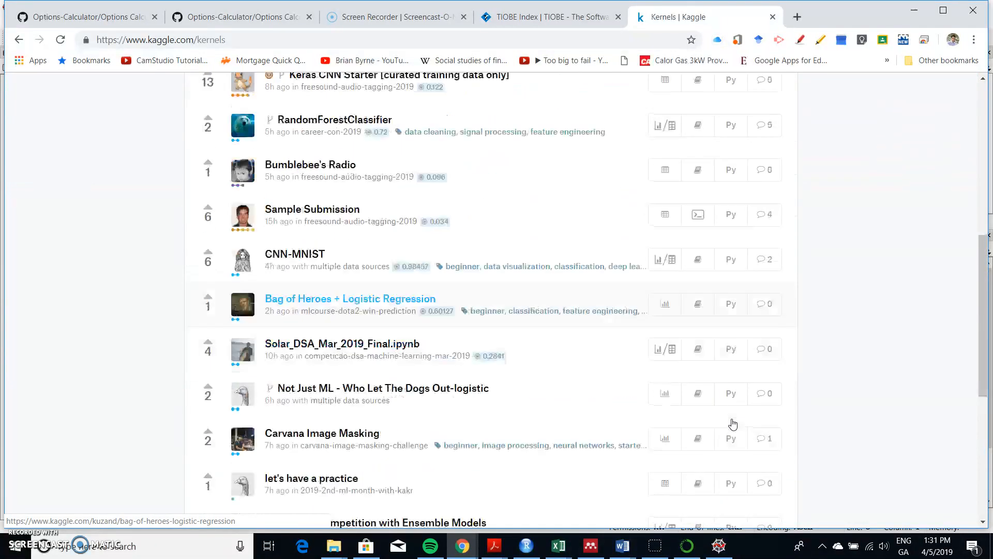
scroll(down, 3)
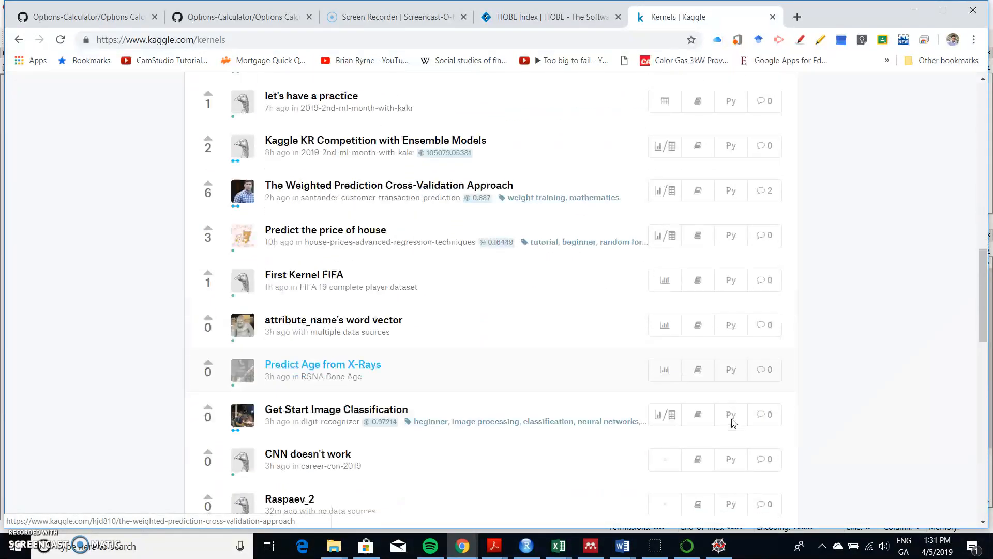
scroll(down, 3)
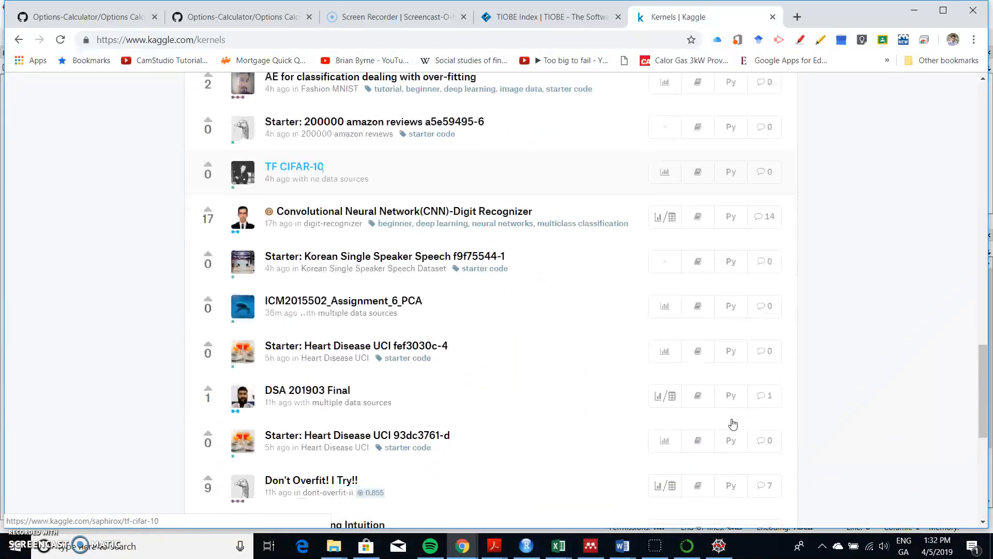
scroll(down, 3)
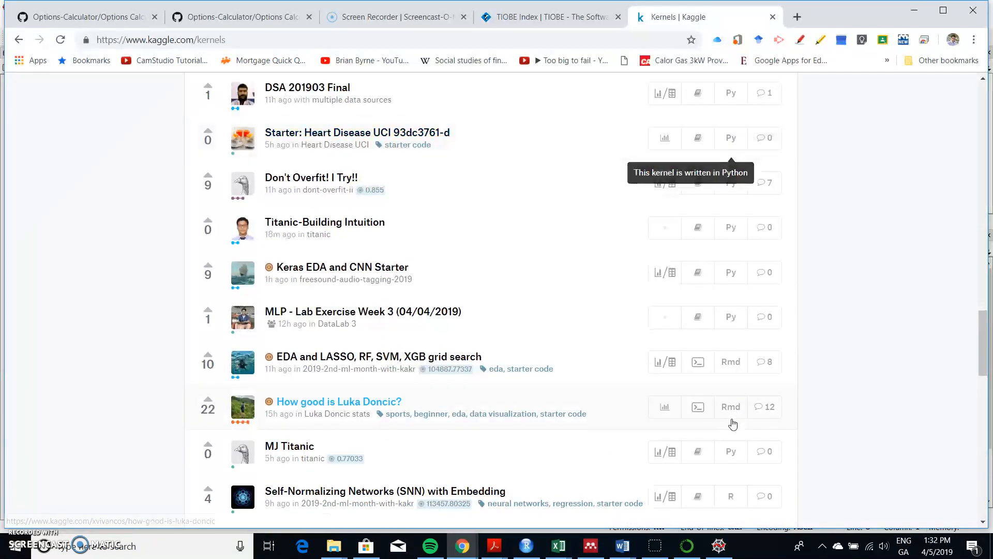
scroll(down, 3)
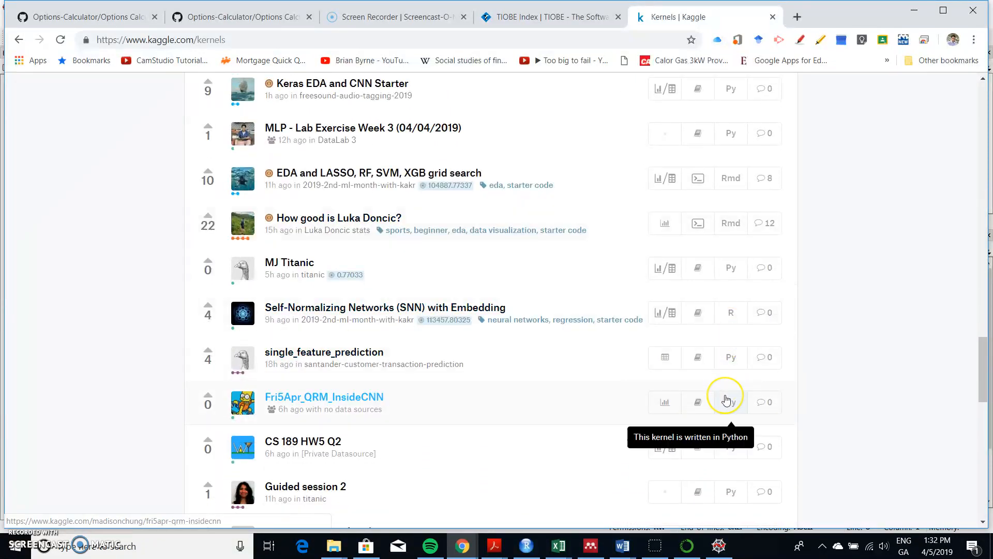
scroll(down, 3)
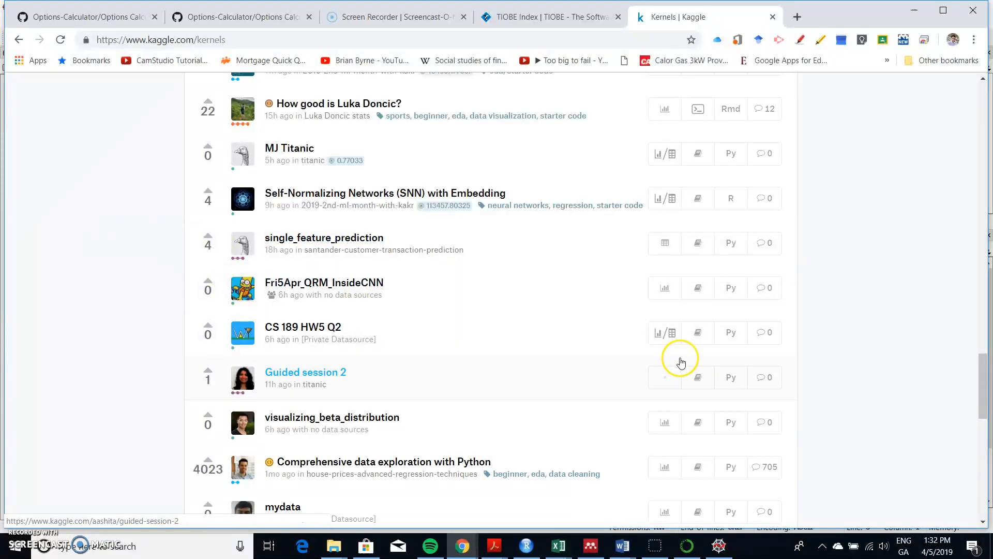
scroll(down, 3)
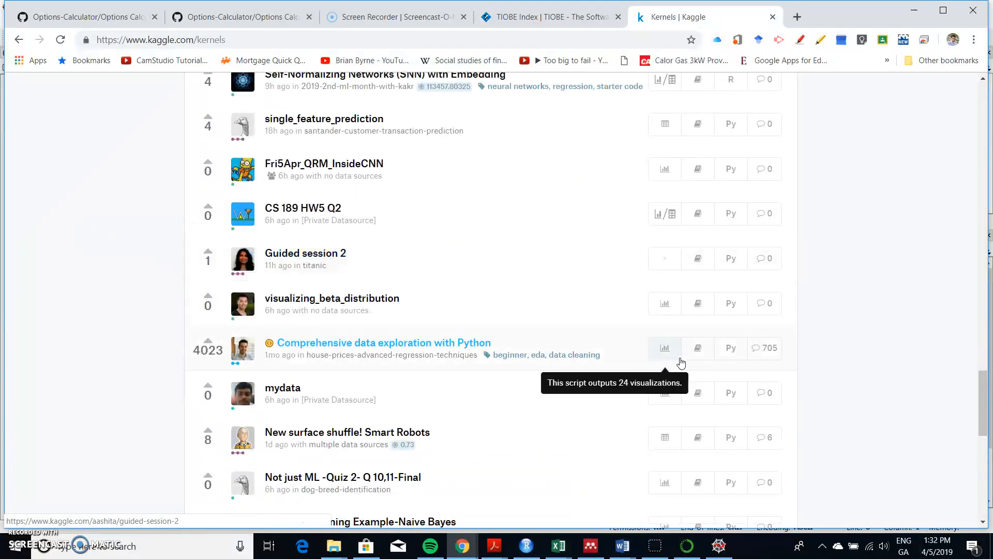
scroll(down, 3)
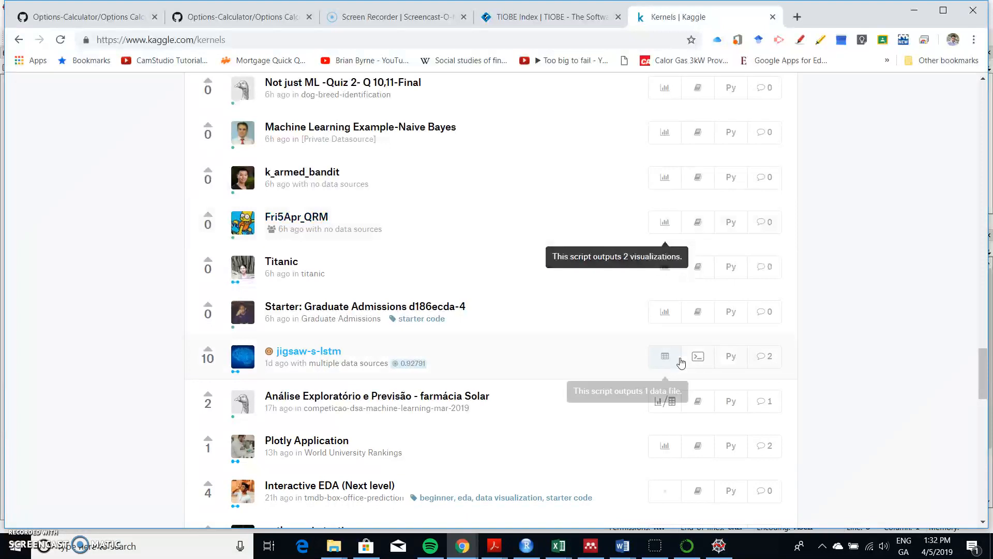
scroll(down, 3)
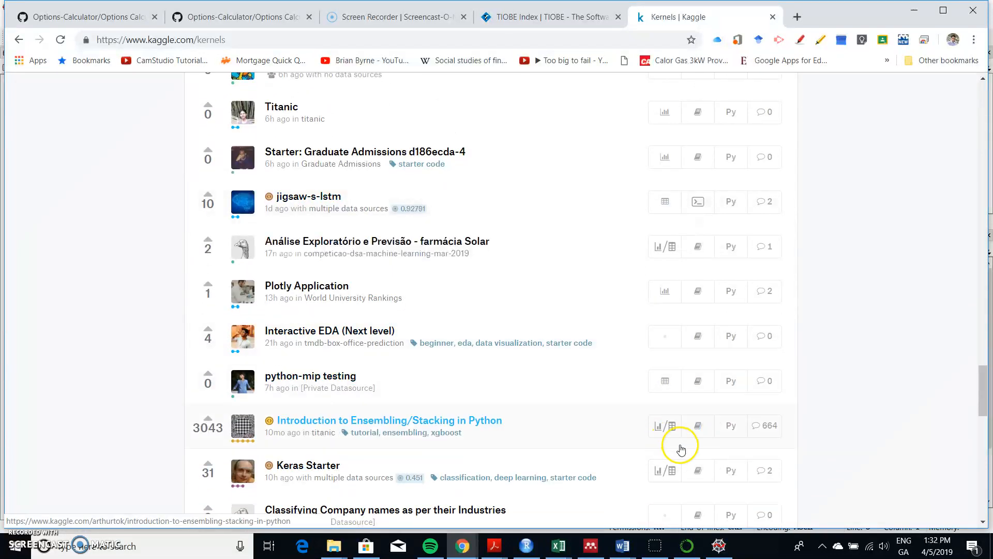
scroll(down, 3)
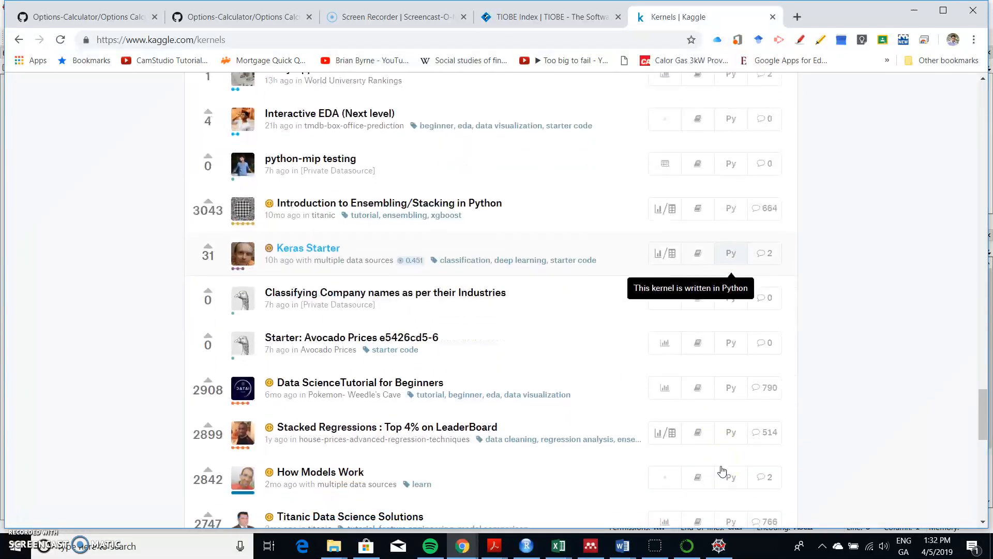
scroll(down, 3)
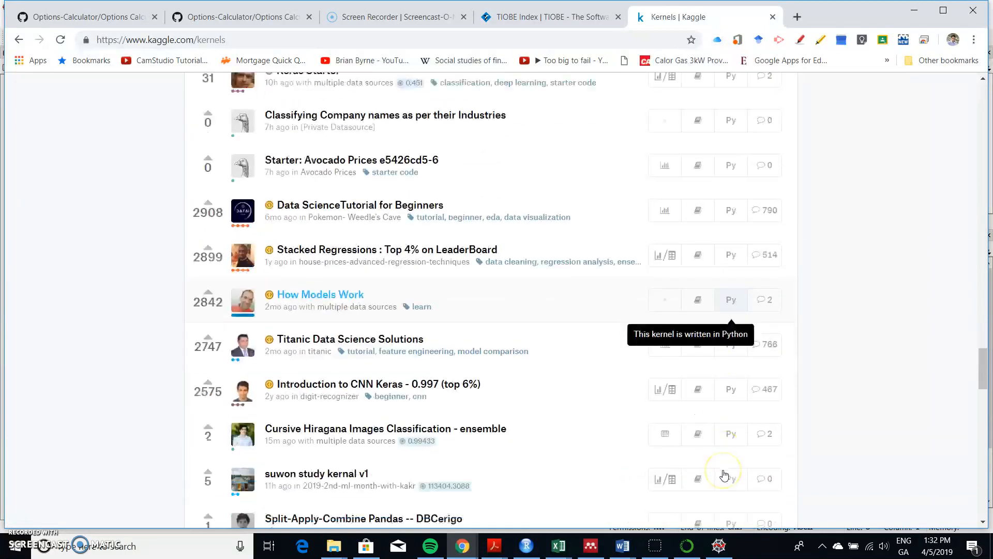
scroll(down, 3)
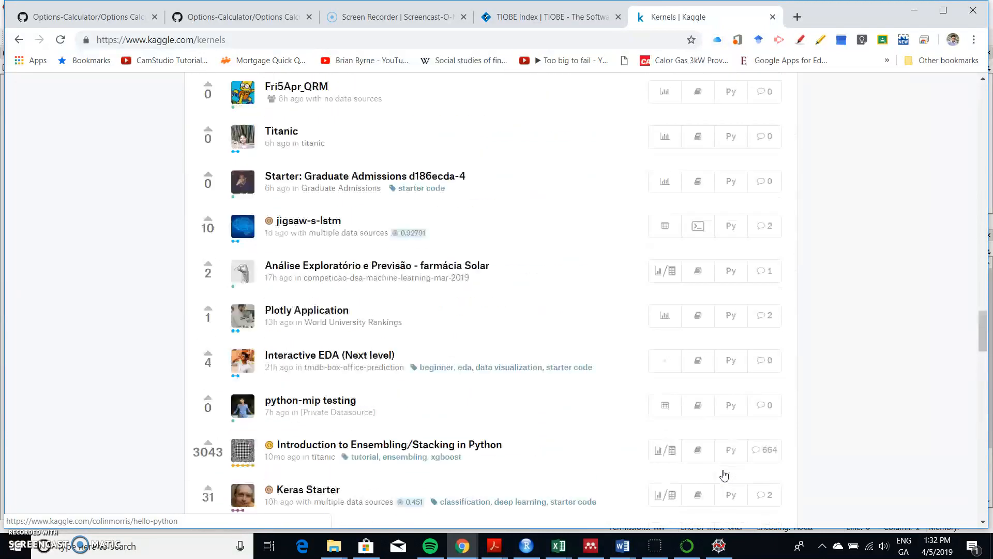
scroll(up, 3)
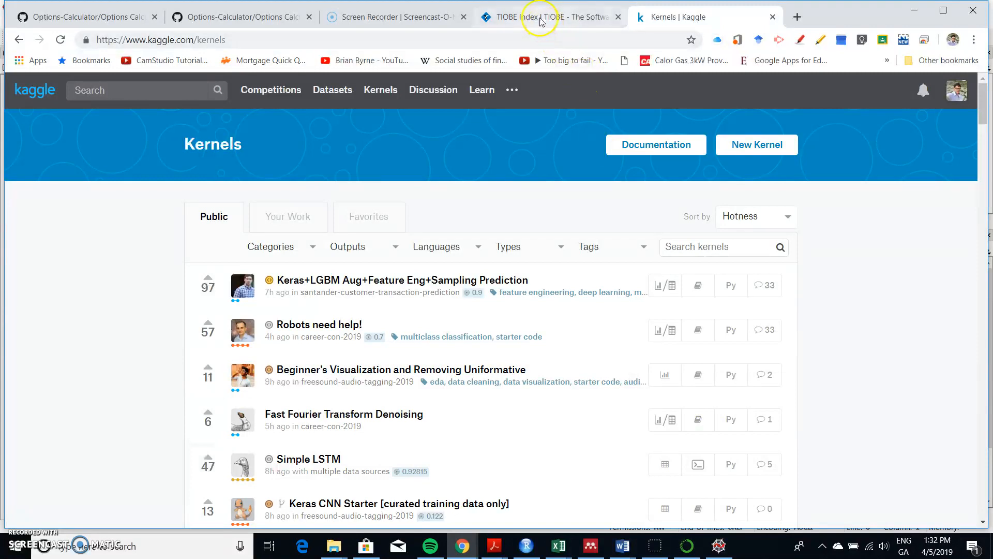
Return to the TIOBE Index March 2019 ranking page.
click(538, 16)
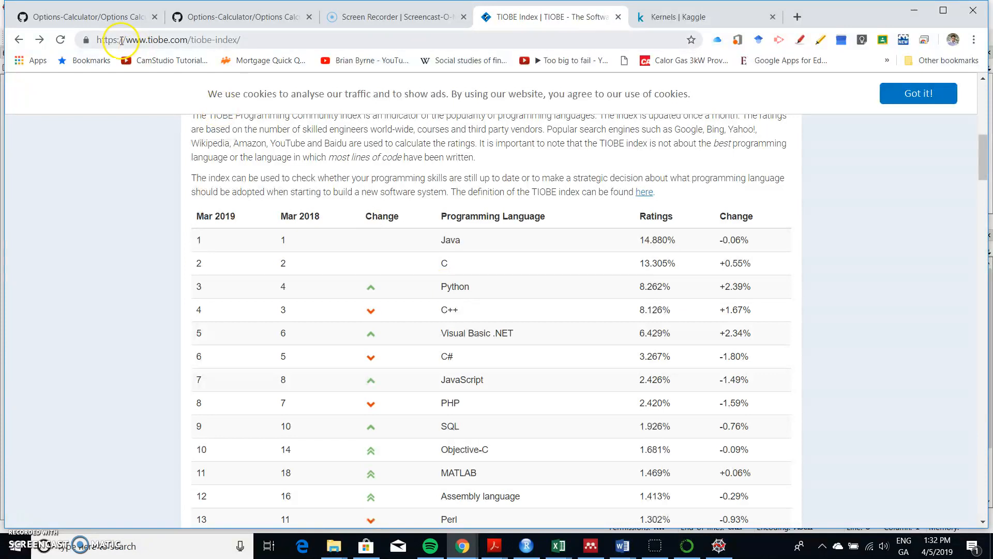
mouse_move(84, 22)
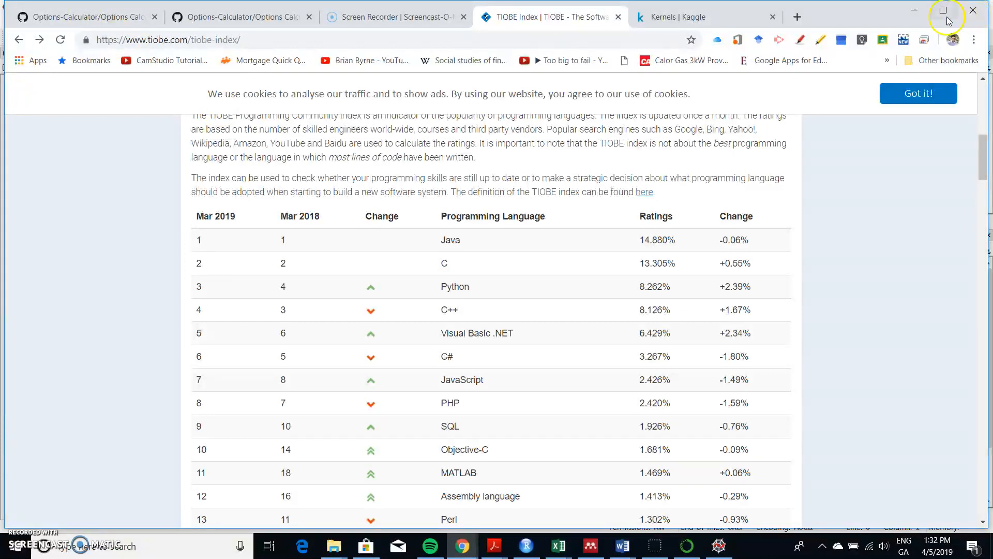
mouse_move(911, 14)
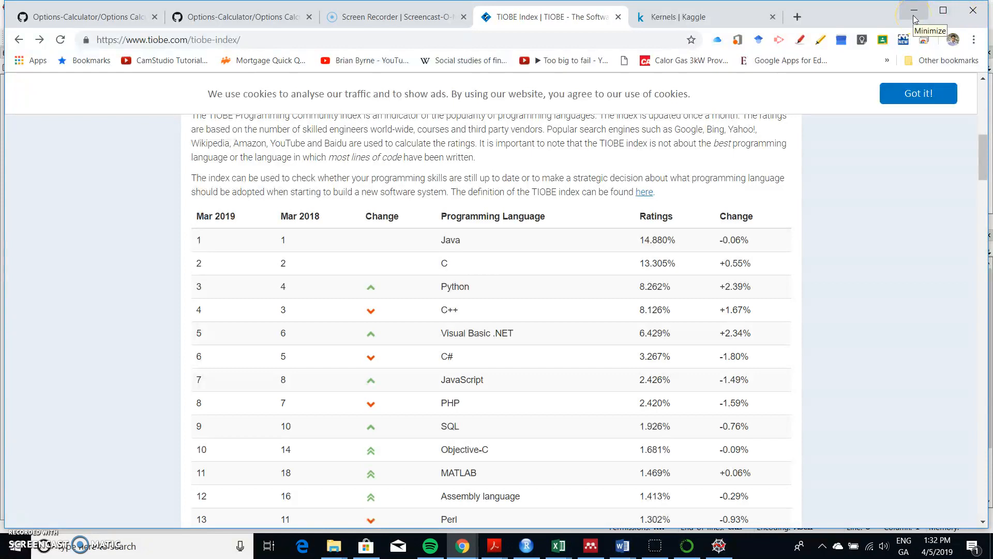
mouse_move(915, 19)
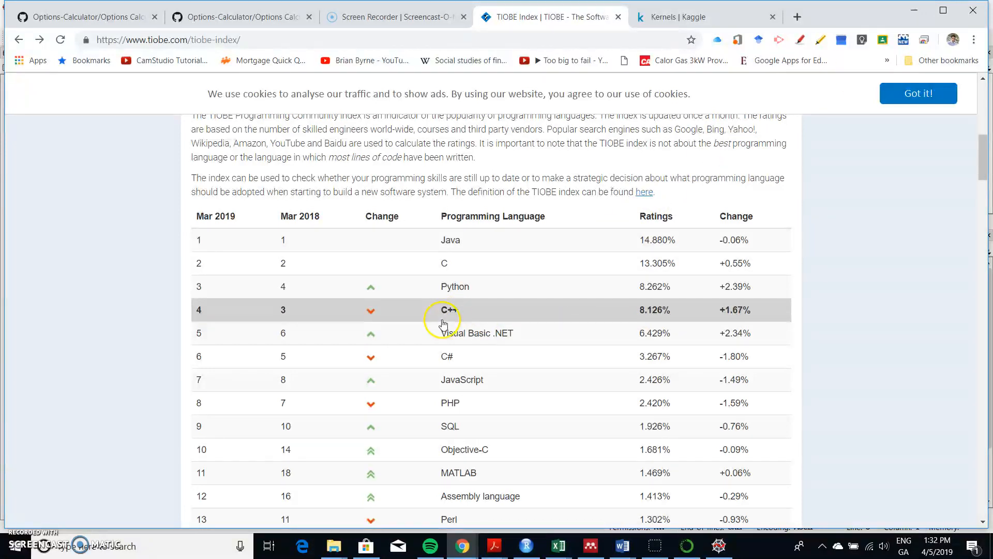
mouse_move(468, 317)
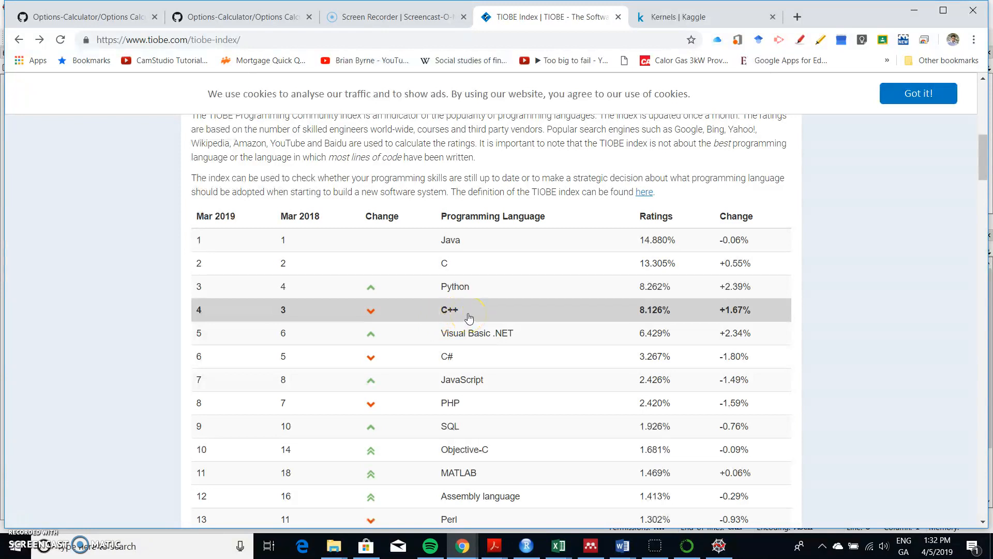
mouse_move(467, 293)
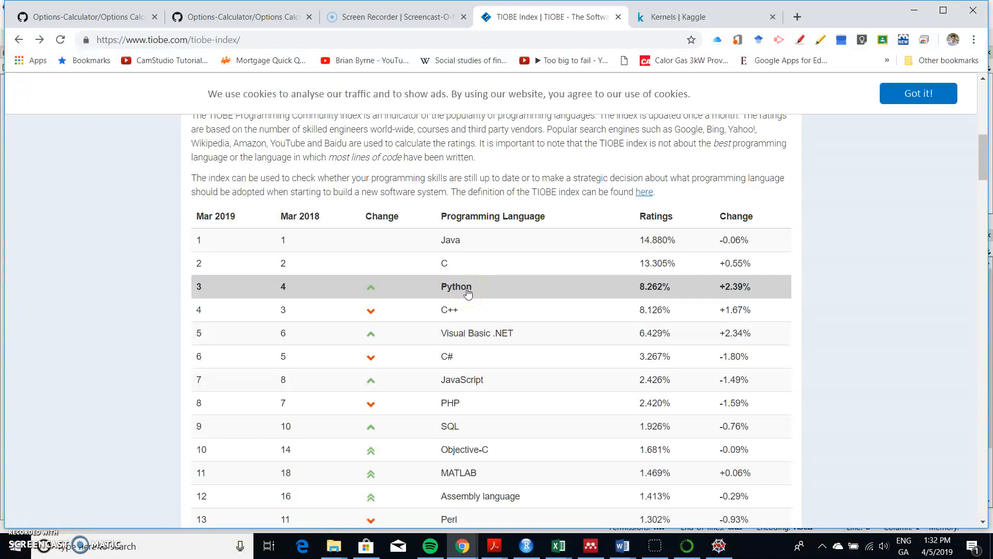
mouse_move(887, 19)
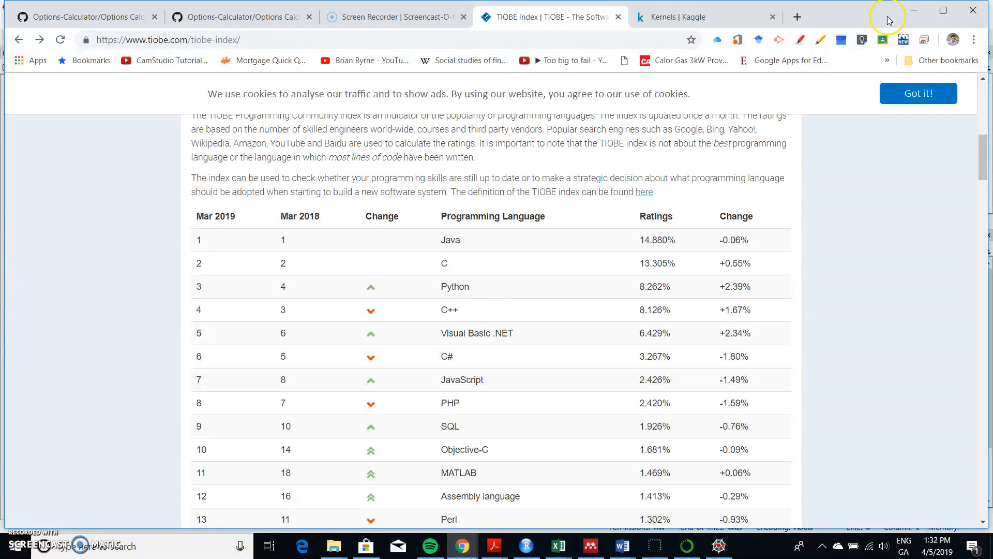
mouse_move(911, 11)
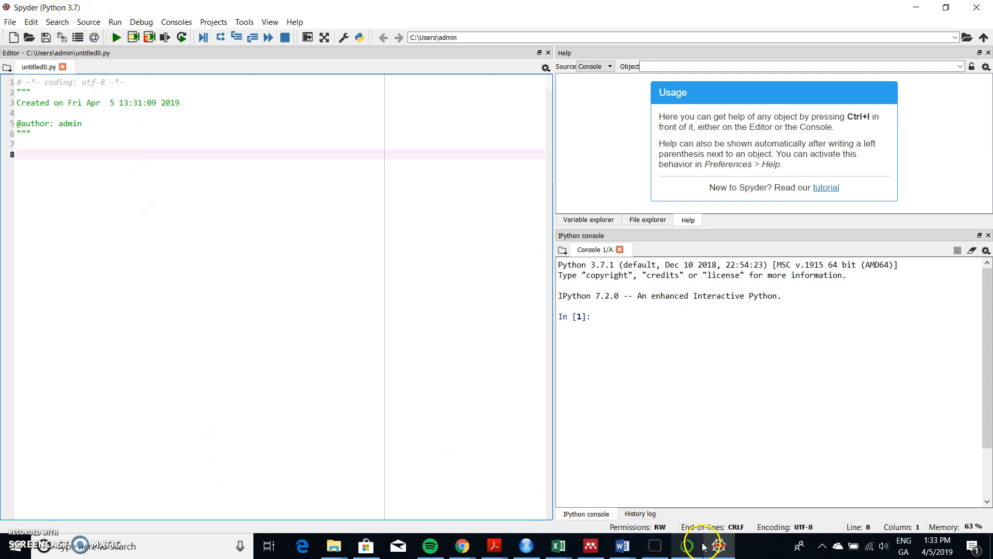
mouse_move(552, 489)
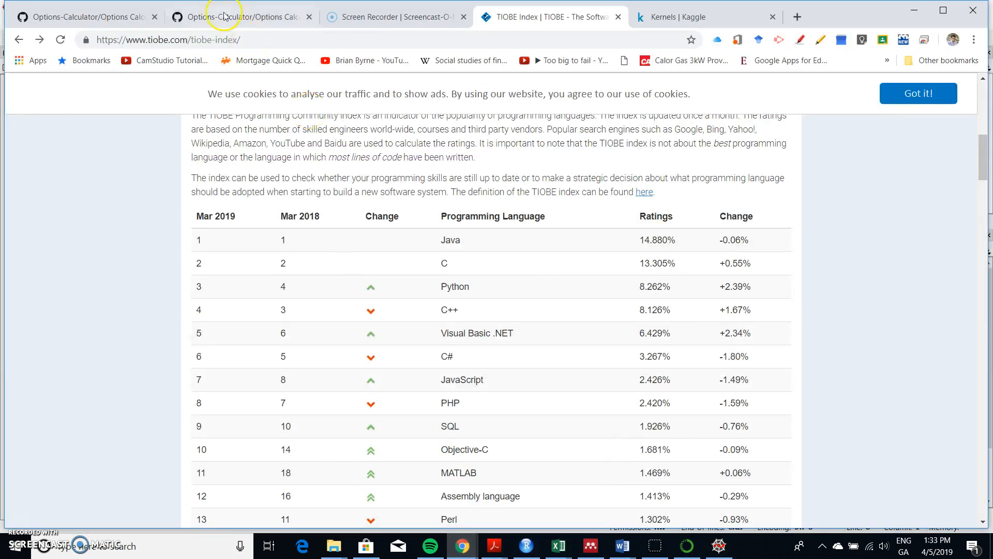
Review the Binomial notebook from its tree functions down to the stock/strike input-checking cell.
click(236, 16)
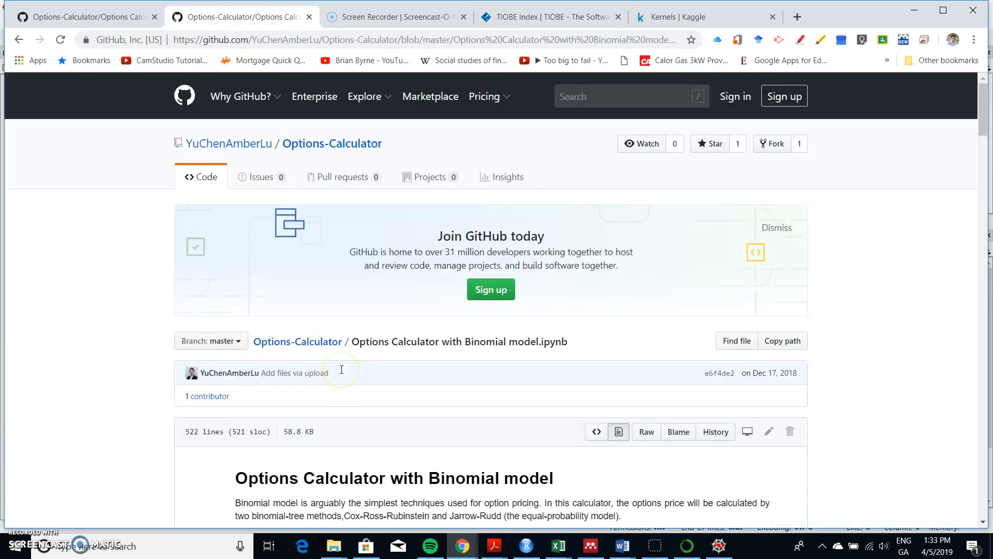
mouse_move(237, 376)
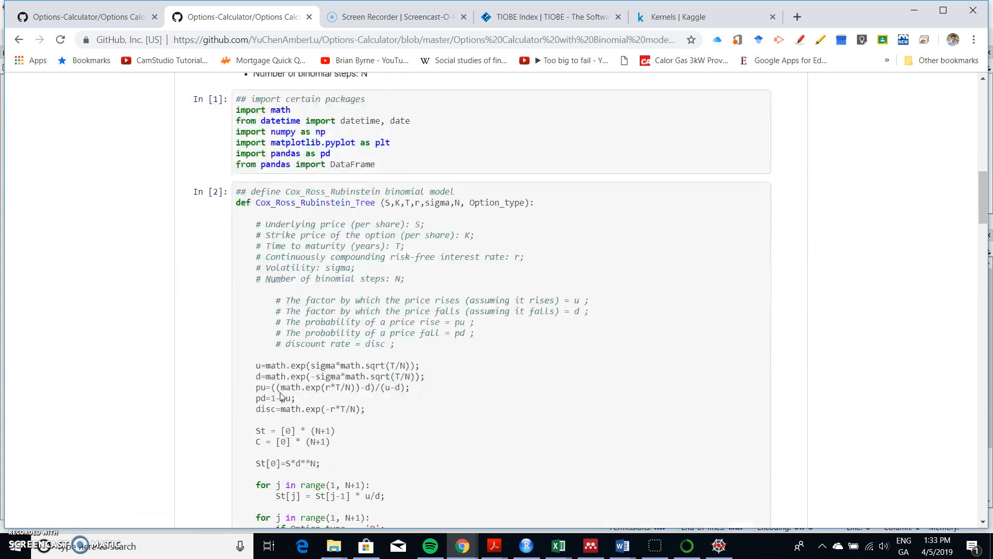
scroll(down, 3)
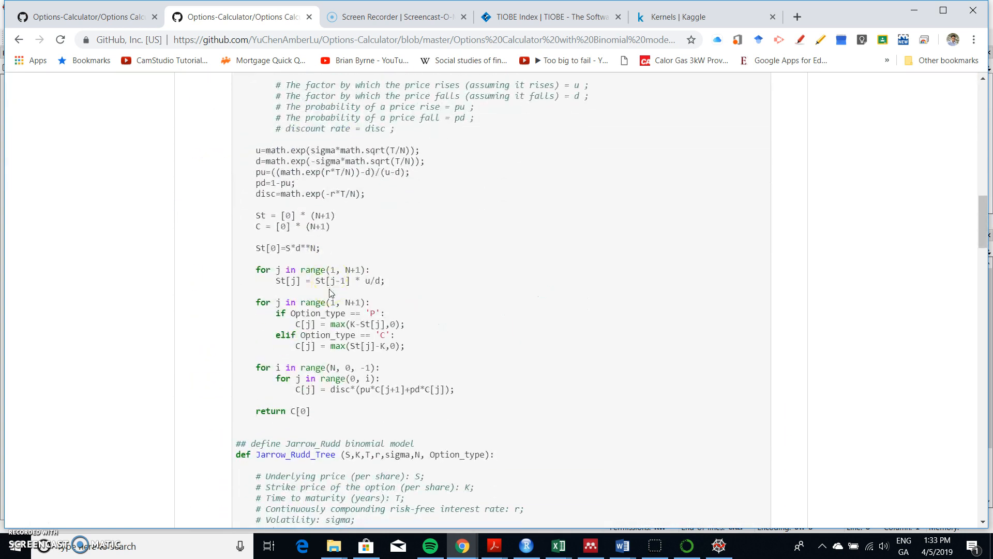
scroll(down, 3)
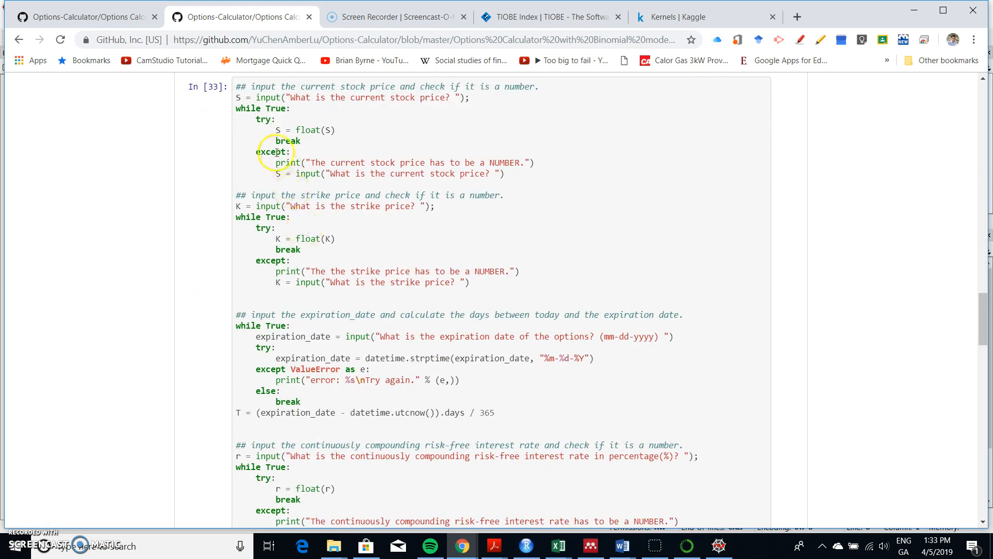
mouse_move(338, 134)
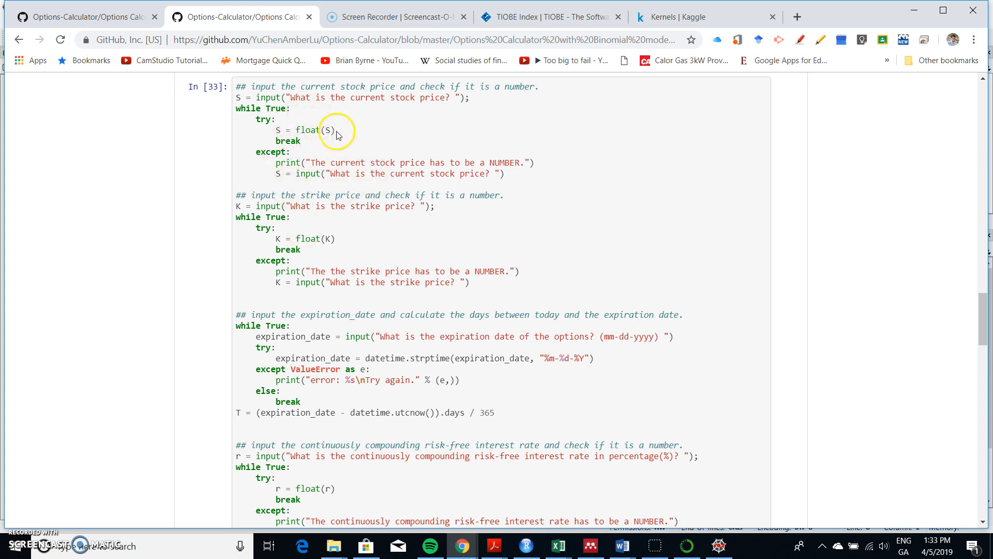
scroll(down, 3)
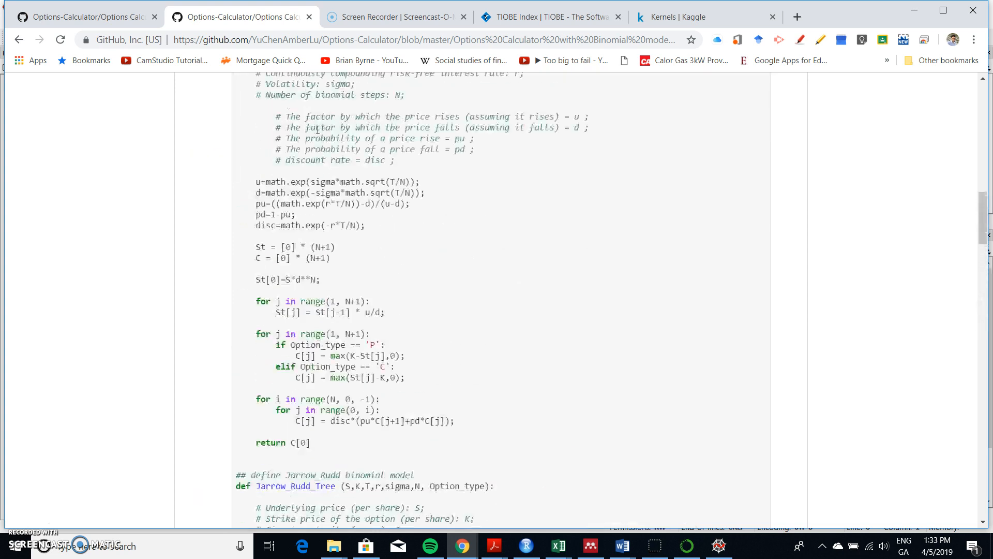
scroll(down, 3)
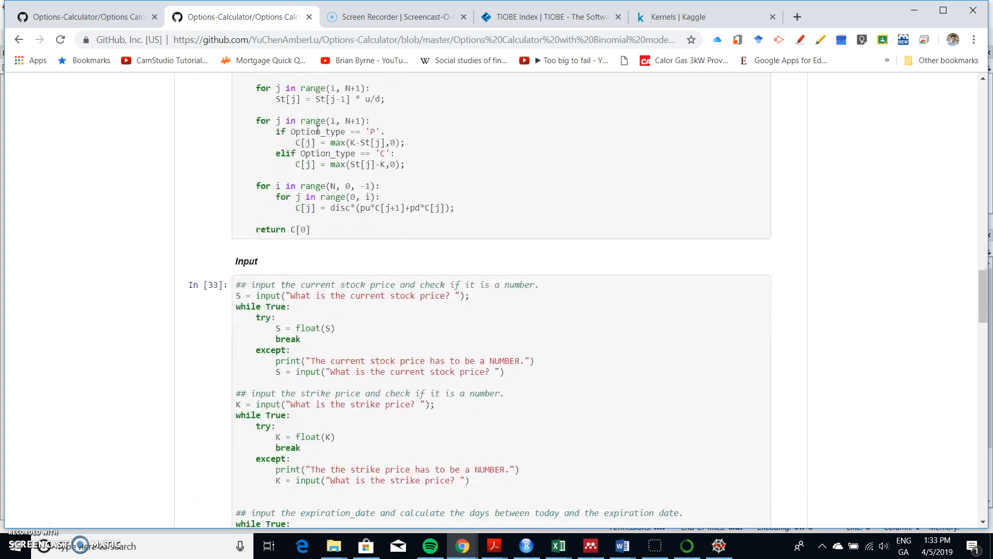
scroll(down, 3)
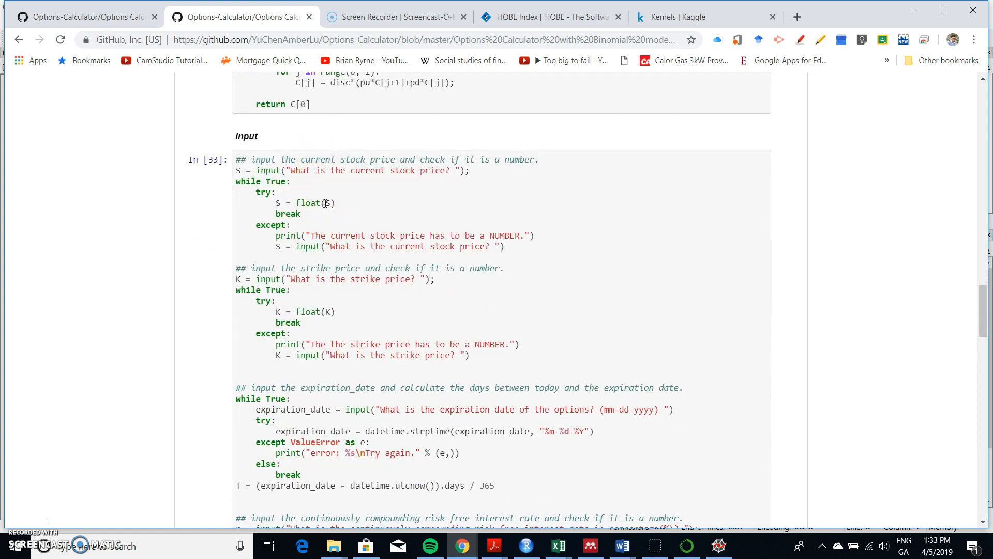
mouse_move(339, 262)
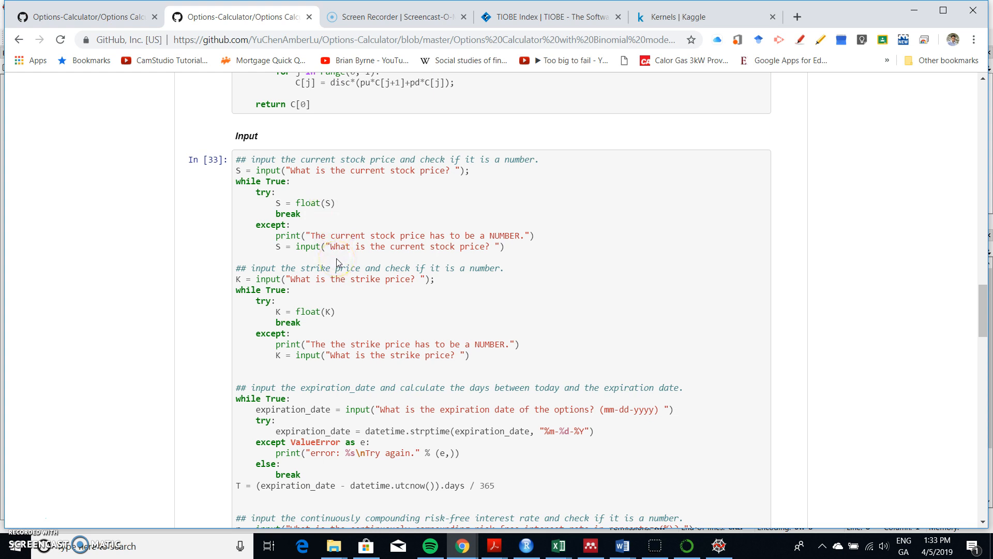
mouse_move(312, 265)
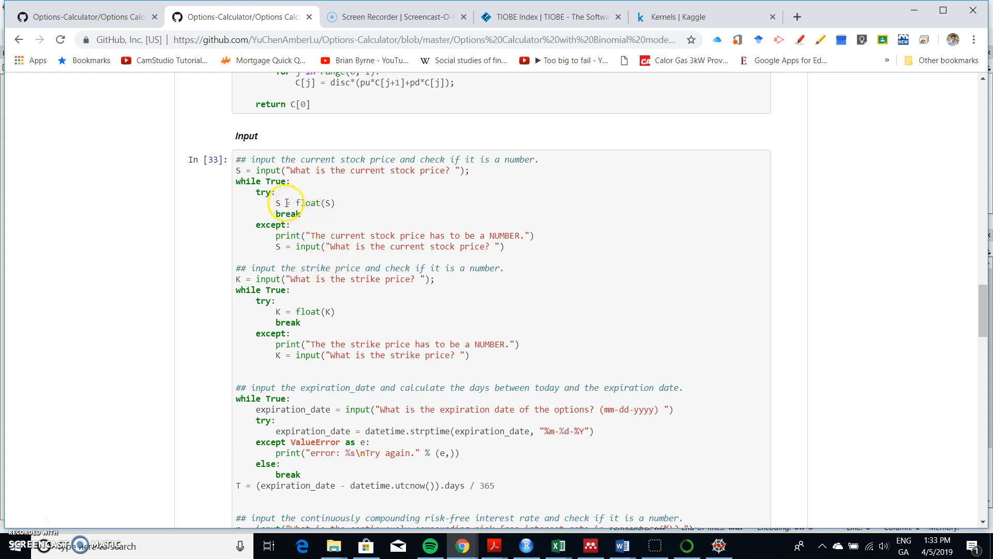
mouse_move(302, 365)
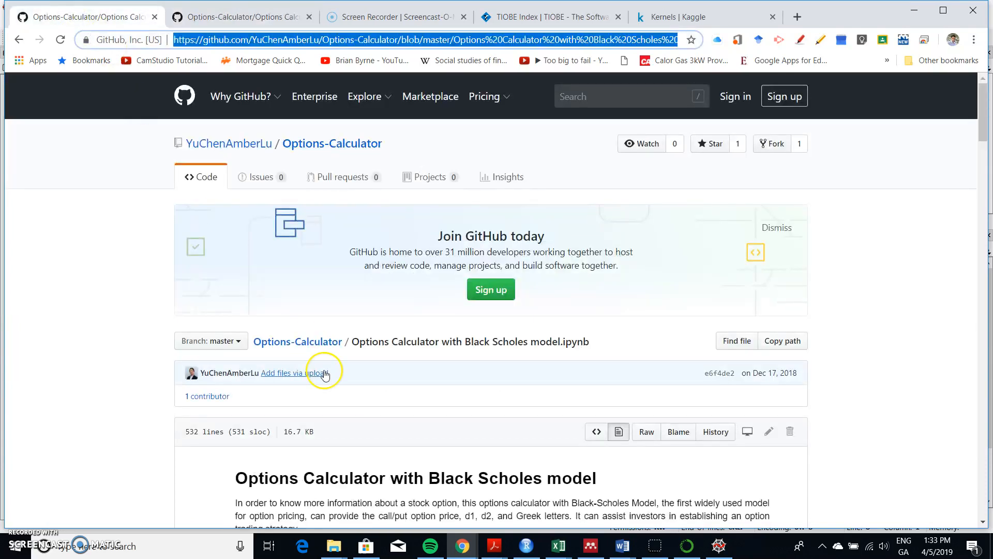
Review the Black Scholes notebook past its d1/d2 and Greeks functions to the Input cell.
scroll(down, 3)
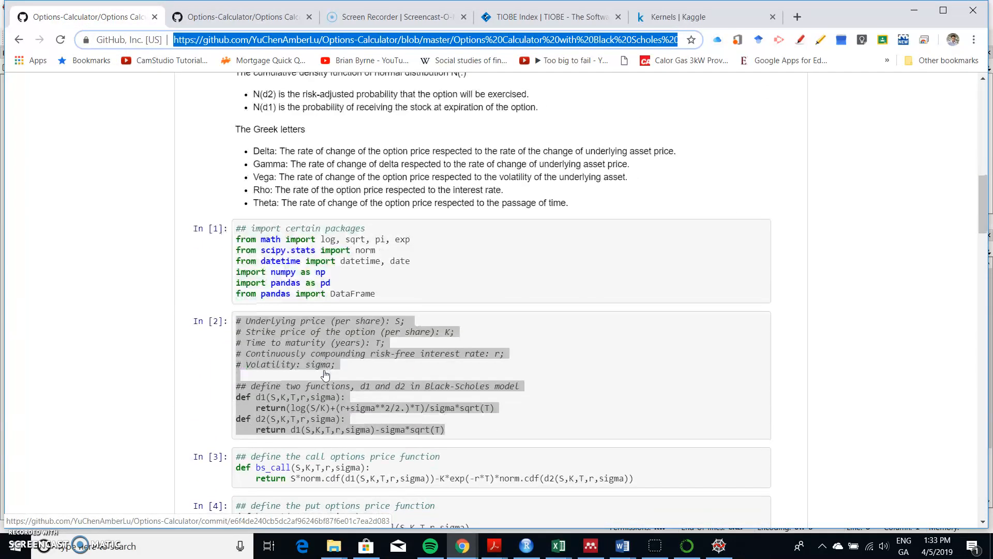
scroll(down, 3)
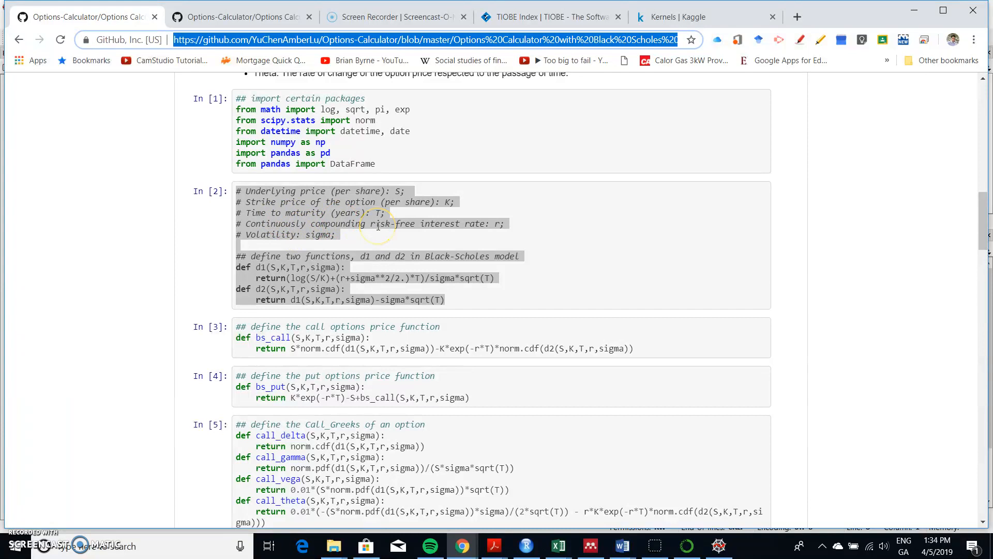
mouse_move(325, 234)
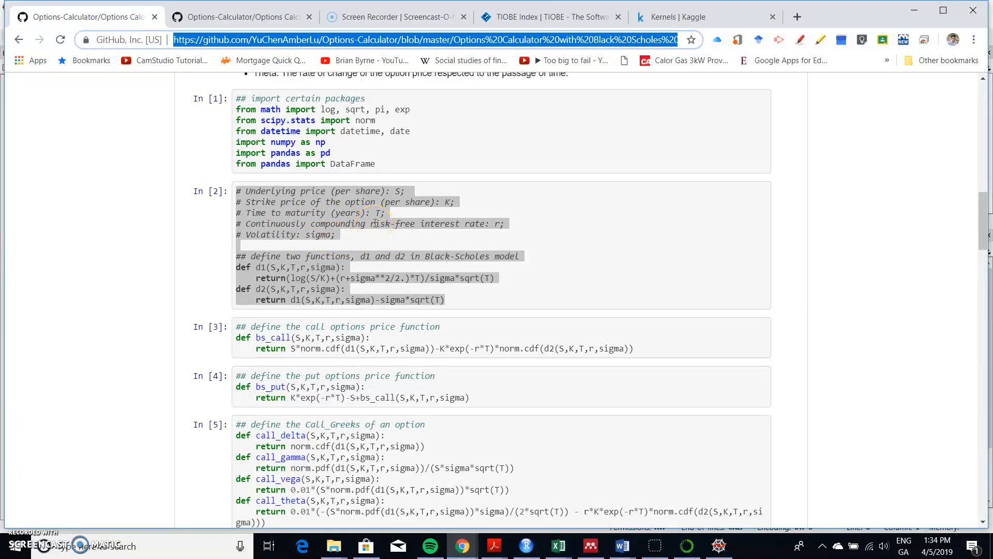
scroll(down, 3)
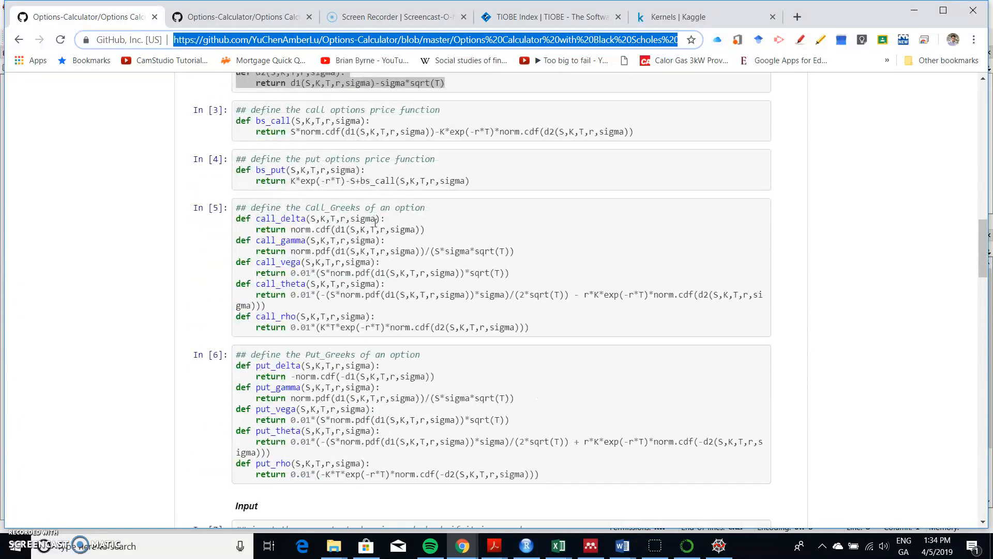
scroll(down, 3)
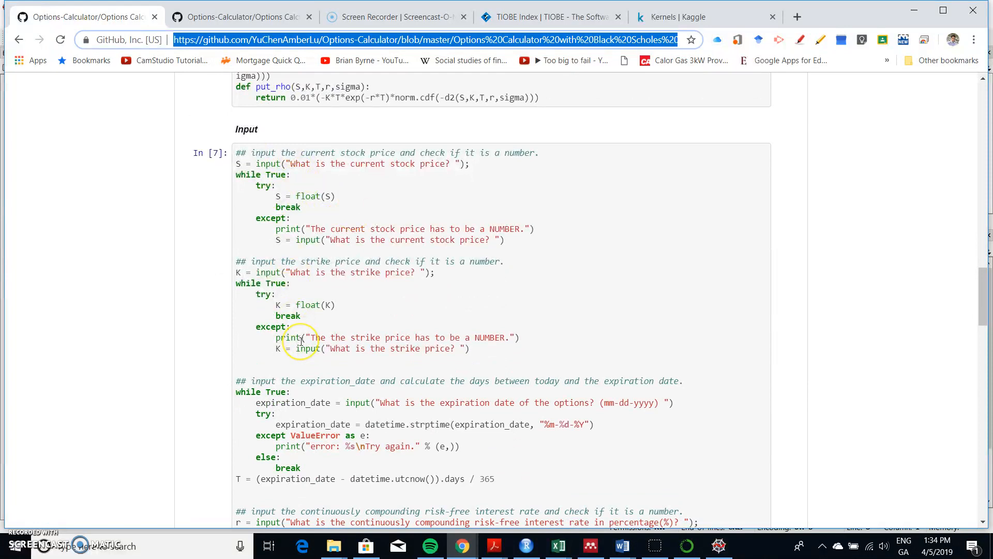
scroll(down, 3)
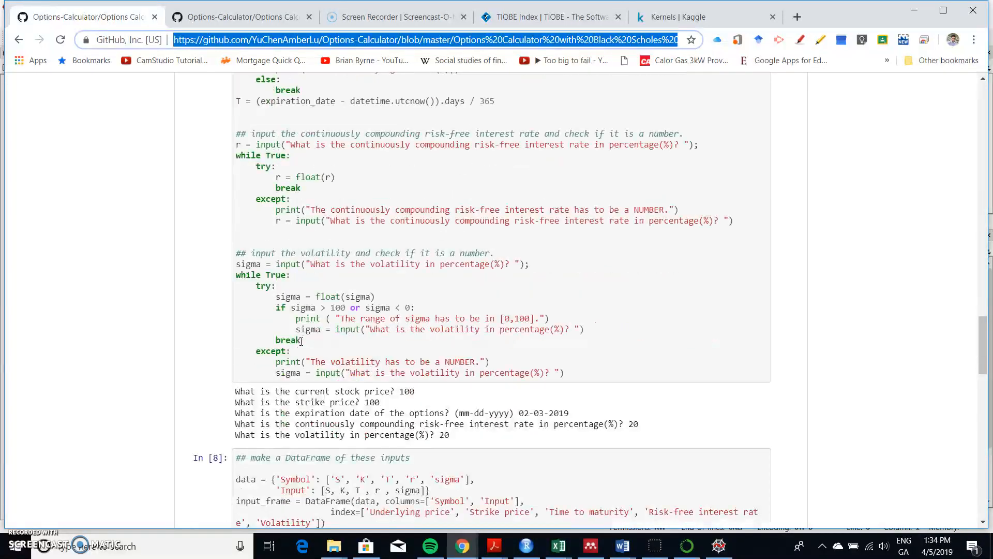
scroll(up, 3)
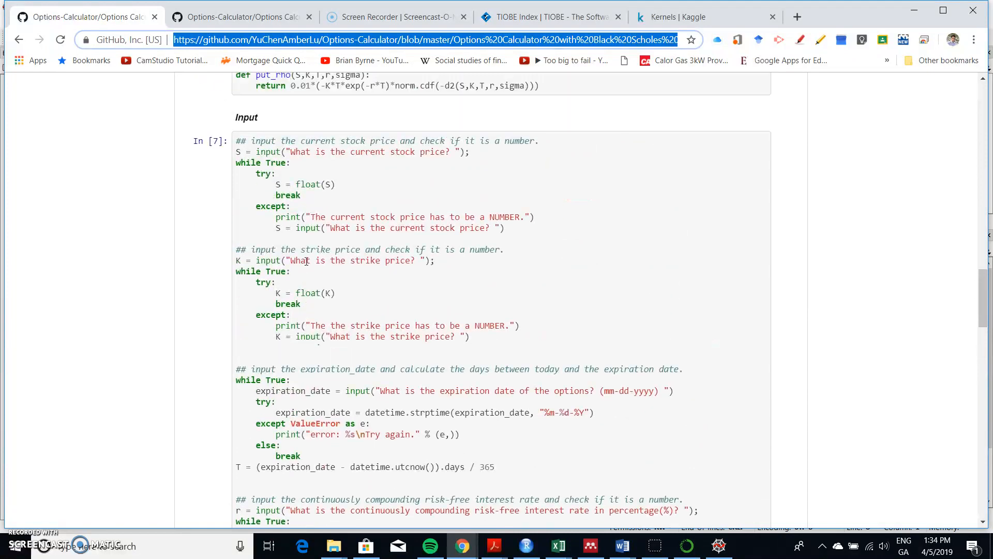
click(517, 432)
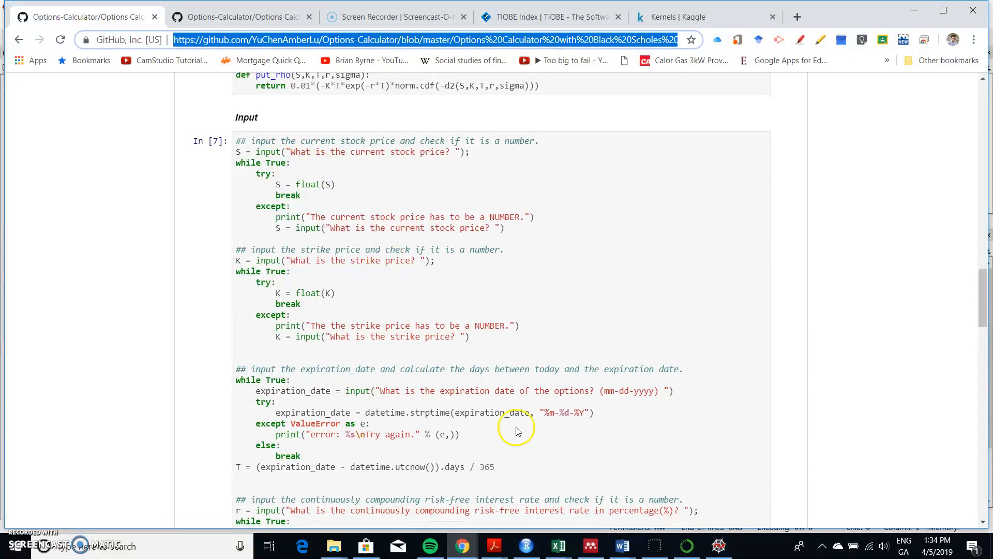
mouse_move(623, 547)
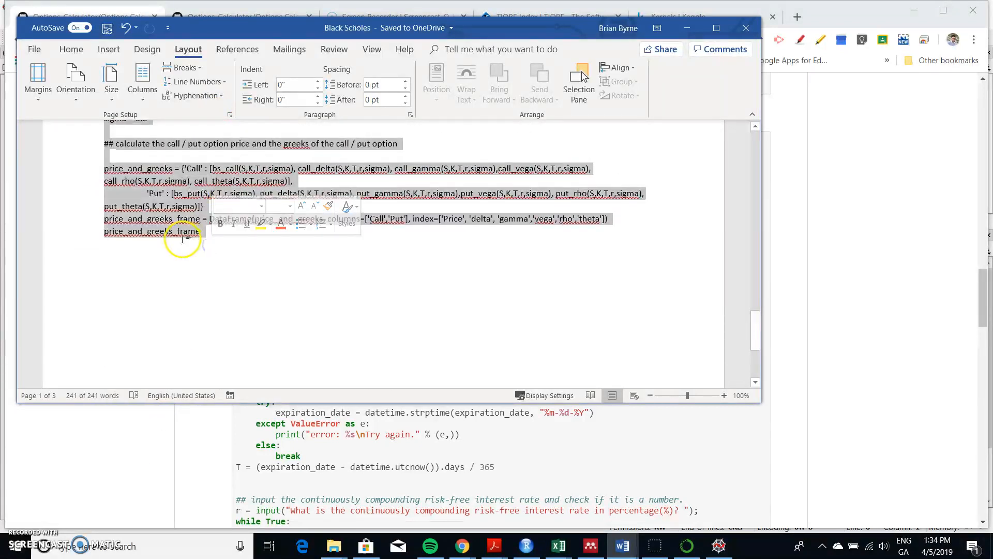
Copy the price_and_greeks DataFrame code from the Black Scholes Word document.
right_click(182, 239)
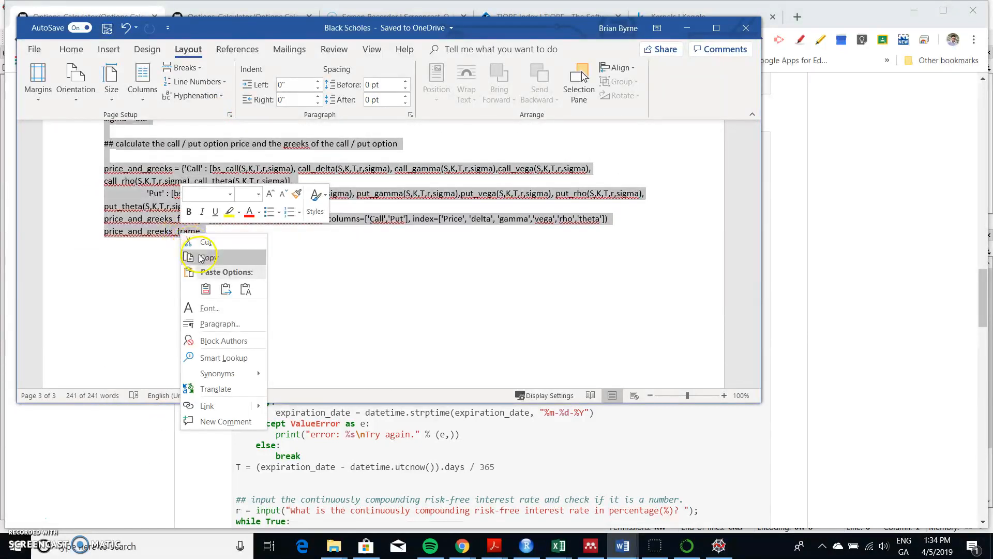
click(205, 256)
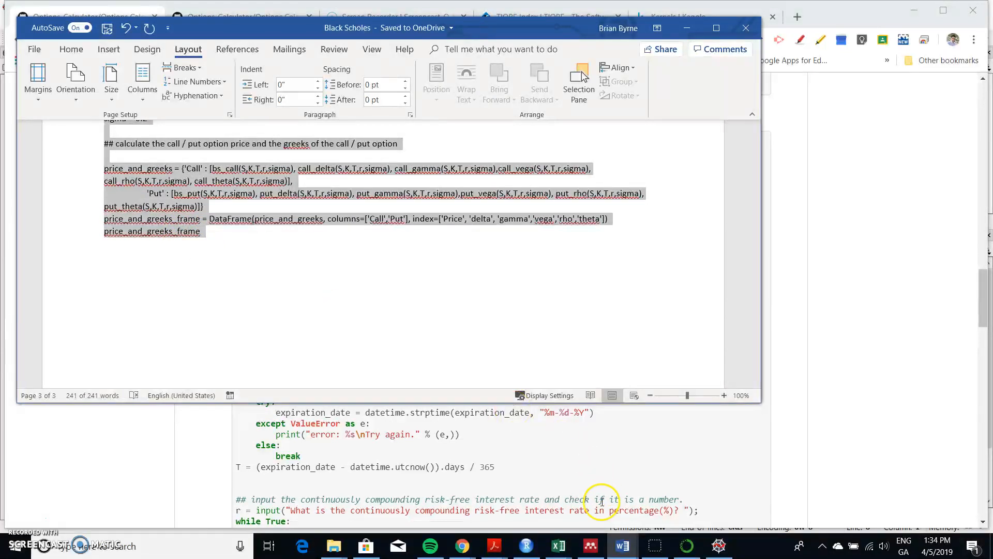
mouse_move(460, 546)
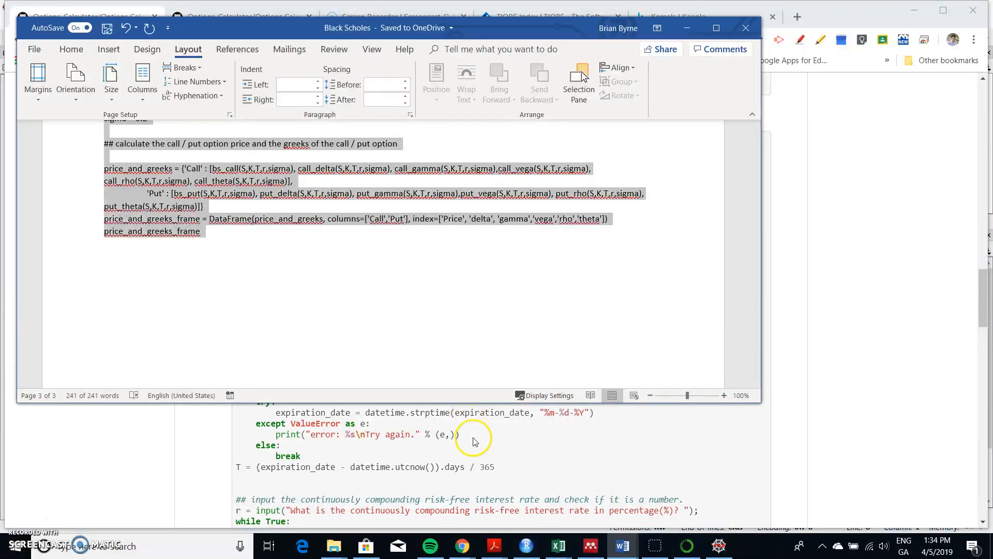
Bring Chrome's GitHub Black Scholes notebook page to the front over Word.
click(462, 545)
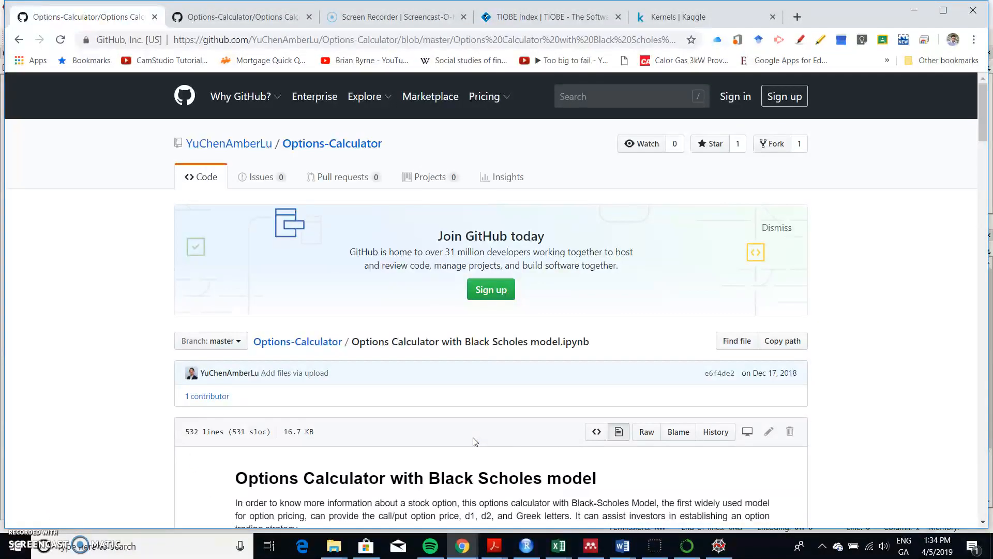
mouse_move(233, 383)
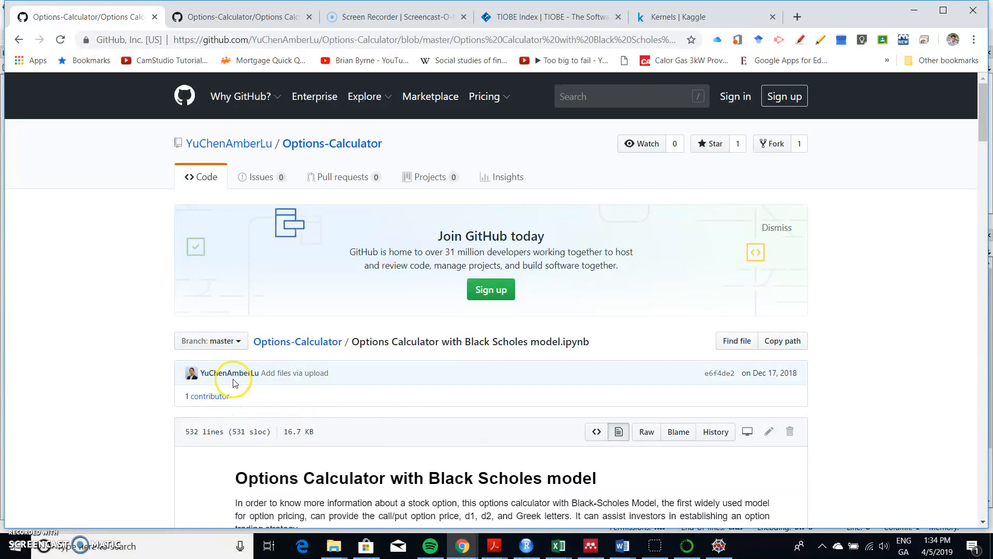
mouse_move(251, 373)
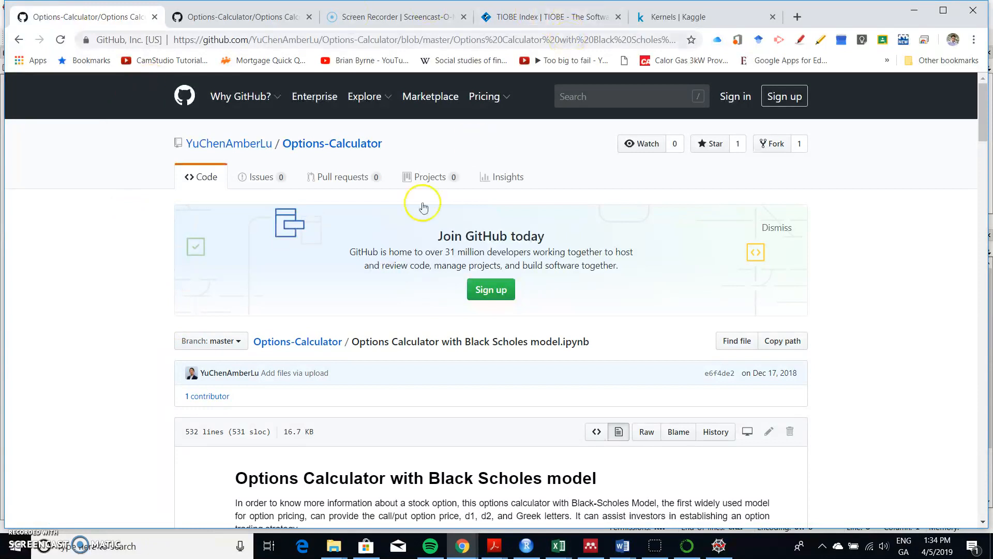
mouse_move(718, 546)
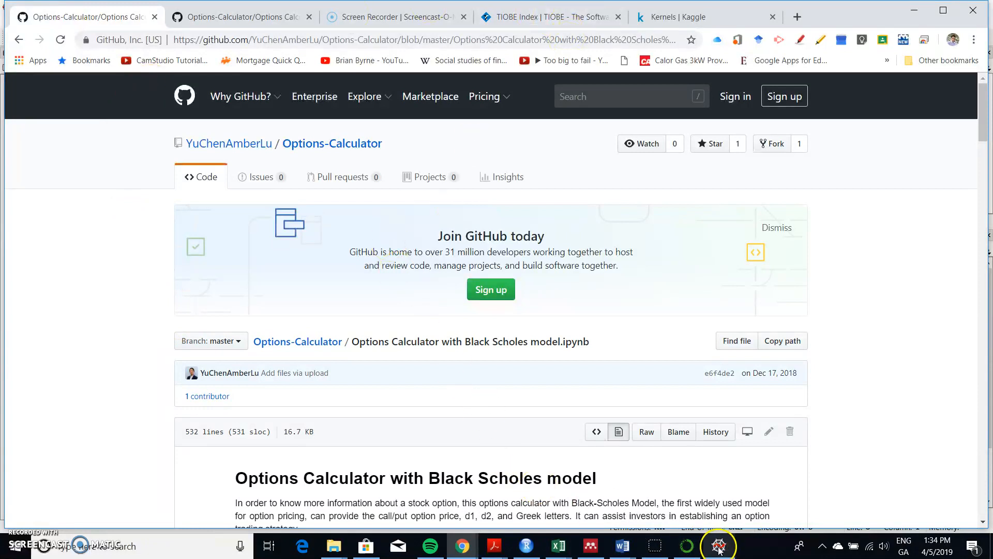
Replace untitled0.py's default template in Spyder with the pasted Black-Scholes pricing code.
click(721, 546)
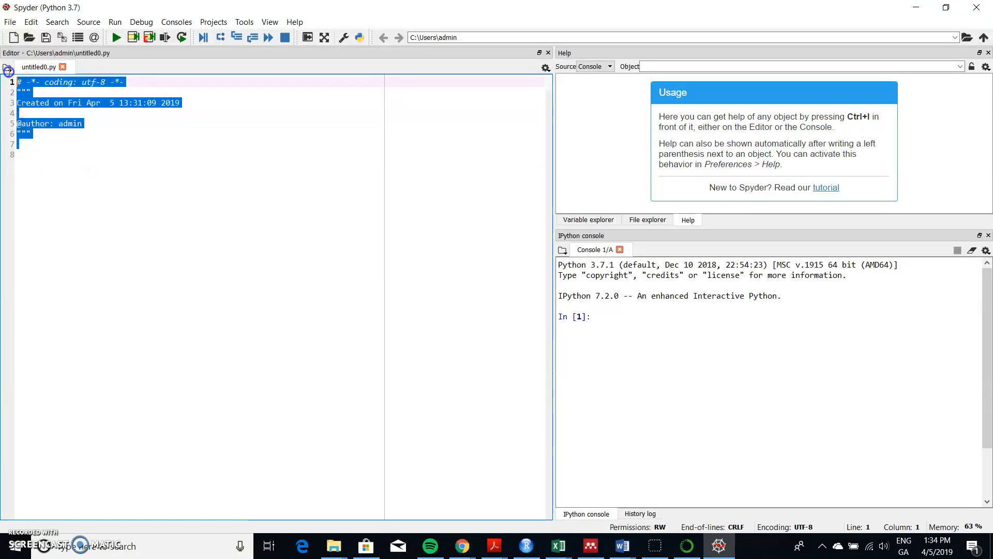
key(Delete)
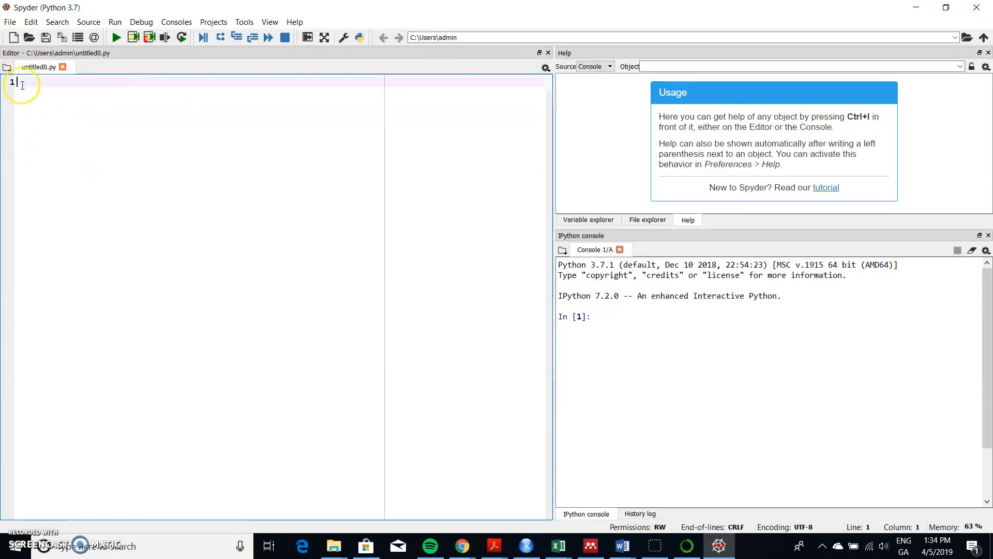
right_click(23, 88)
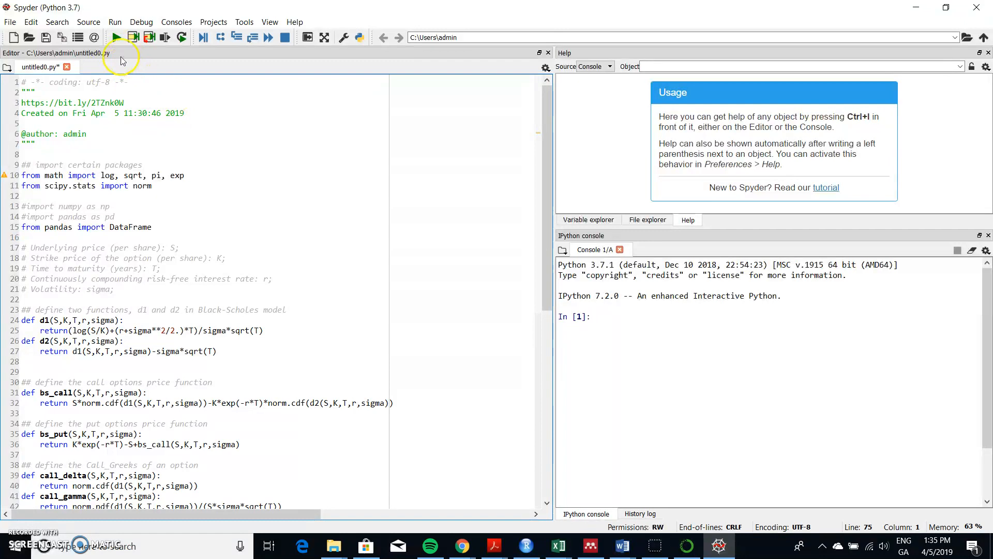
mouse_move(116, 37)
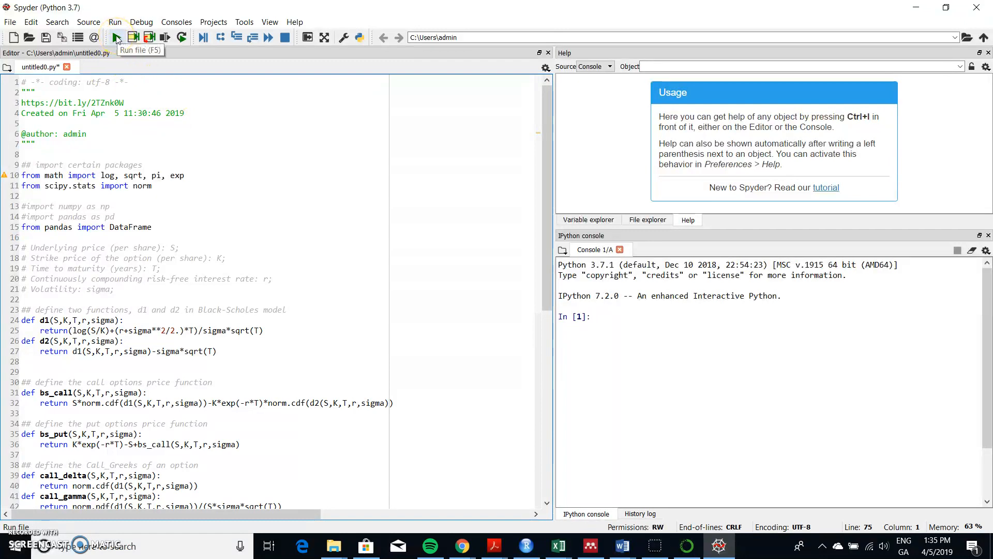
Run the script, saving it as BlackScholes2.py when prompted.
click(117, 37)
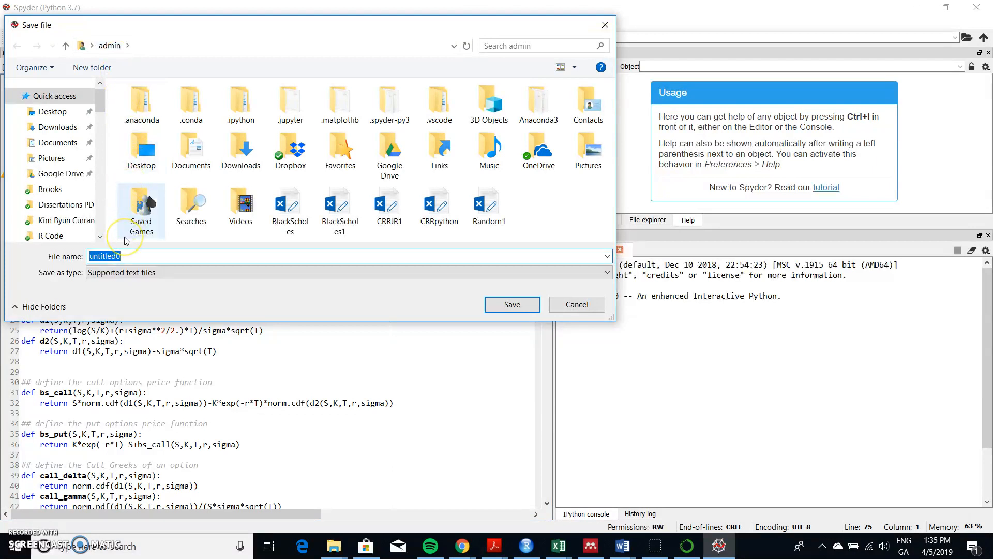
text(BlackScholes2)
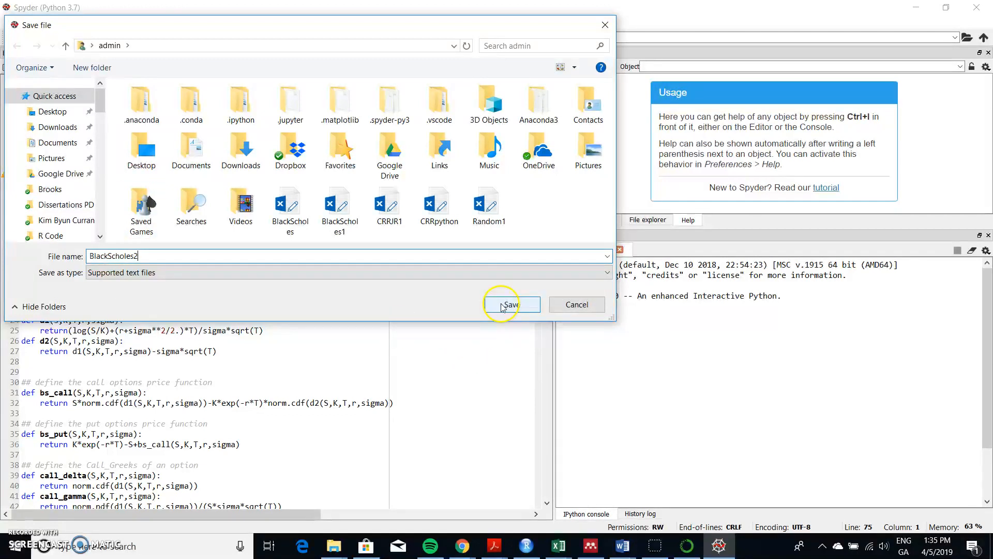
click(512, 304)
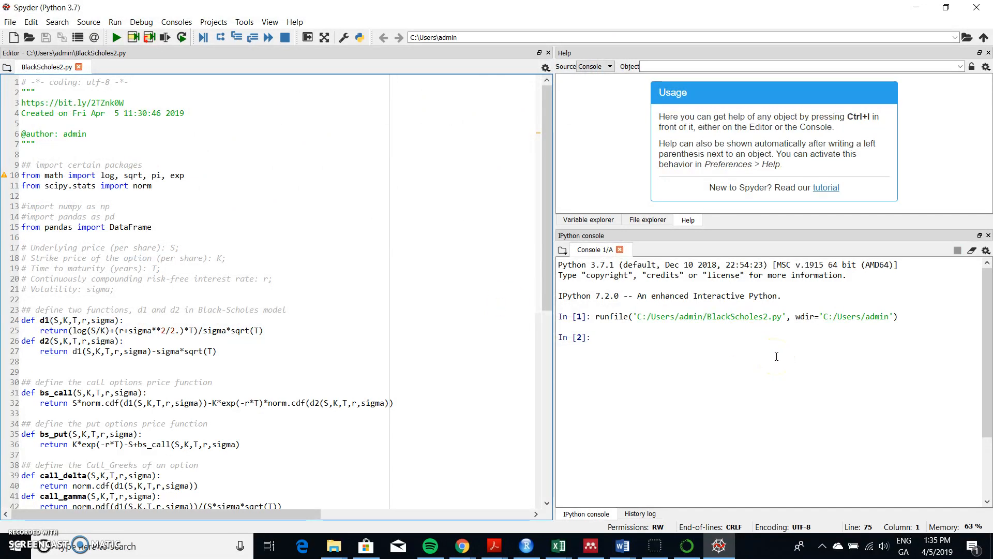
mouse_move(588, 222)
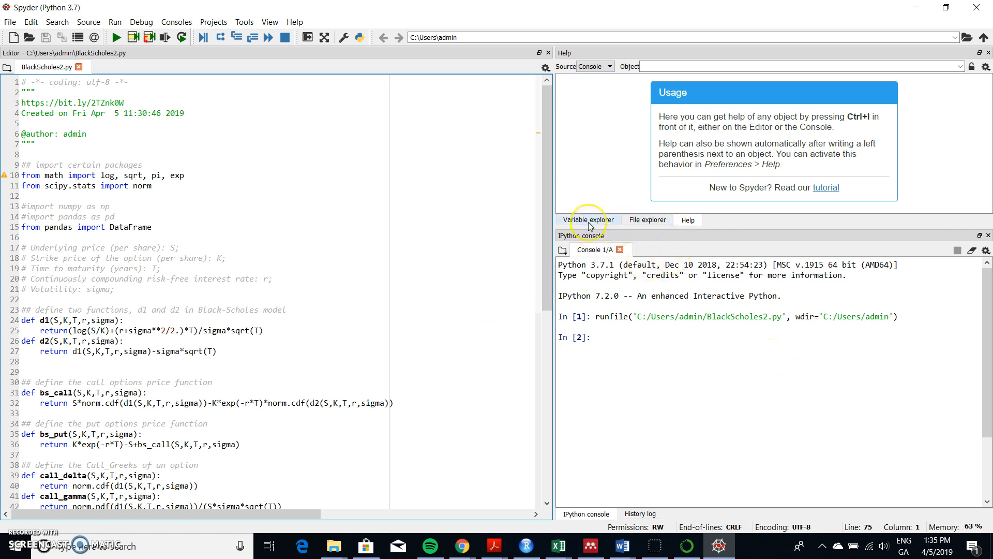
Show the run's variables (S, K, T, price_and_greeks, Call/Put DataFrame) in the Variable explorer.
click(588, 219)
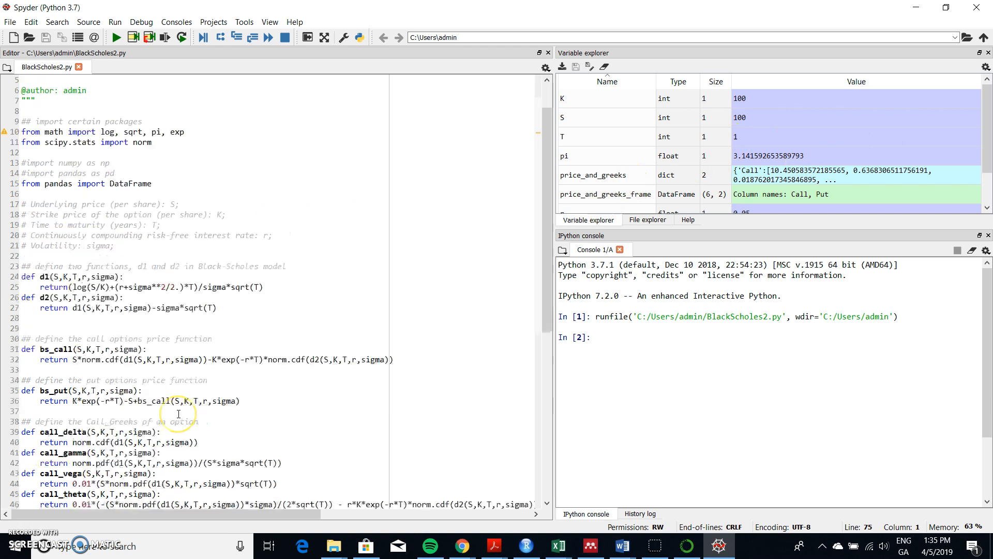
scroll(down, 3)
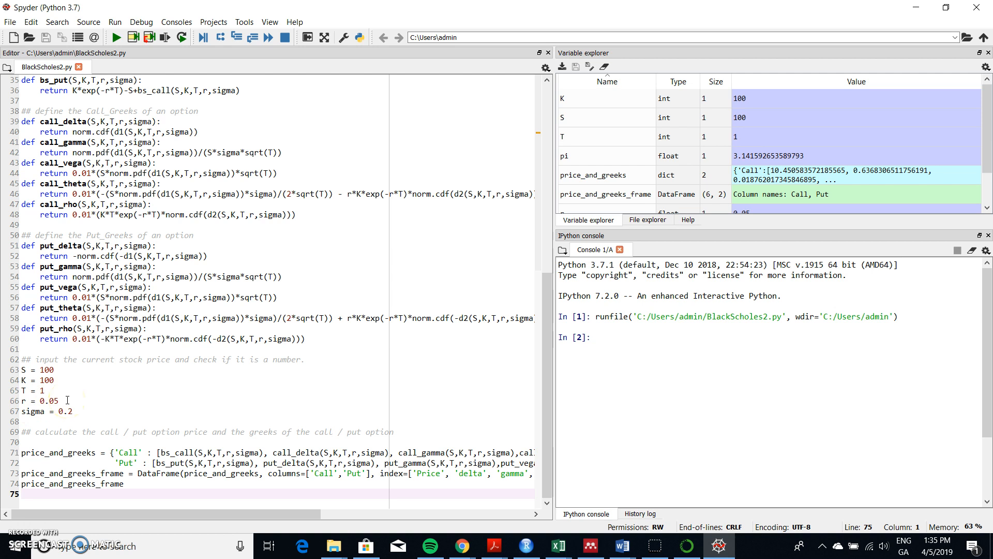
mouse_move(50, 411)
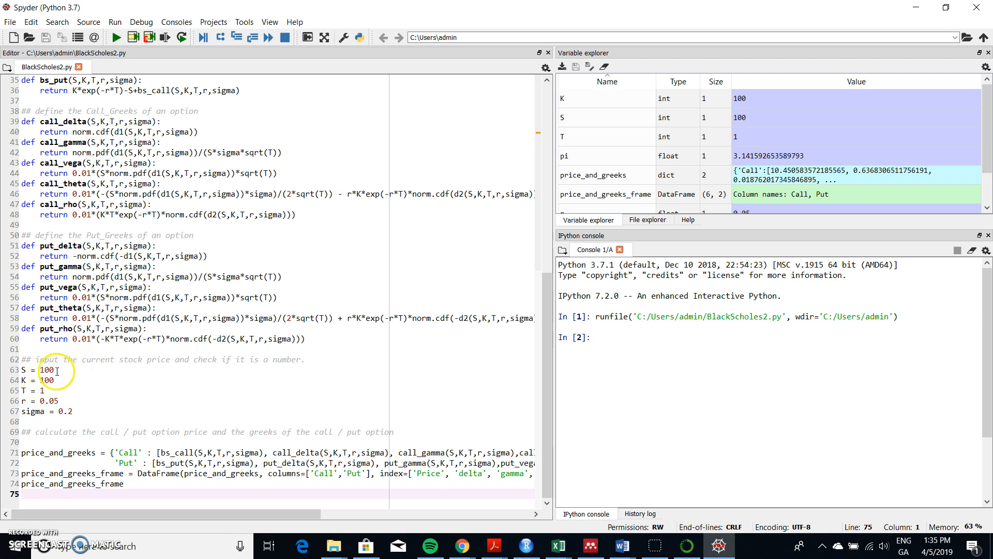
mouse_move(404, 296)
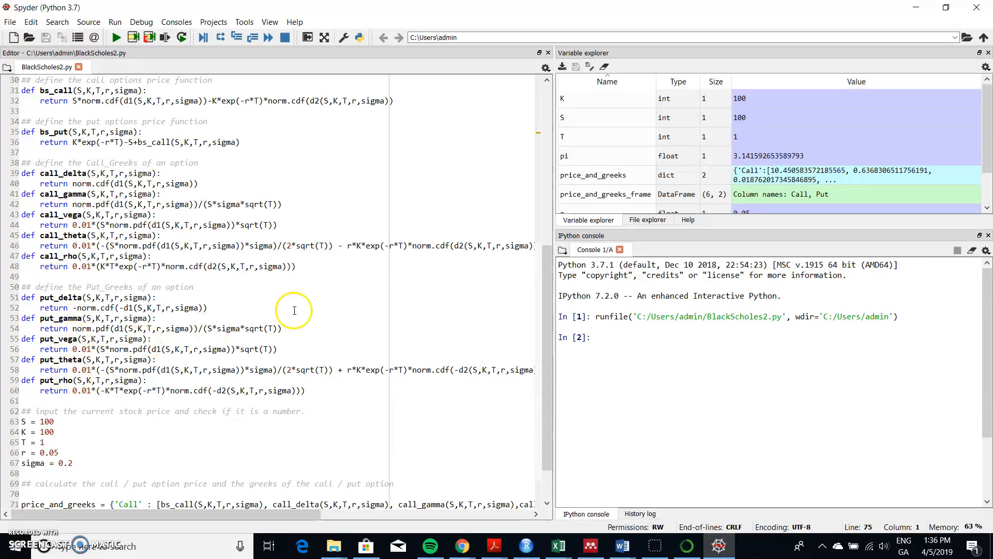
mouse_move(904, 113)
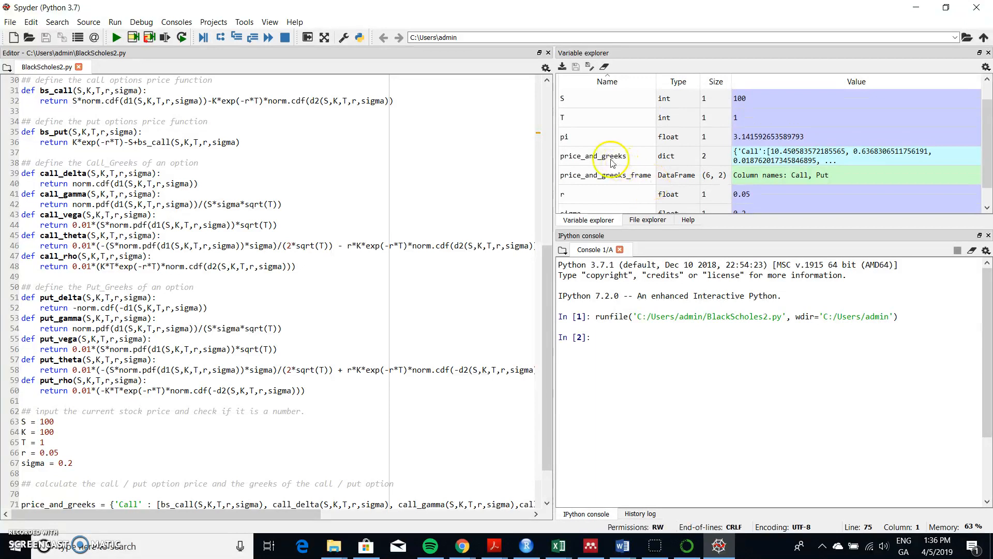
double_click(606, 156)
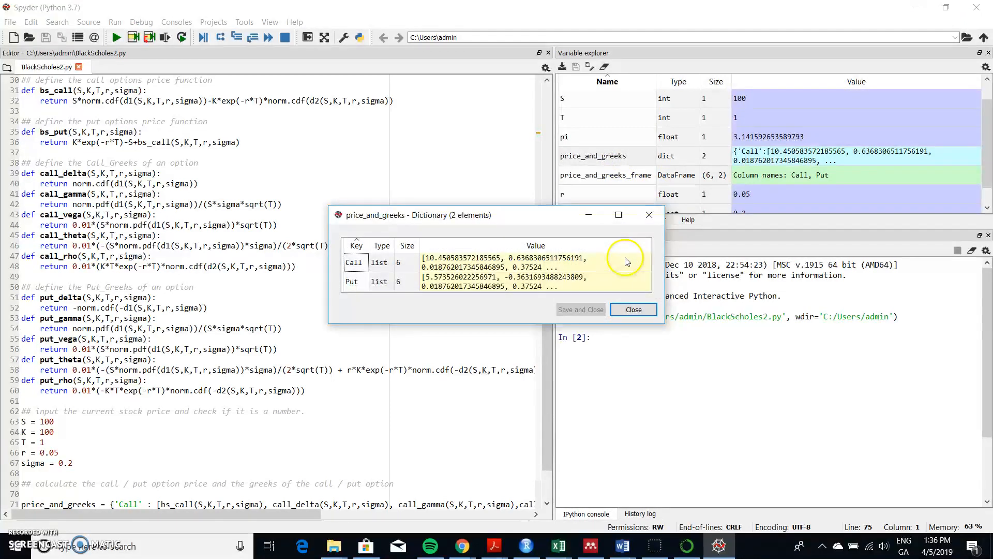
click(619, 214)
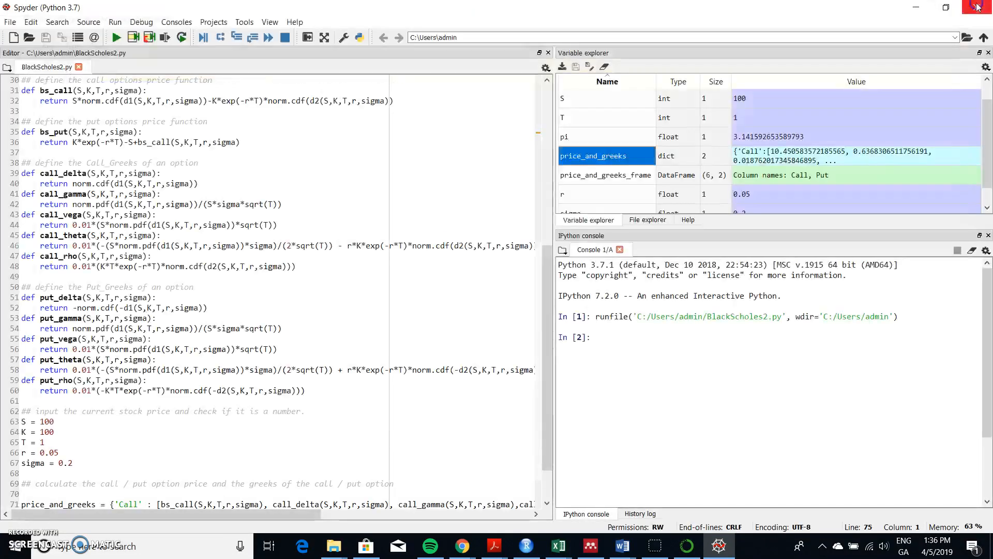
click(607, 175)
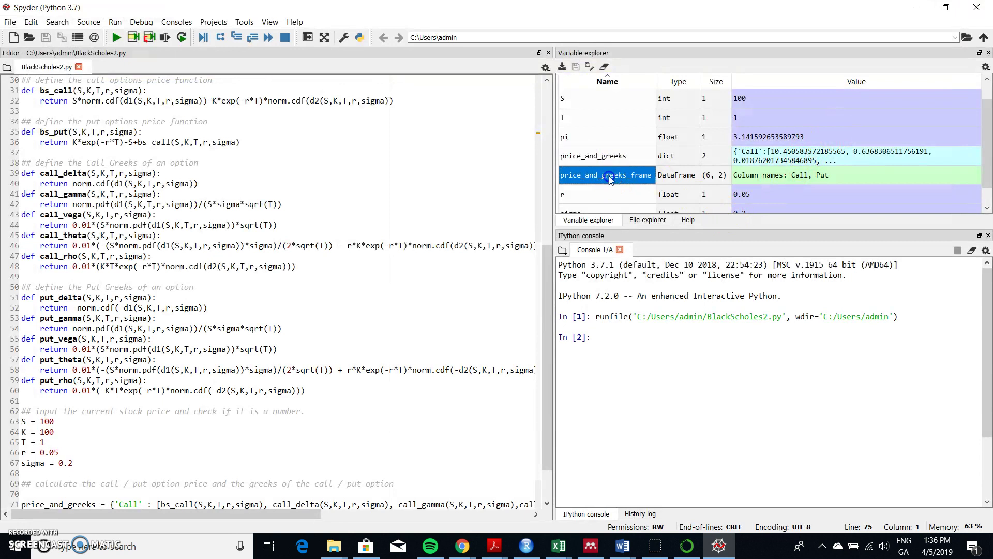
double_click(606, 175)
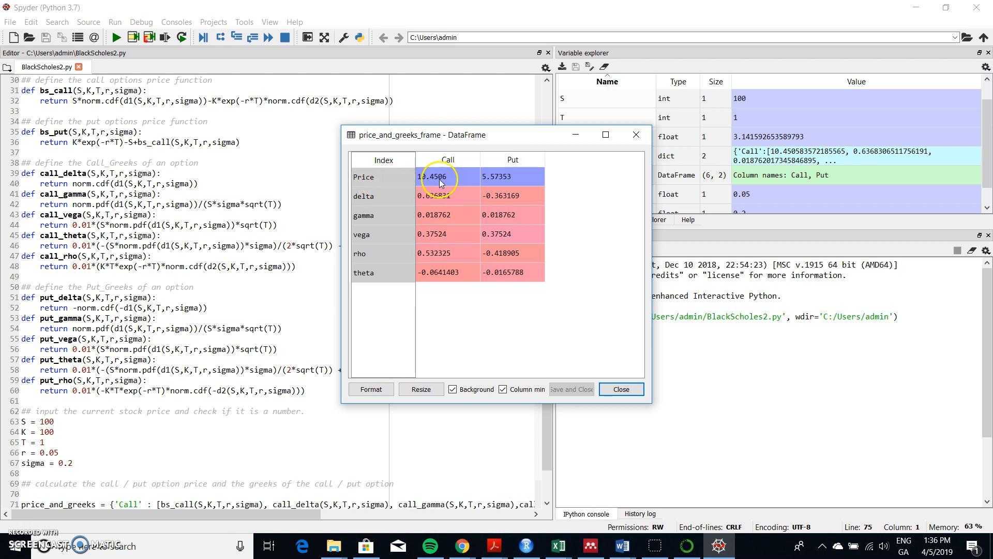
mouse_move(482, 180)
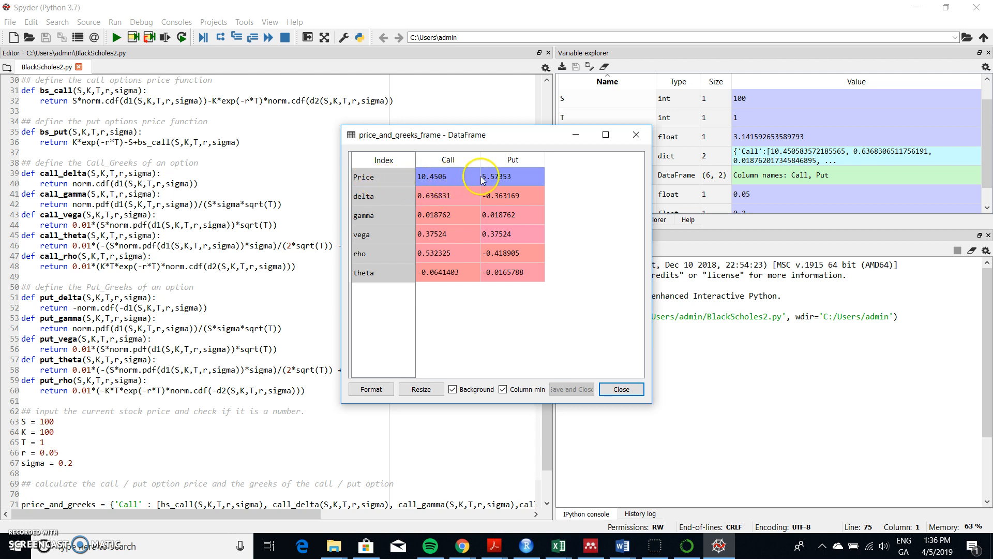
mouse_move(438, 218)
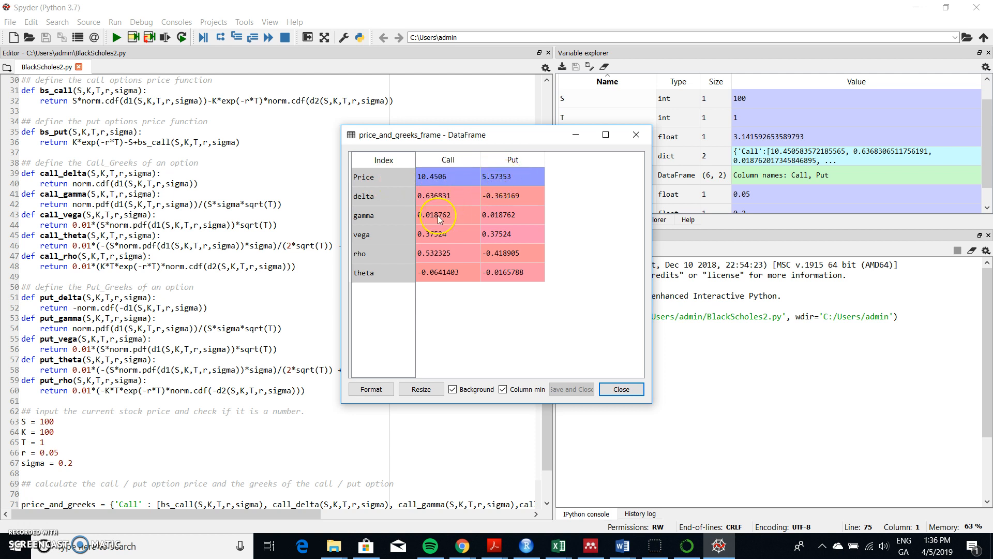
mouse_move(451, 223)
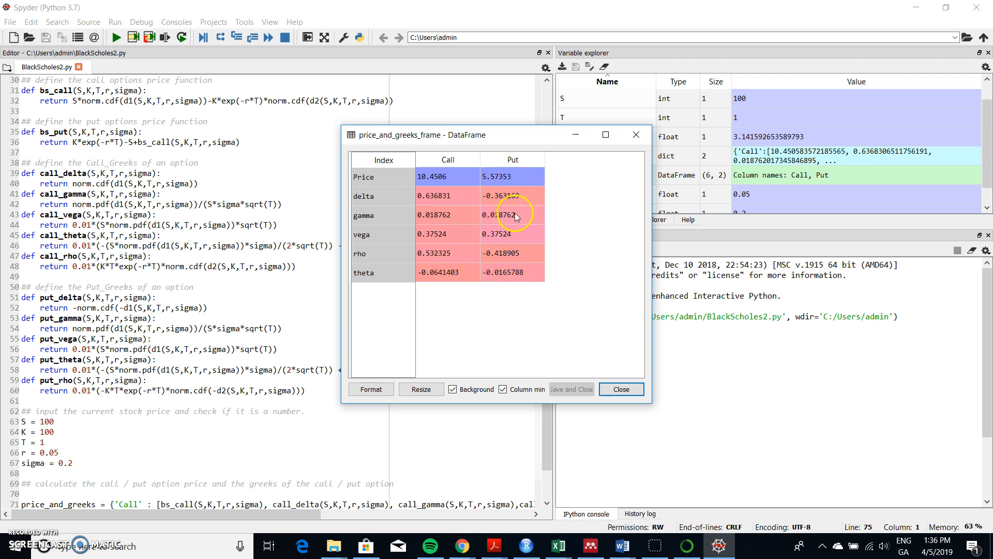
mouse_move(443, 222)
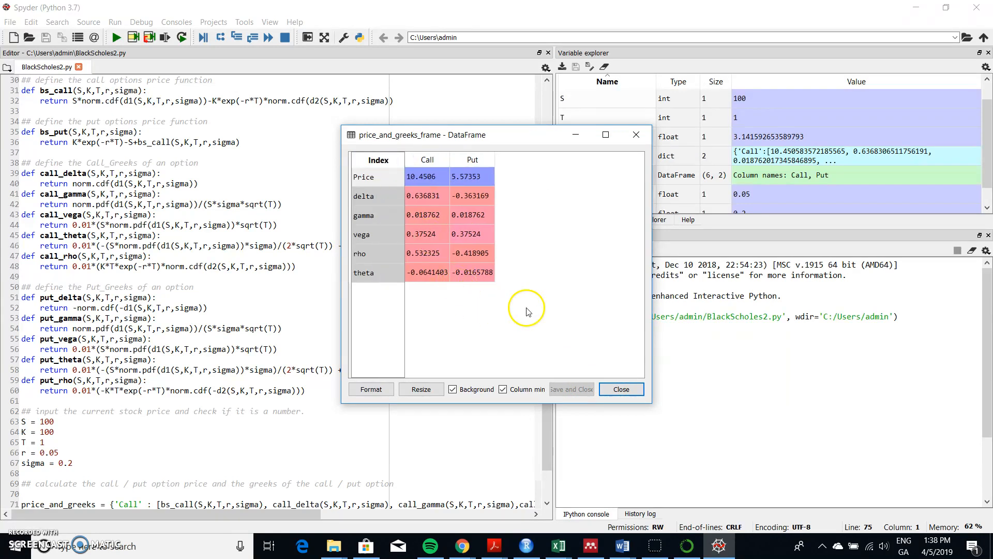
click(621, 389)
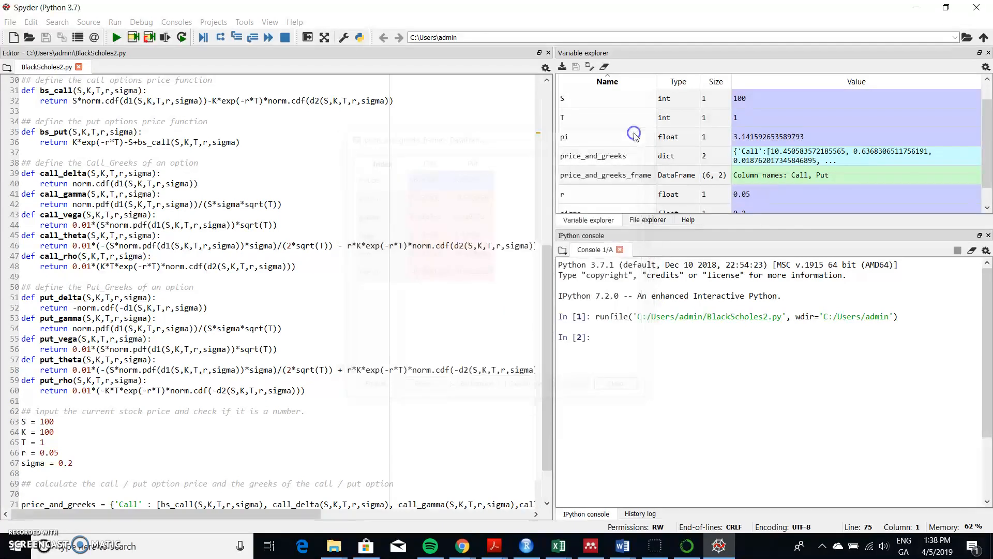
Return focus to the BlackScholes2.py script code after closing the DataFrame view.
click(607, 175)
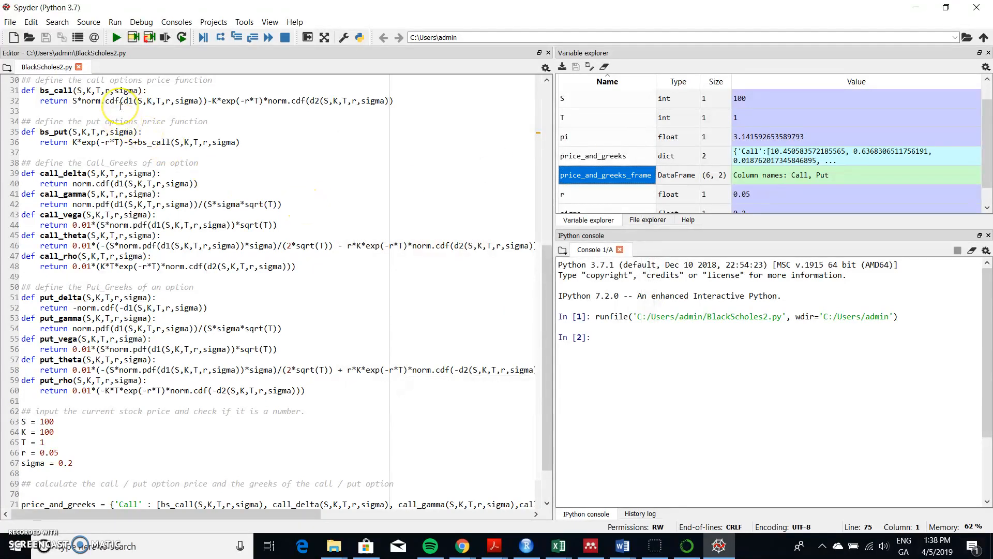
mouse_move(504, 526)
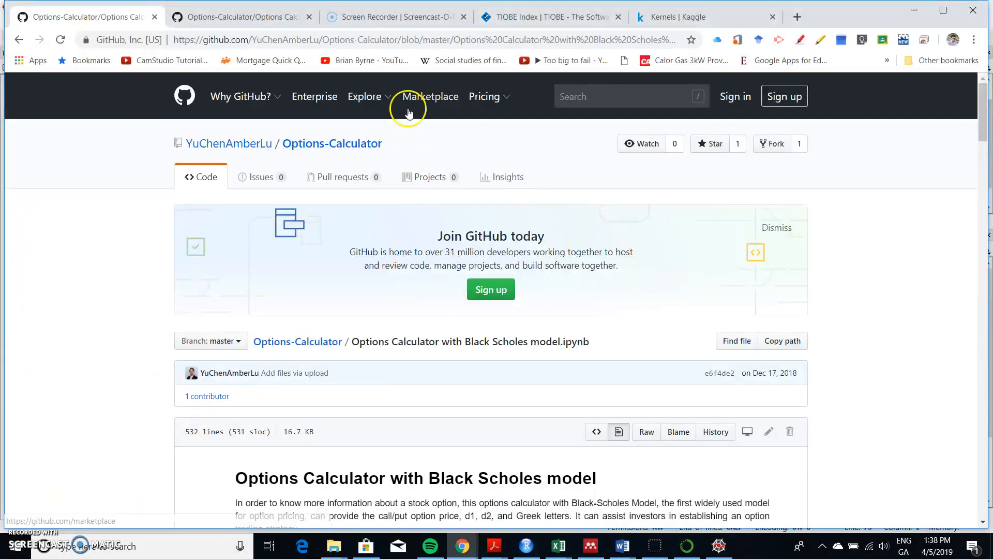
Switch Chrome to the Options Calculator Binomial model notebook on GitHub.
click(238, 17)
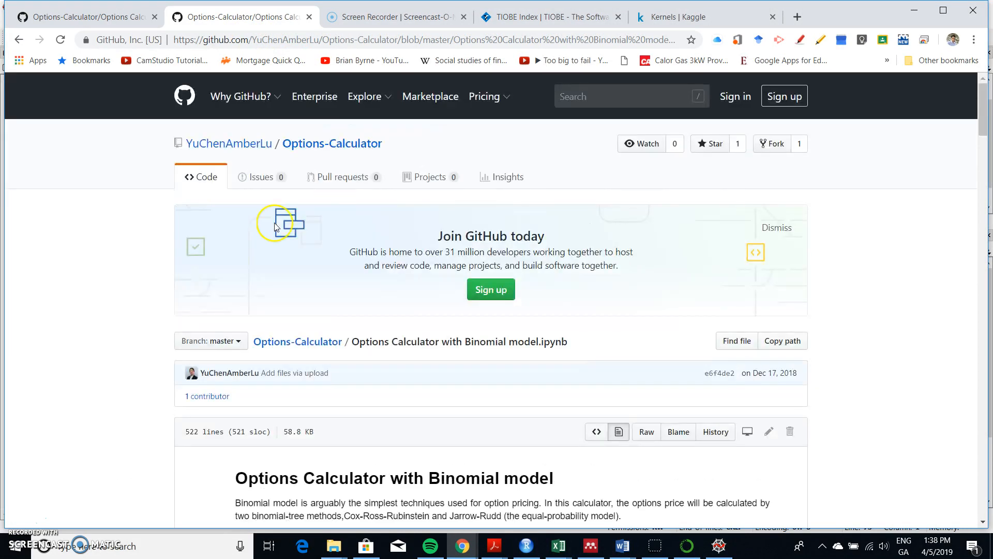
mouse_move(227, 373)
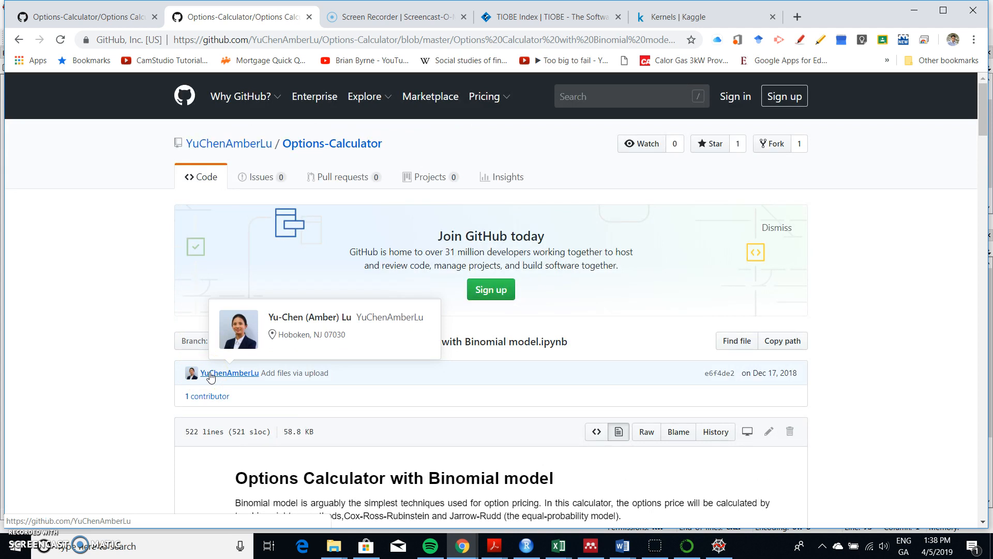
mouse_move(296, 393)
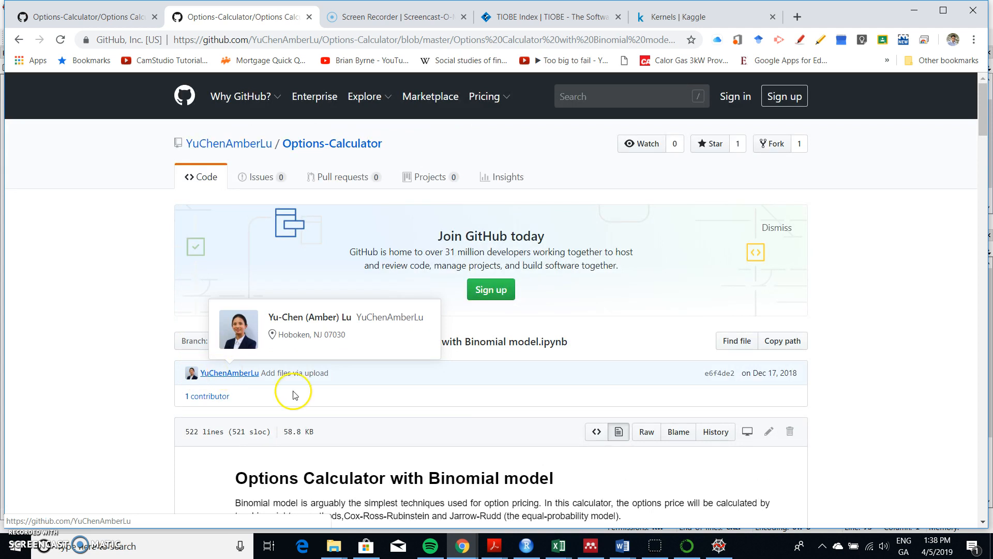
scroll(down, 3)
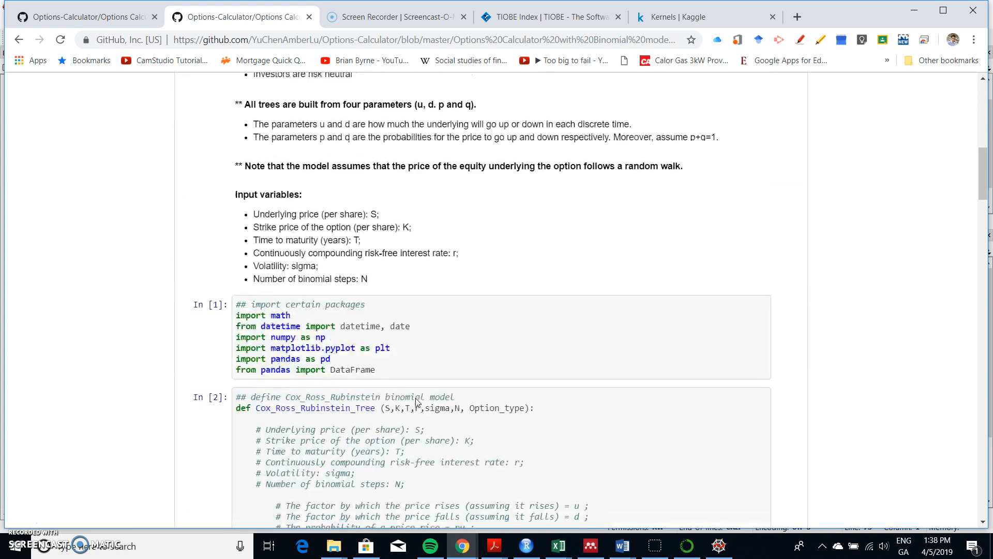
scroll(down, 3)
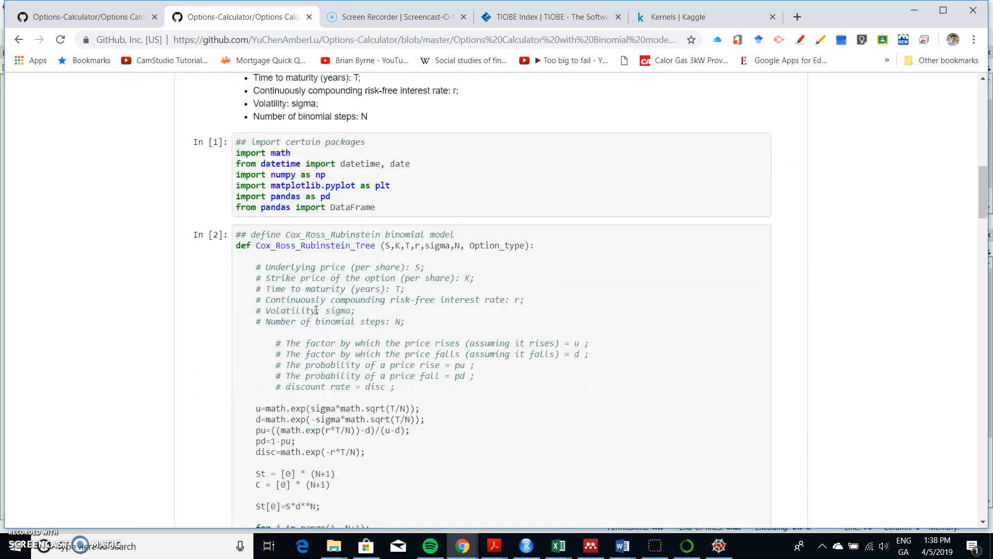
scroll(down, 3)
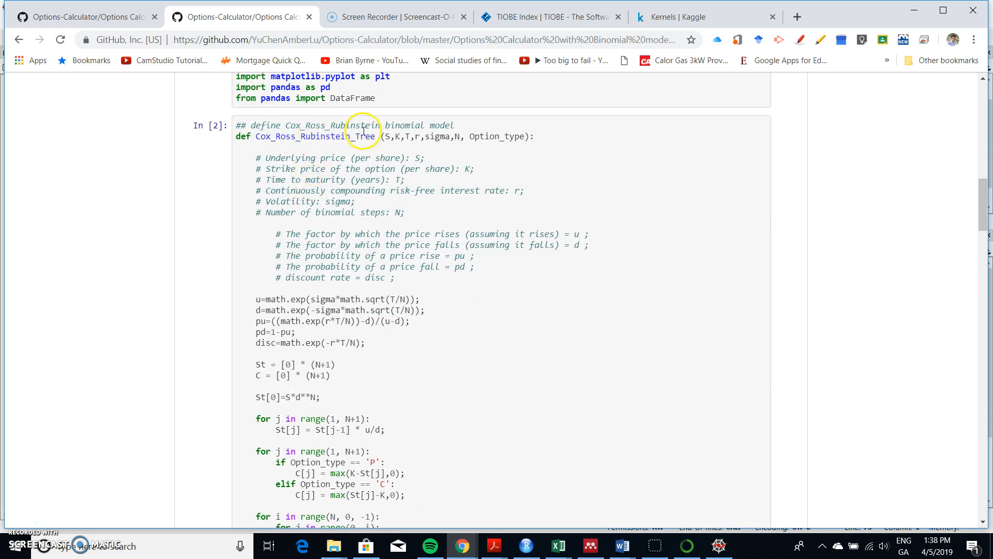
scroll(down, 3)
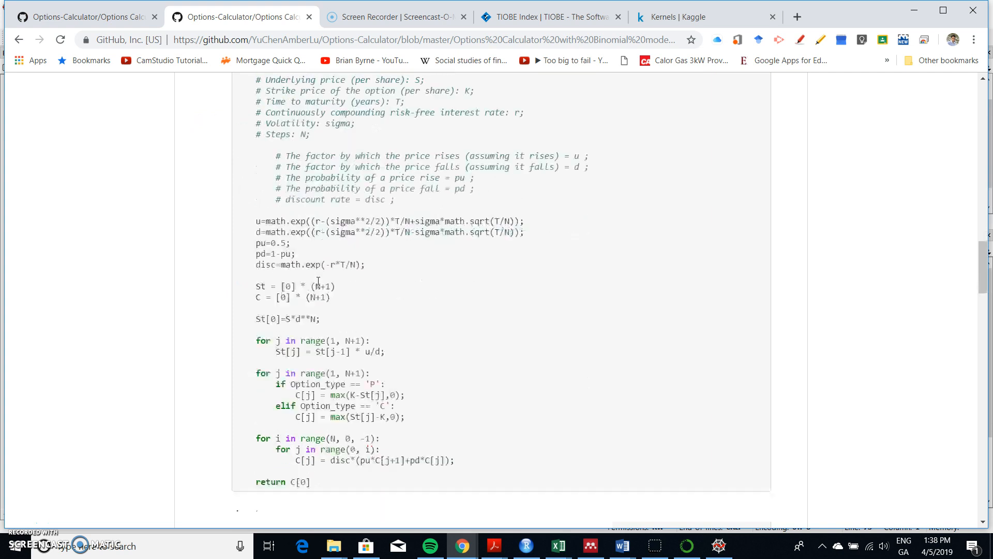
scroll(down, 3)
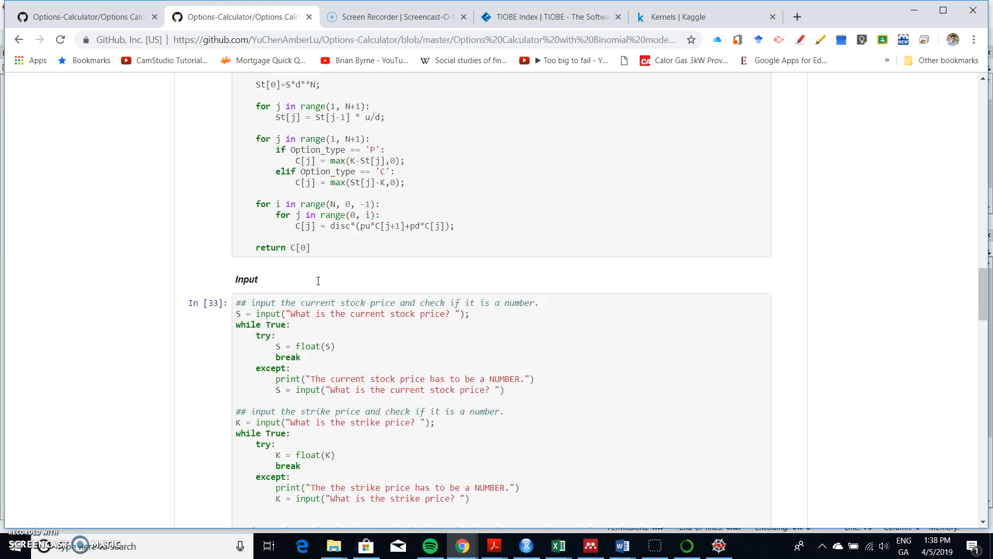
scroll(down, 3)
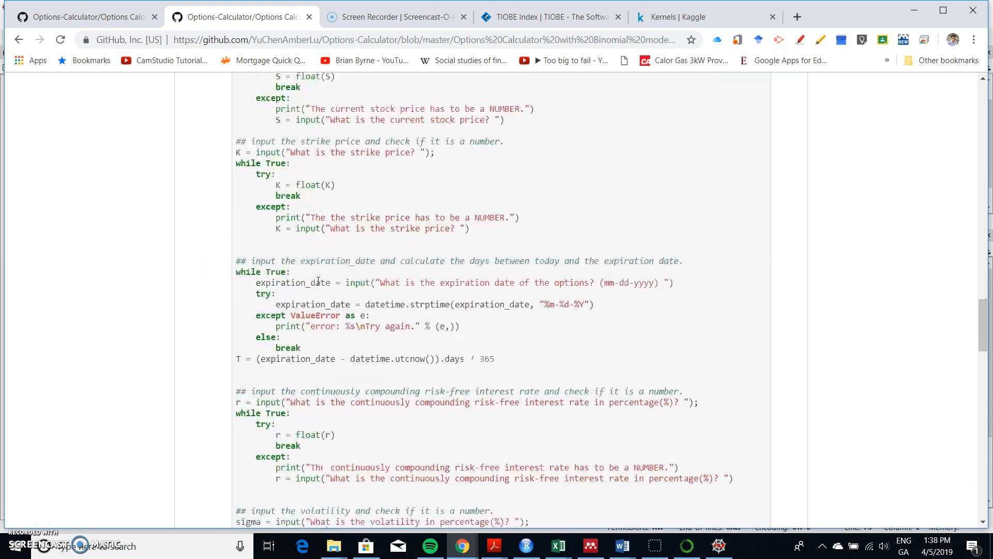
scroll(down, 3)
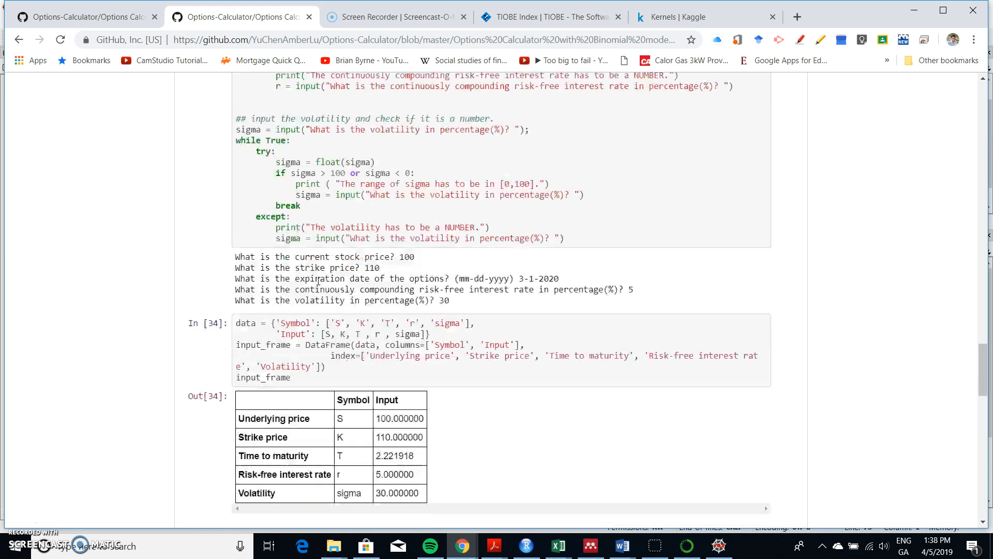
scroll(down, 3)
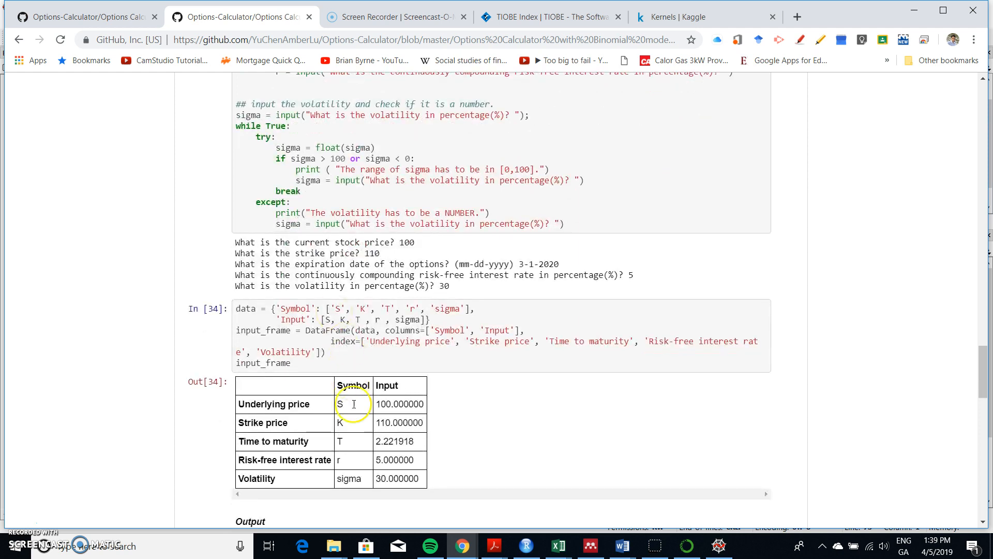
scroll(down, 3)
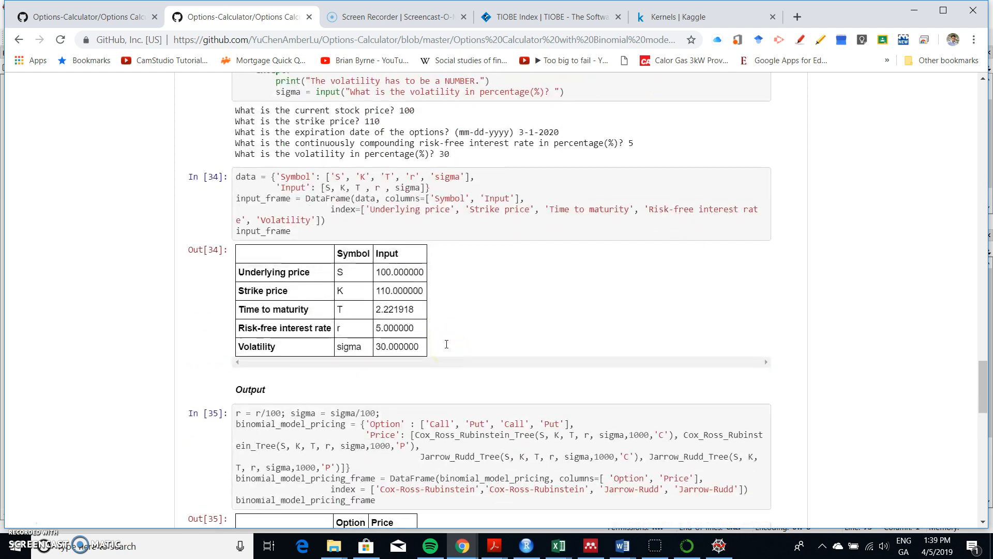
scroll(down, 3)
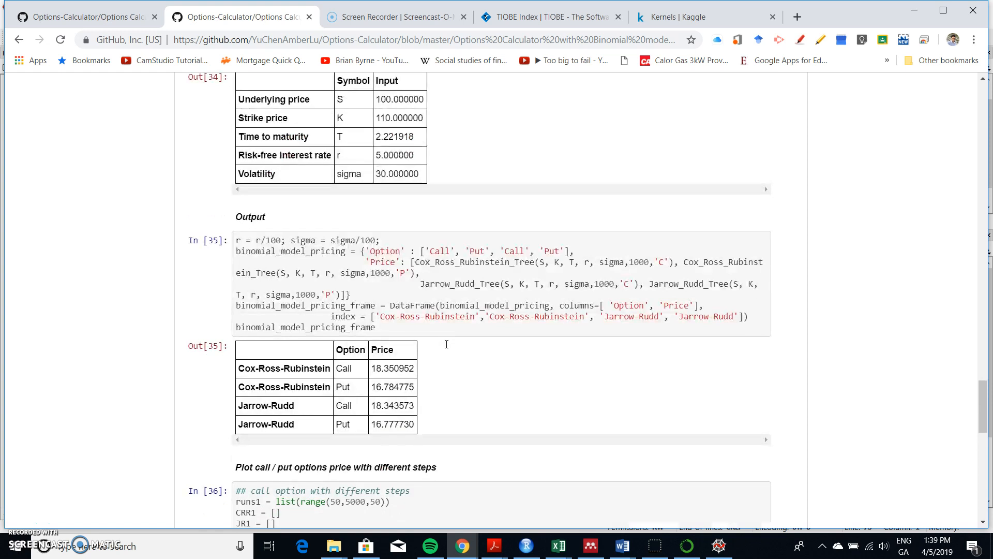
scroll(down, 3)
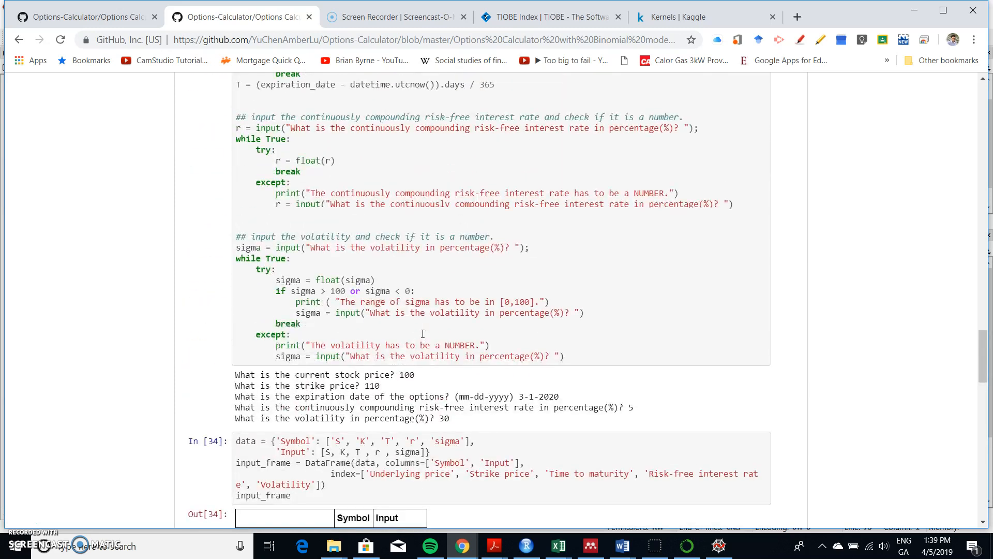
scroll(up, 3)
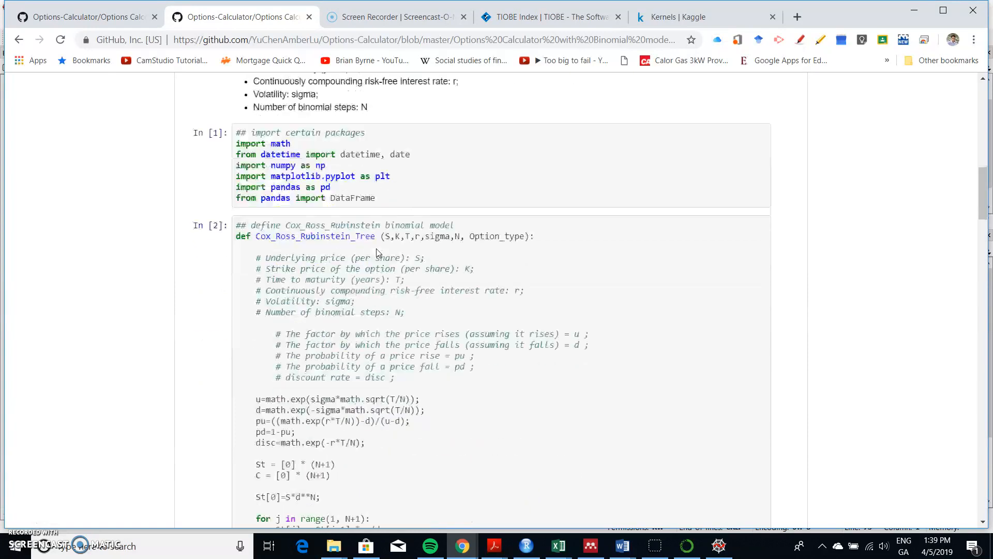
scroll(down, 3)
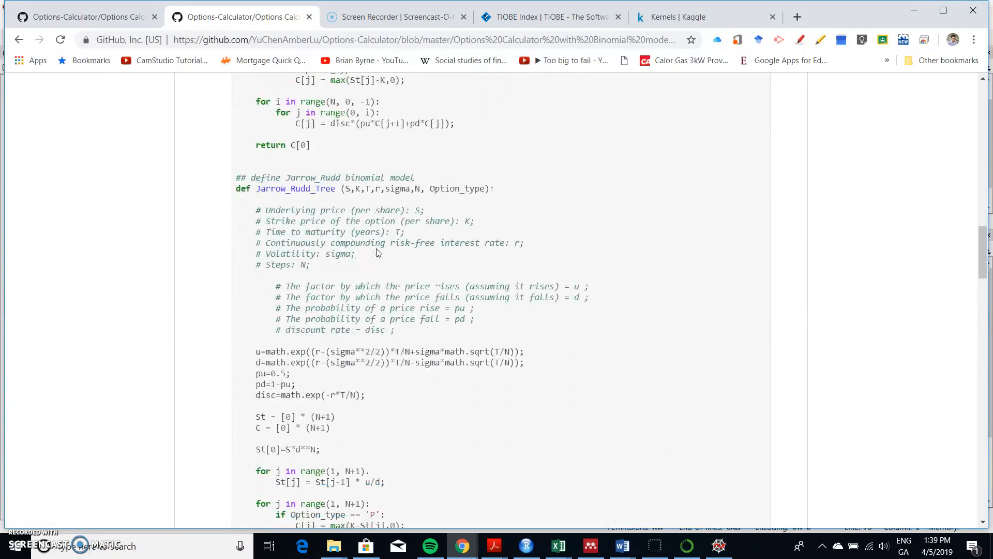
scroll(down, 3)
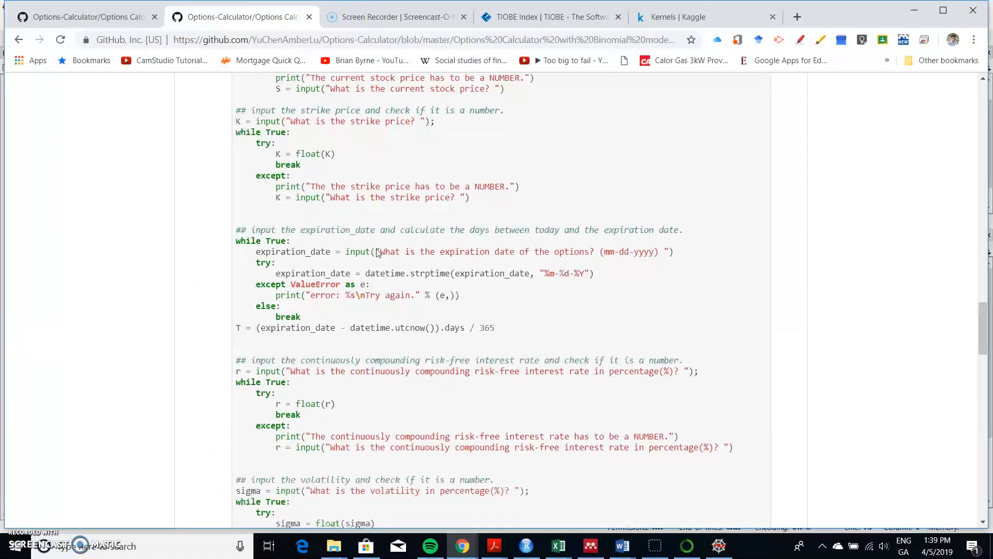
scroll(down, 3)
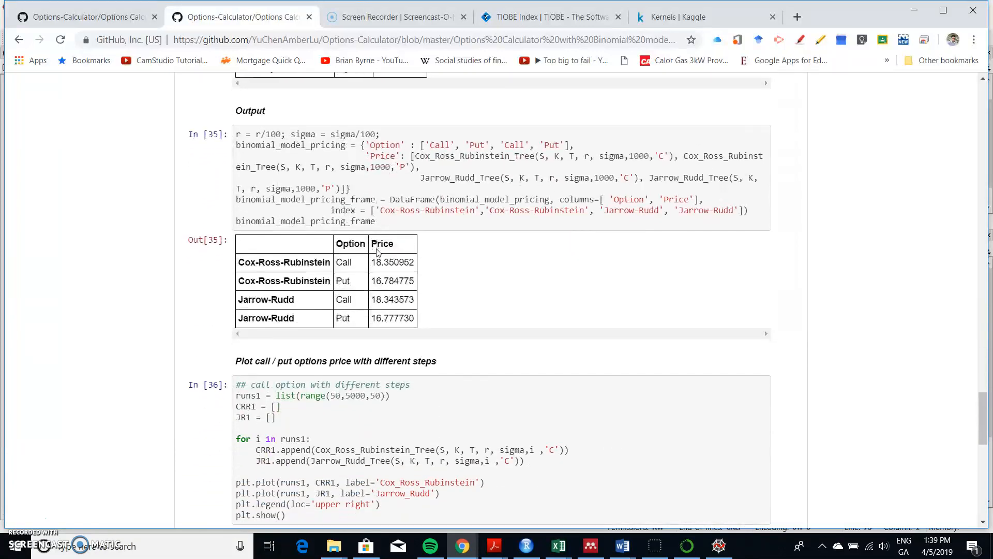
scroll(down, 3)
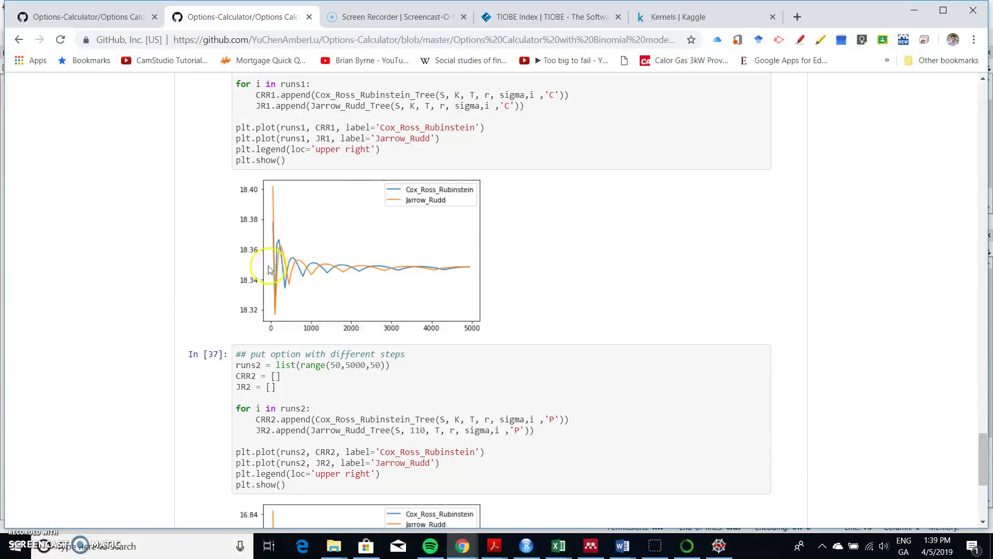
mouse_move(425, 272)
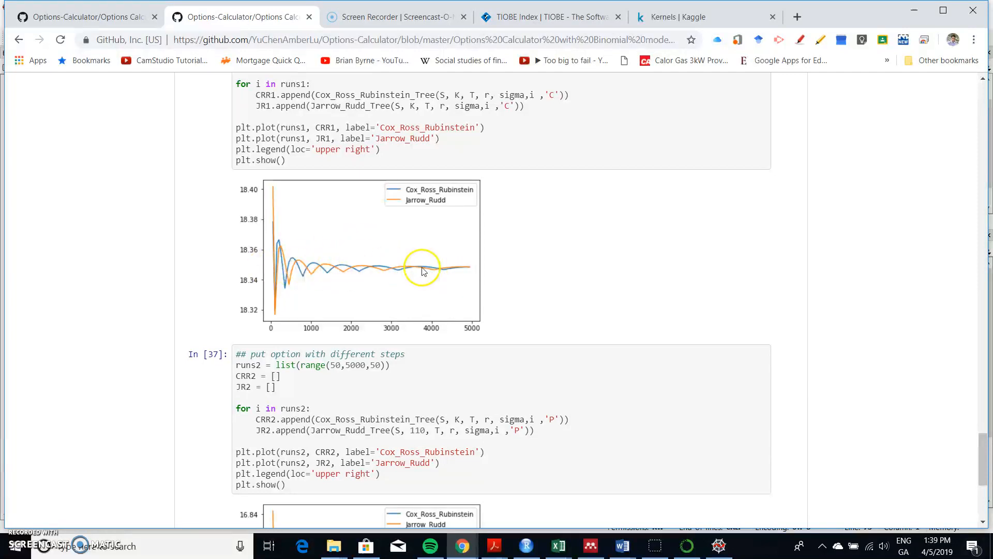
mouse_move(316, 273)
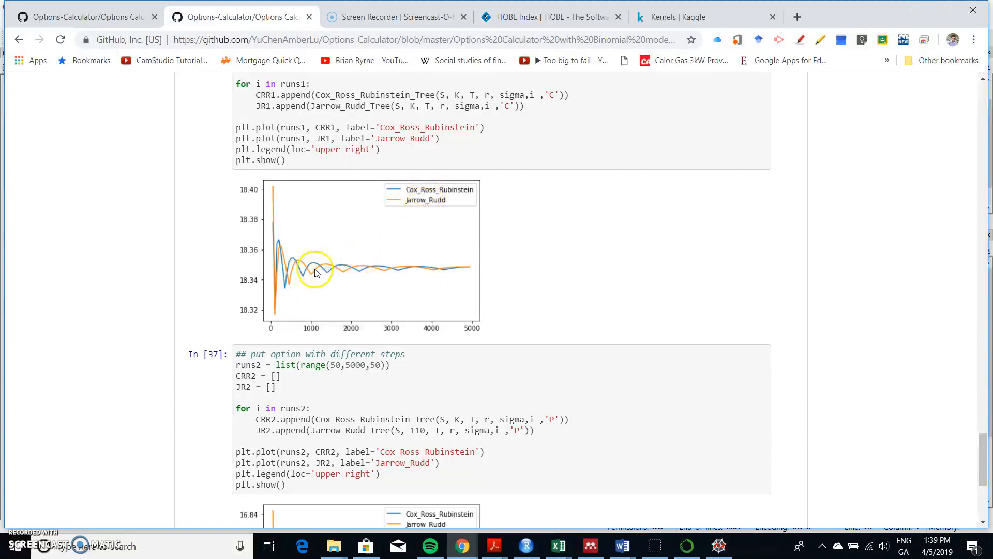
mouse_move(380, 289)
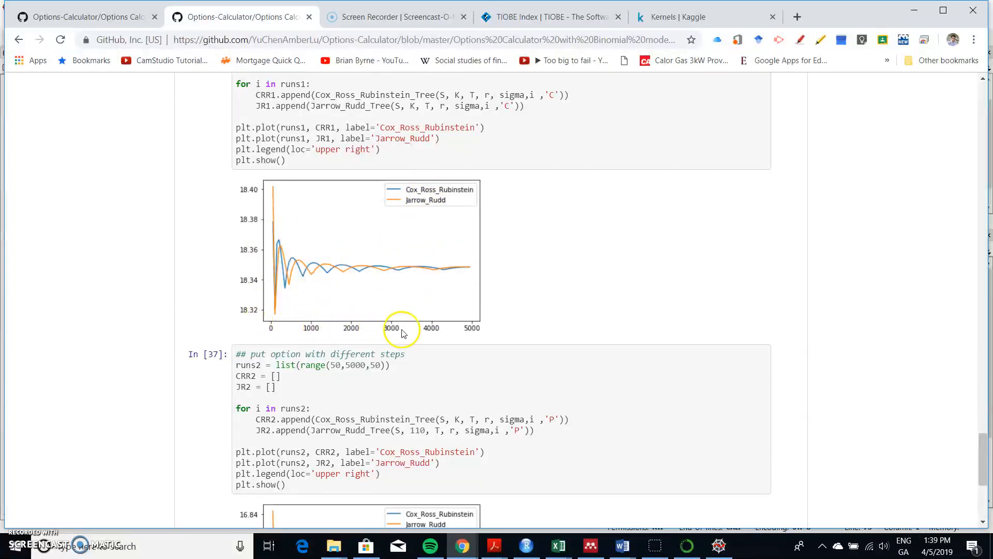
mouse_move(275, 327)
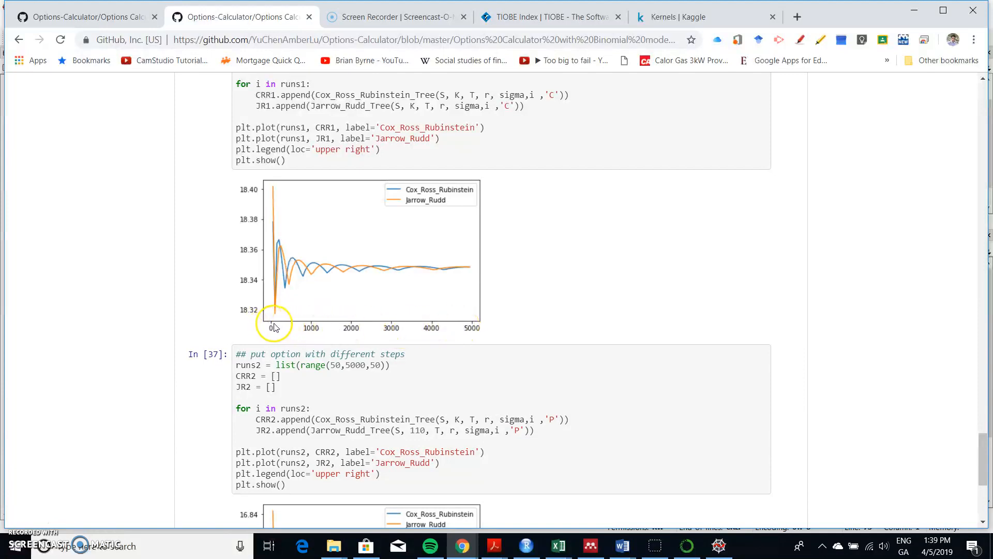
mouse_move(321, 282)
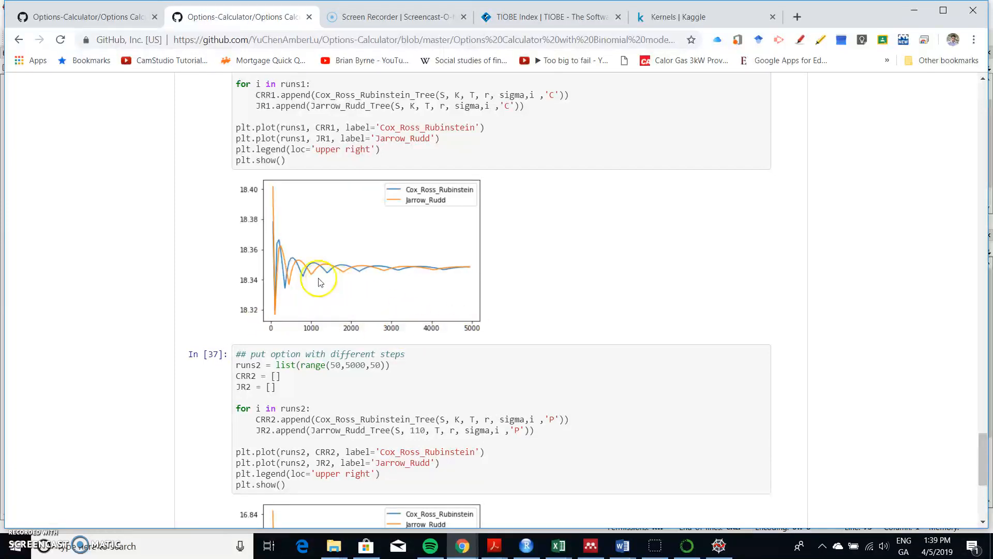
mouse_move(371, 274)
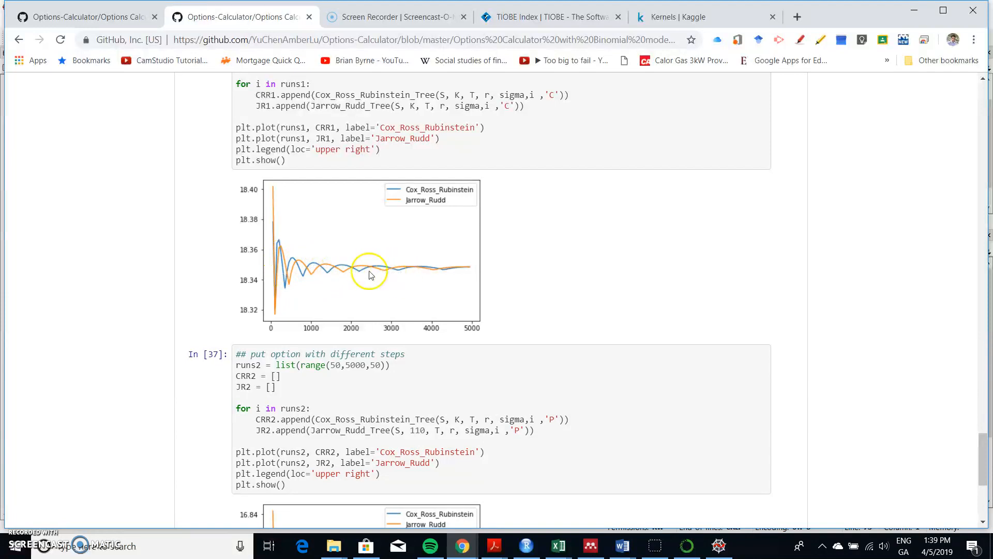
mouse_move(449, 272)
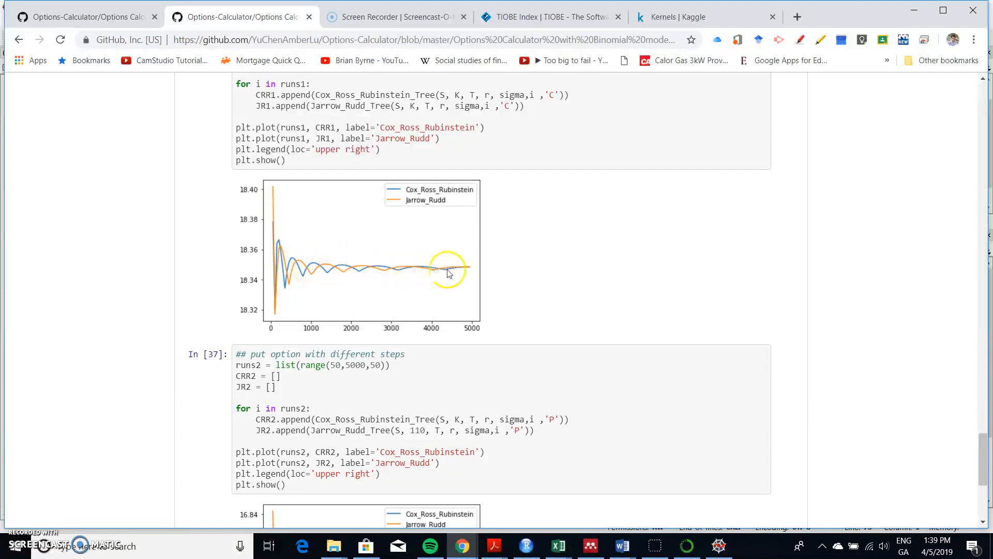
scroll(down, 3)
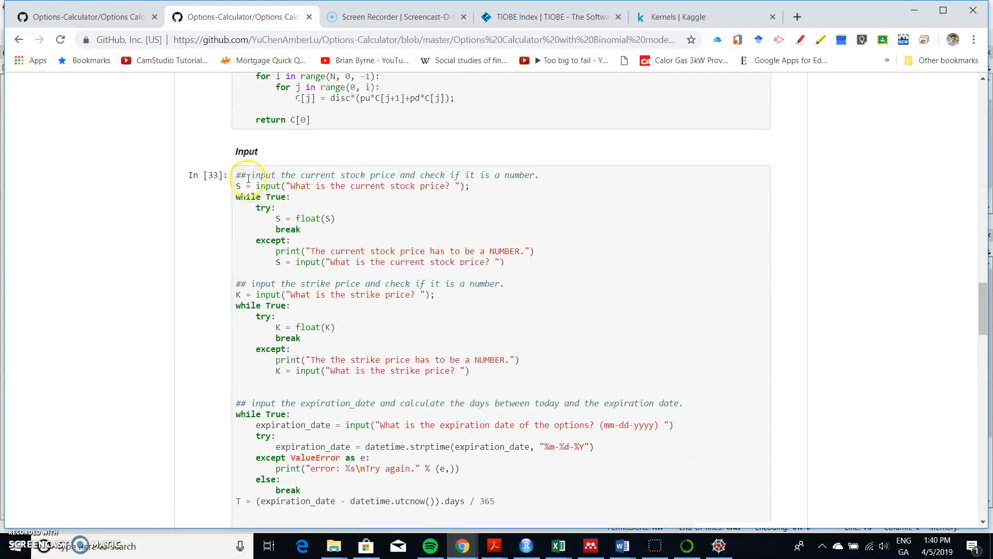
Scroll the Binomial notebook to its Input cell sample answers: stock 100, strike 110, rate 5, volatility 30.
scroll(down, 3)
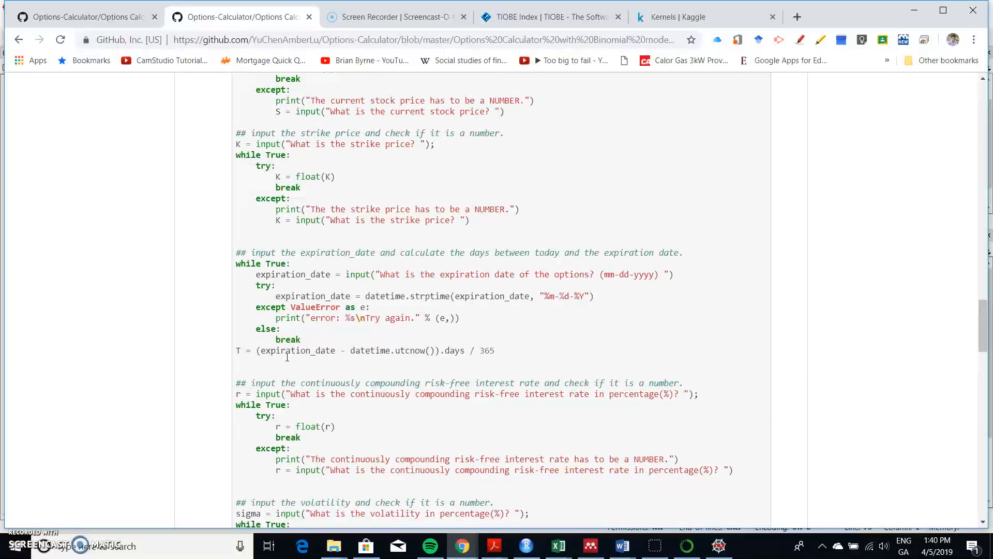
scroll(down, 3)
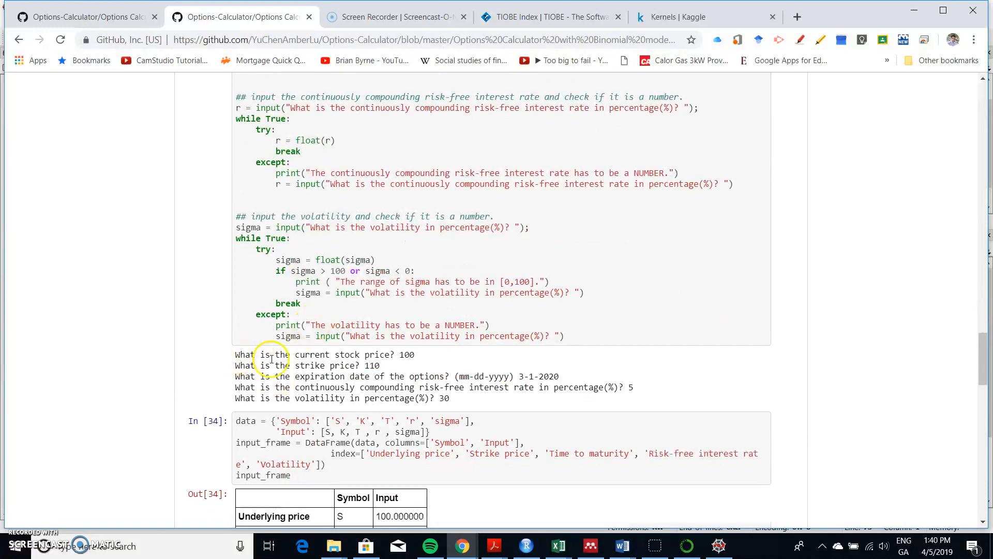
mouse_move(325, 359)
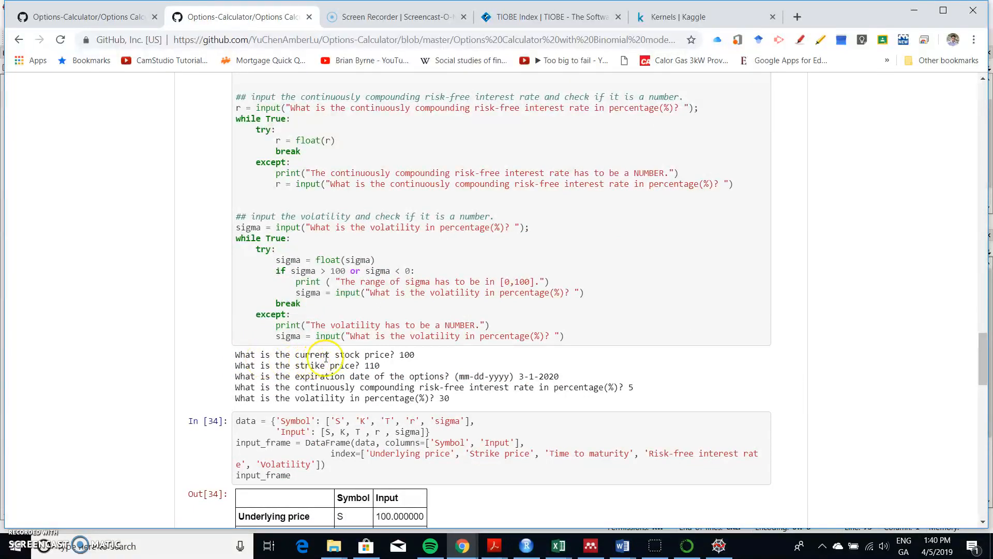
mouse_move(260, 380)
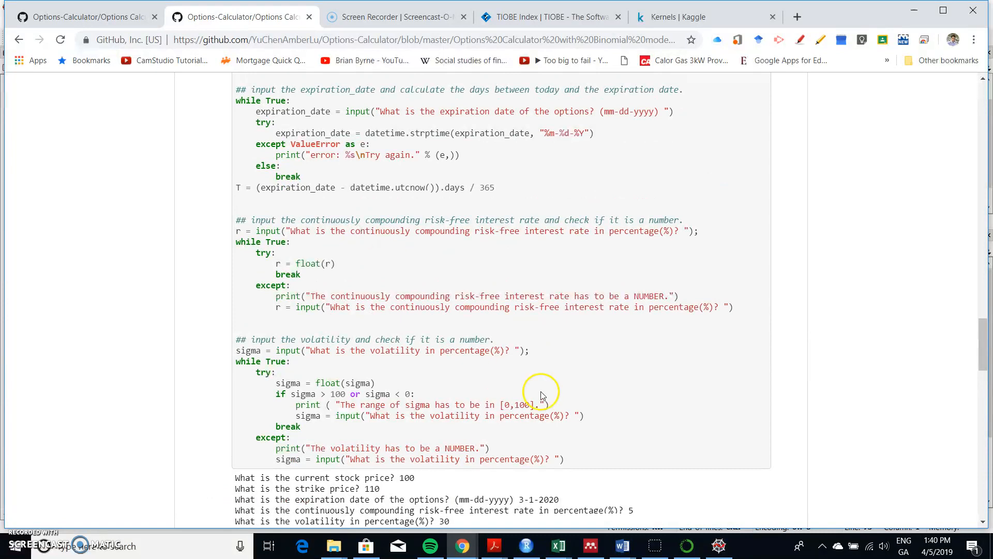
mouse_move(622, 545)
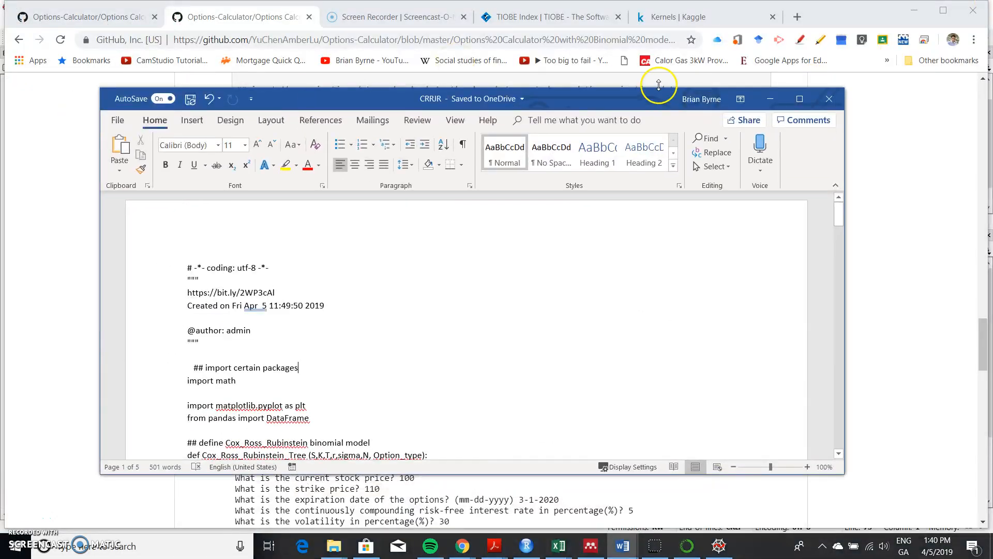
Maximize the CRRJR Word document and scroll to its inputs S=100, K=100, T=1, r=0.05, sigma=0.2.
click(799, 98)
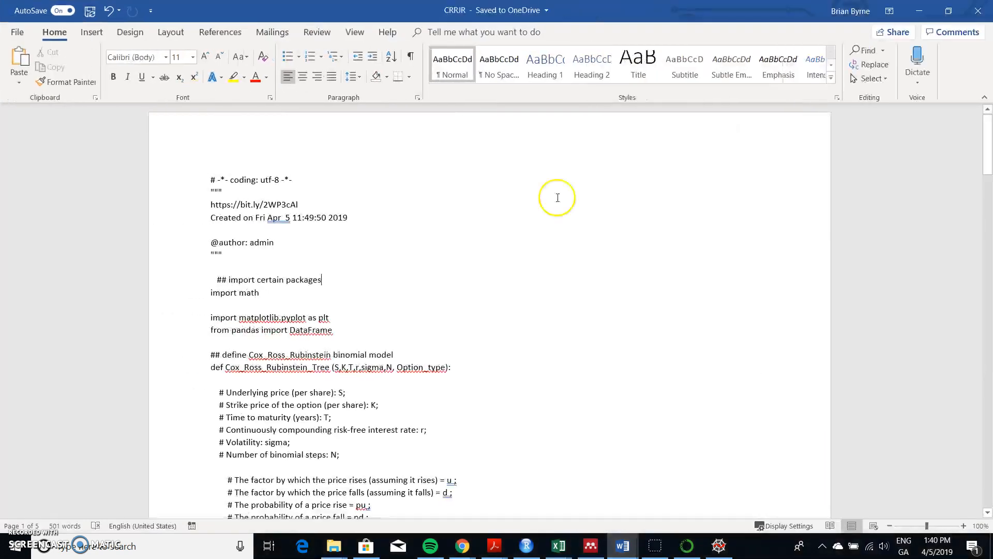
scroll(down, 3)
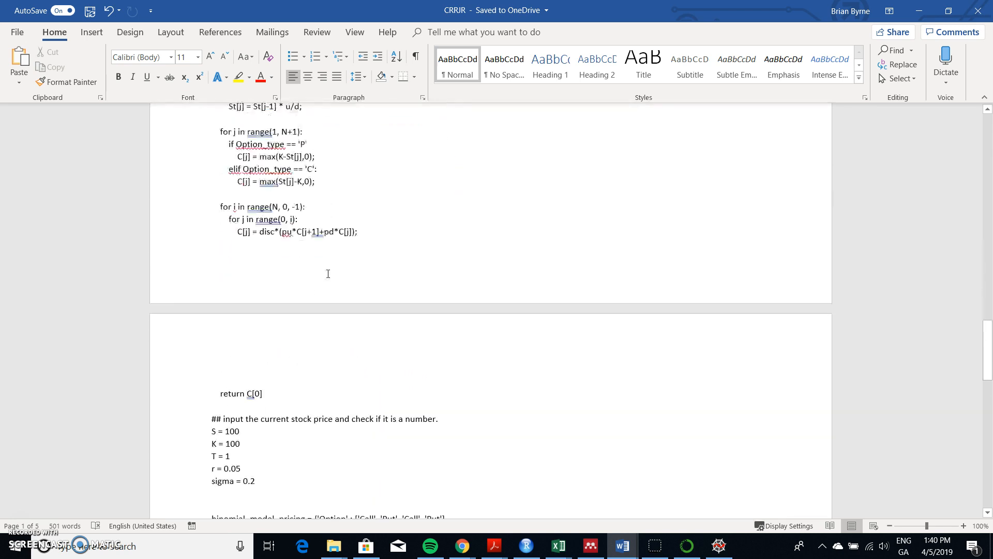
scroll(down, 3)
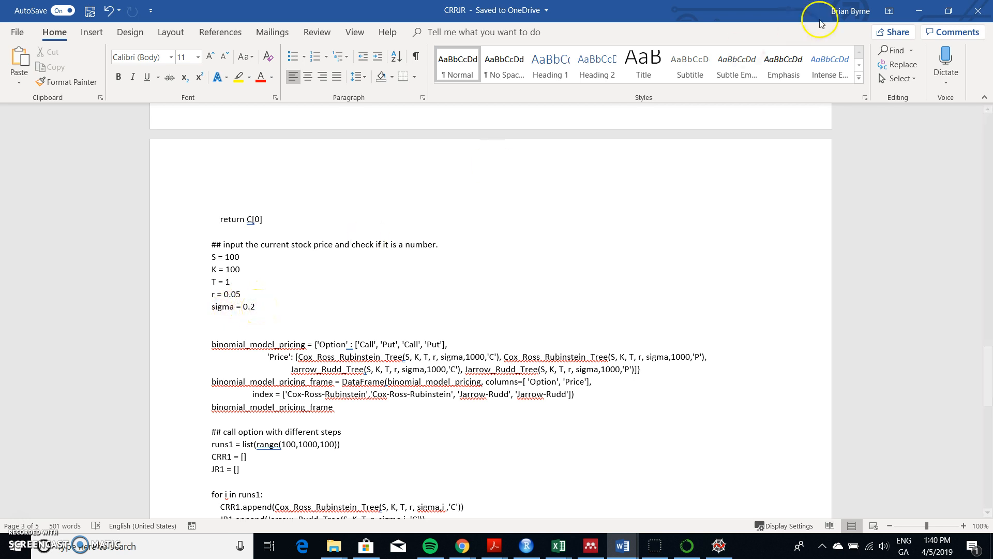
Return to the GitHub Binomial notebook and scroll to the put-option convergence plot (steps 50 to 5000).
click(461, 546)
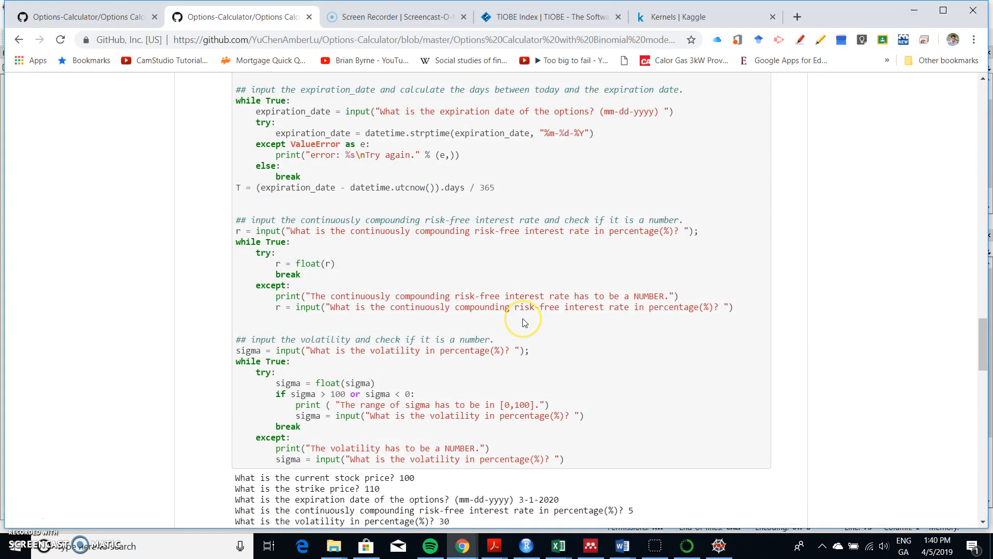
scroll(down, 3)
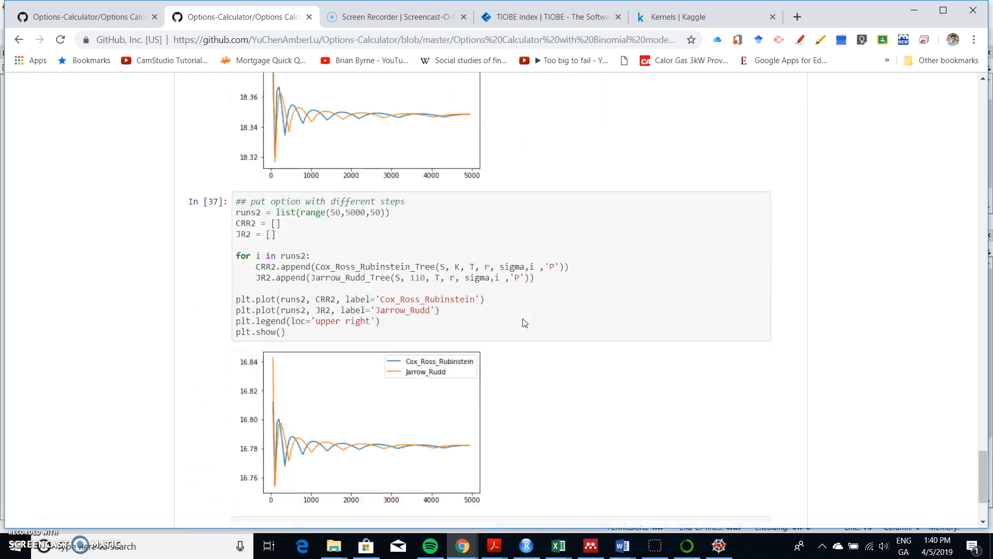
scroll(down, 3)
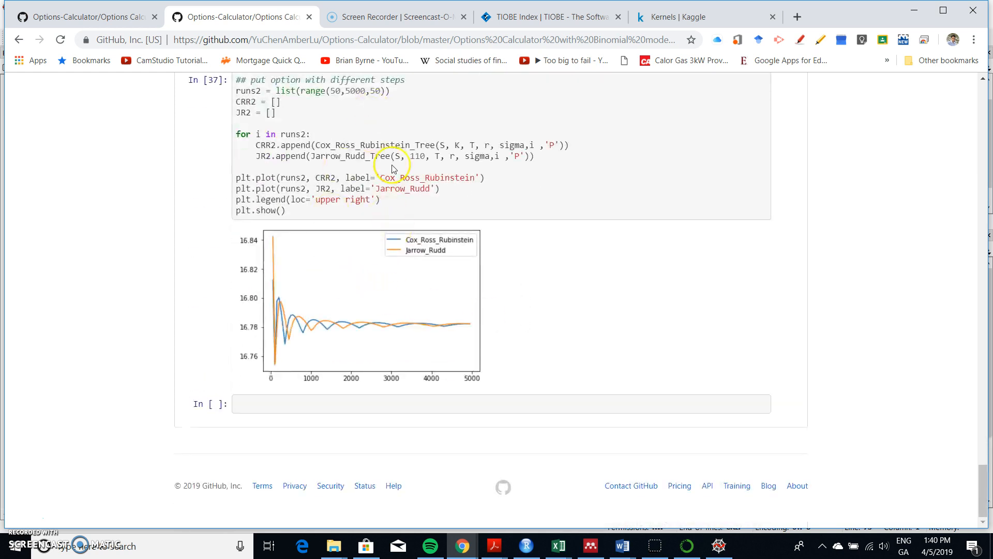
scroll(up, 3)
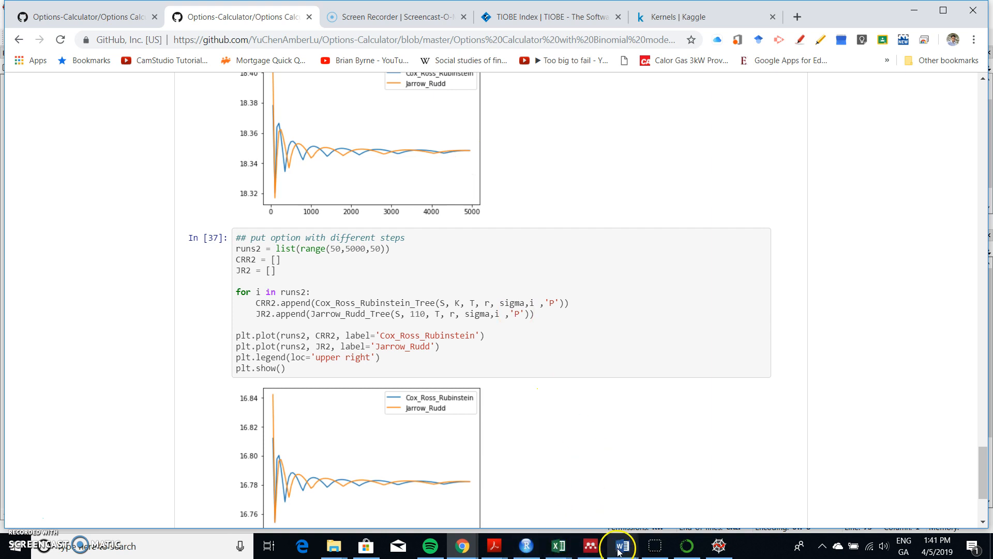
Reopen the CRRJR Word document, copy all its code, and minimize it back to Spyder.
click(619, 546)
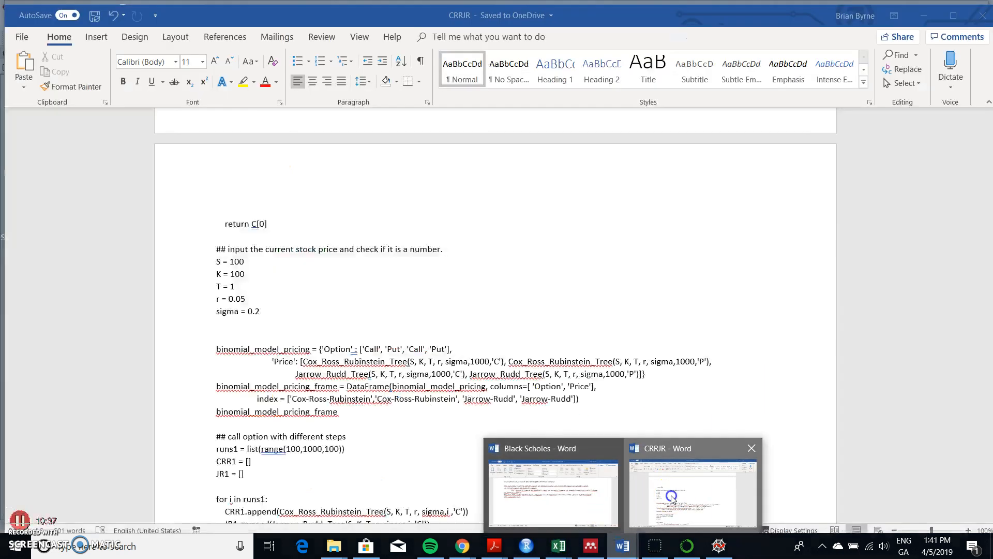
click(672, 497)
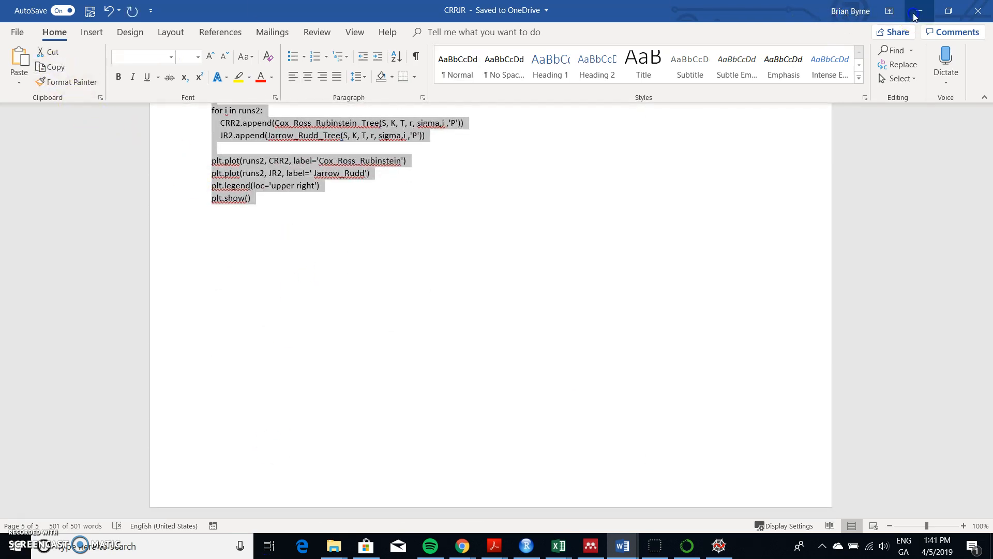
click(461, 545)
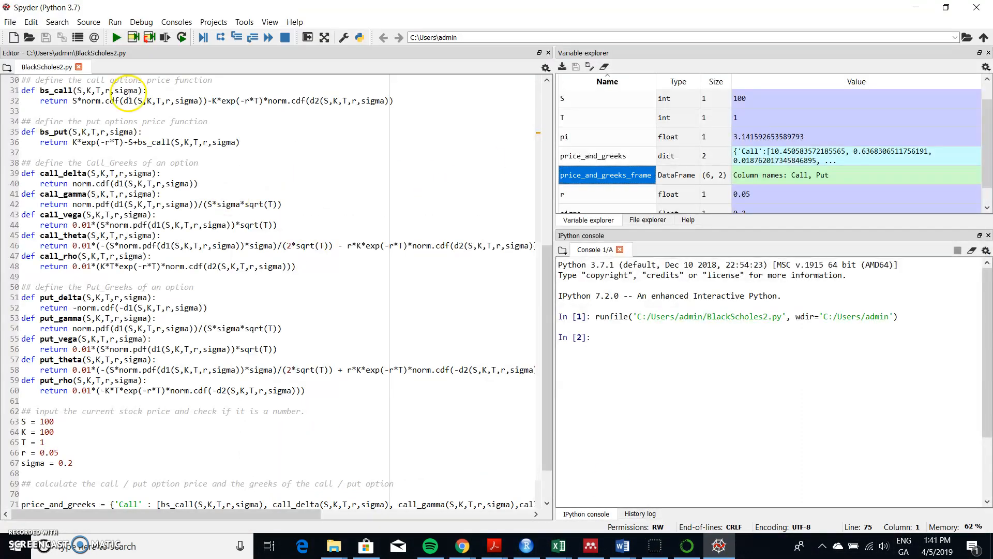
Create a new untitled1.py script and paste the CRR/Jarrow-Rudd pricing code into it.
click(32, 23)
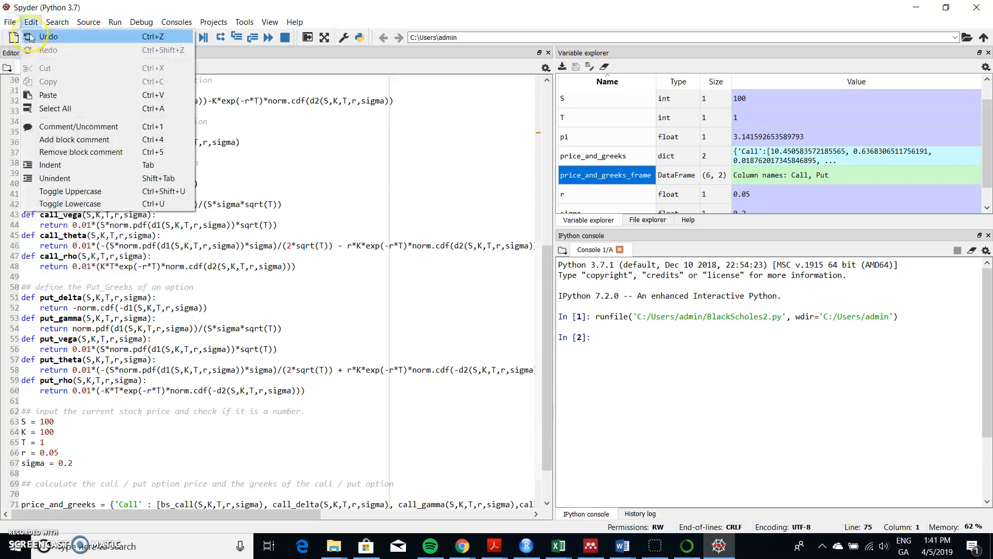
click(10, 22)
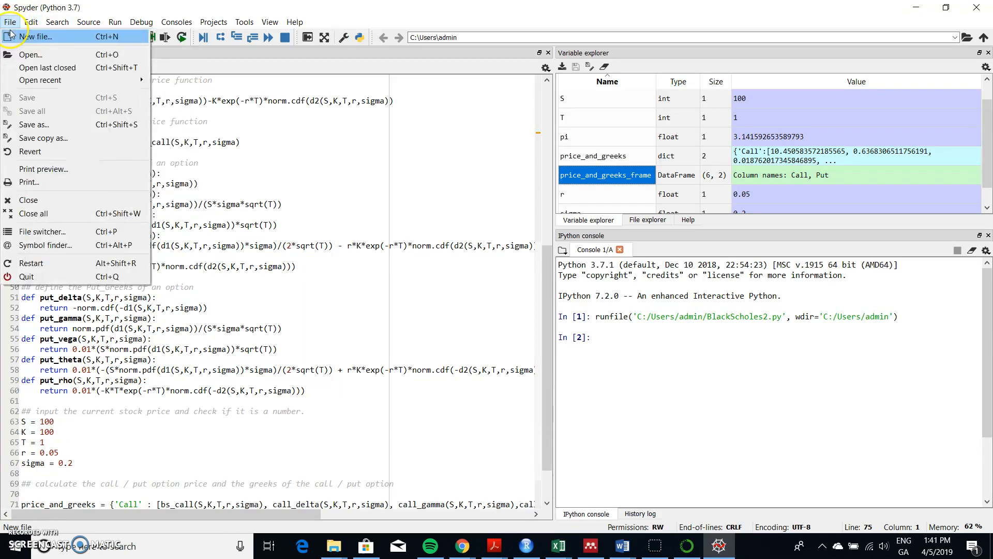
click(40, 35)
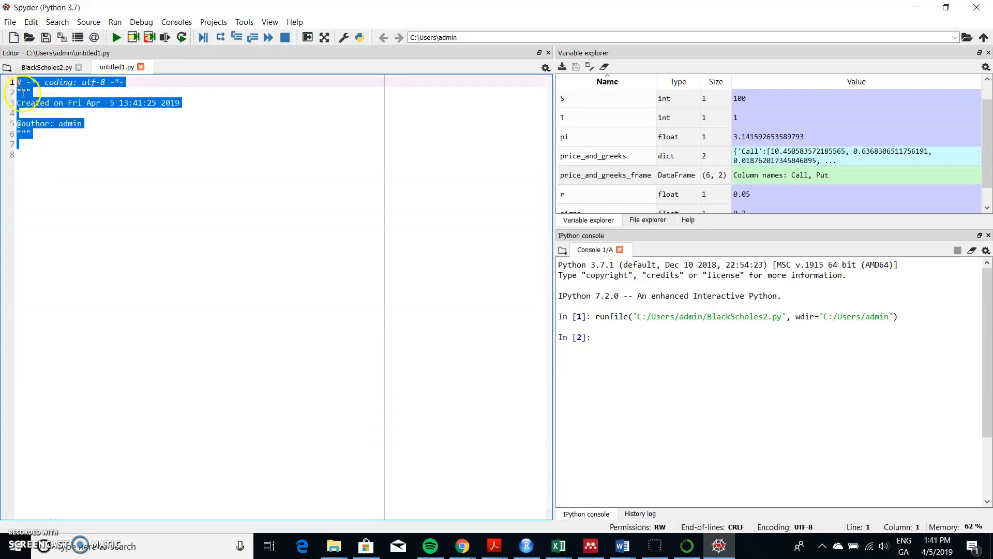
right_click(24, 93)
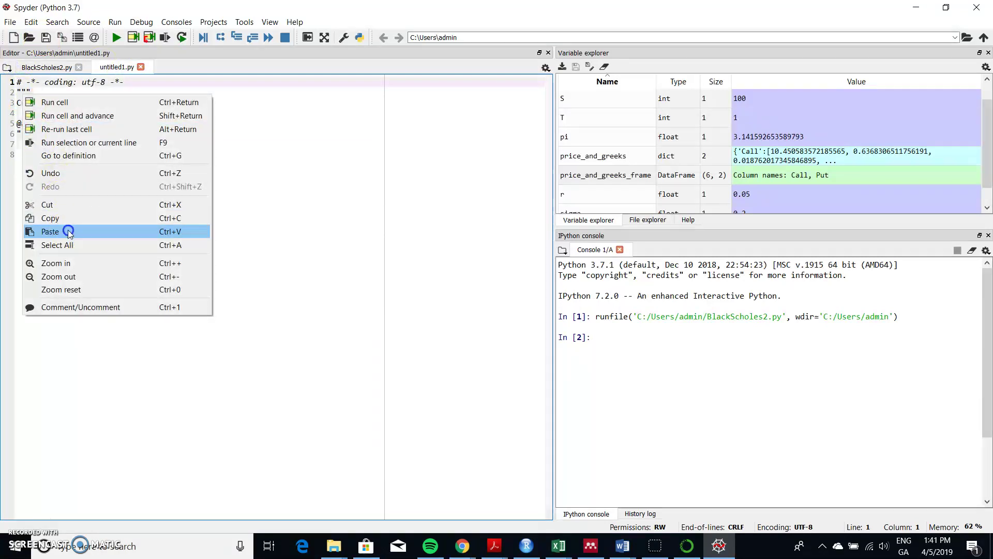
click(49, 232)
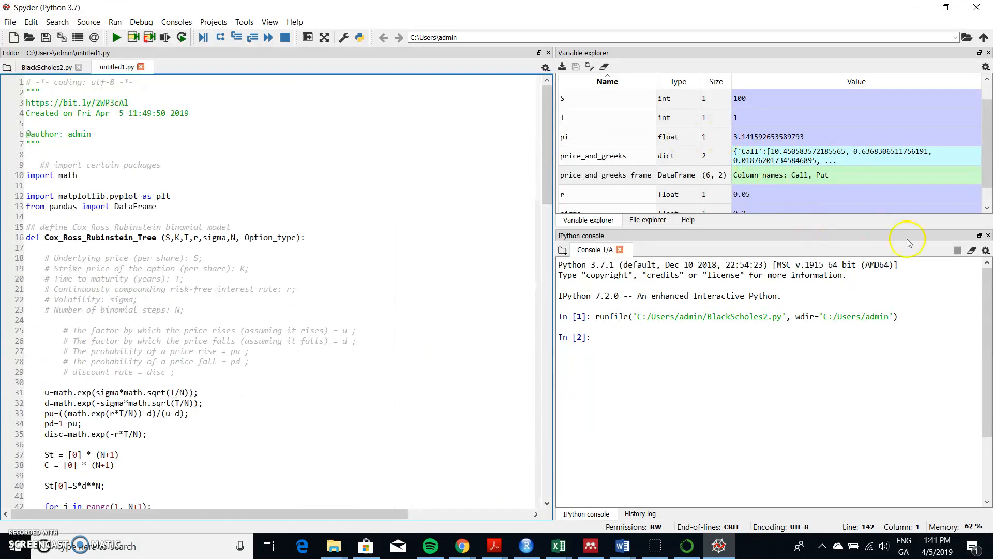
Clear all workspace variables, run the script and begin naming it CRRJR2 in the save dialog.
click(605, 68)
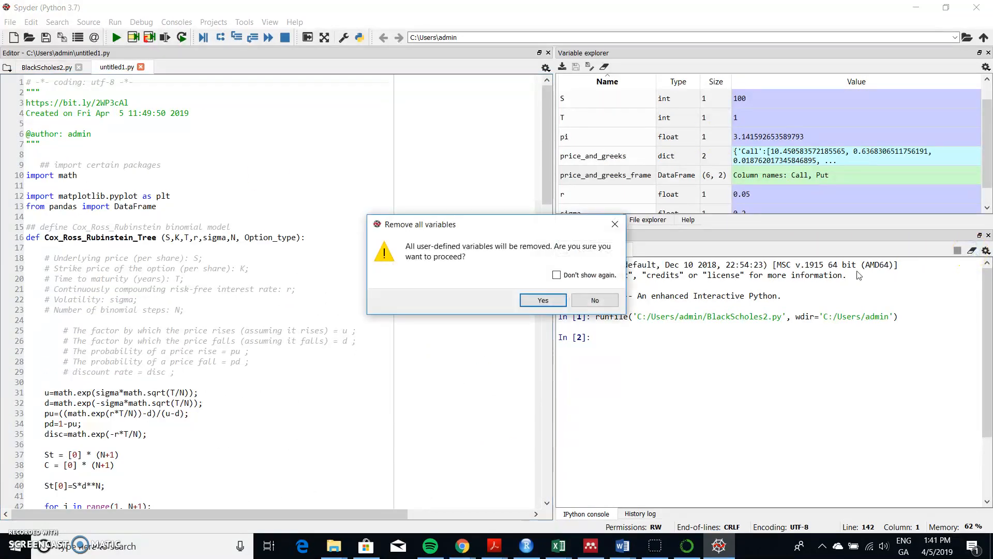
click(542, 300)
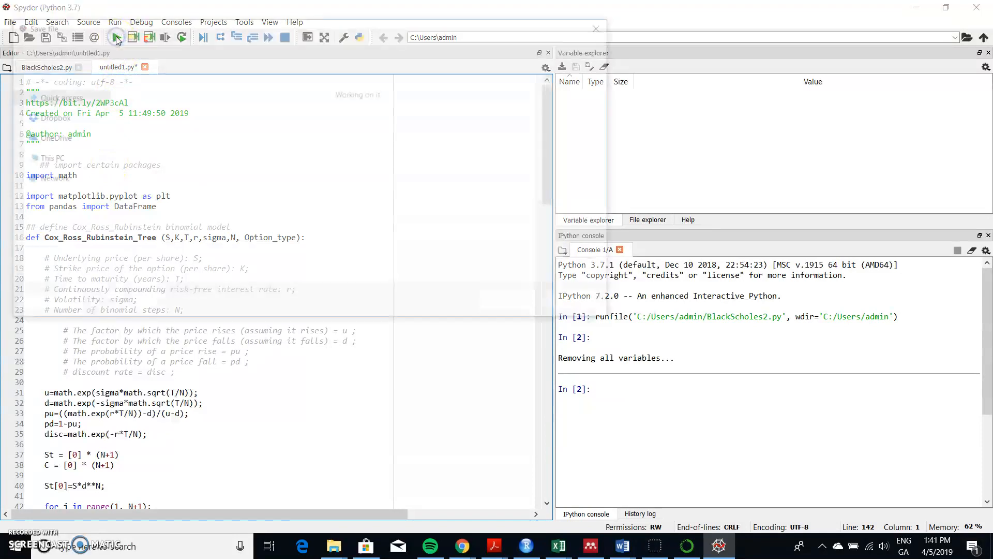
click(46, 36)
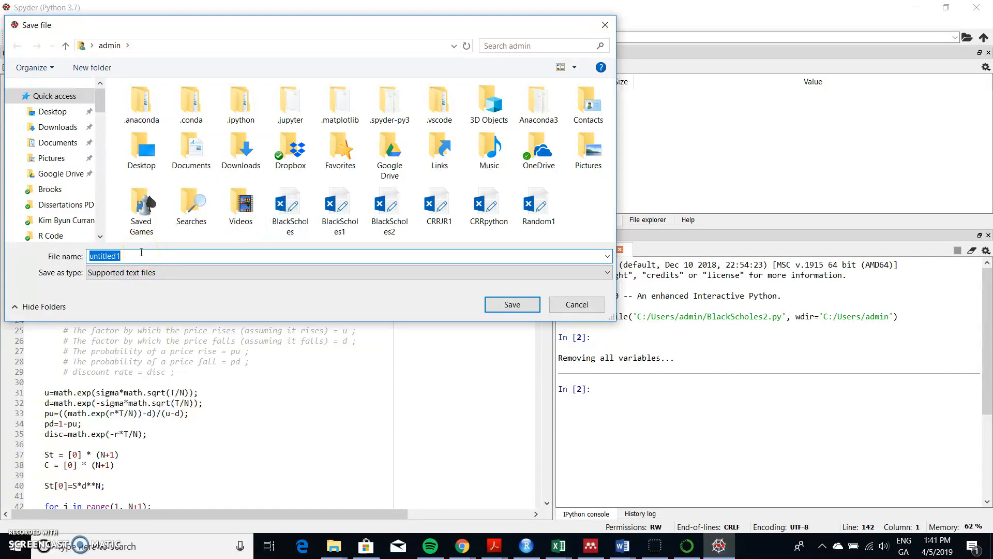
text(CRRJR2)
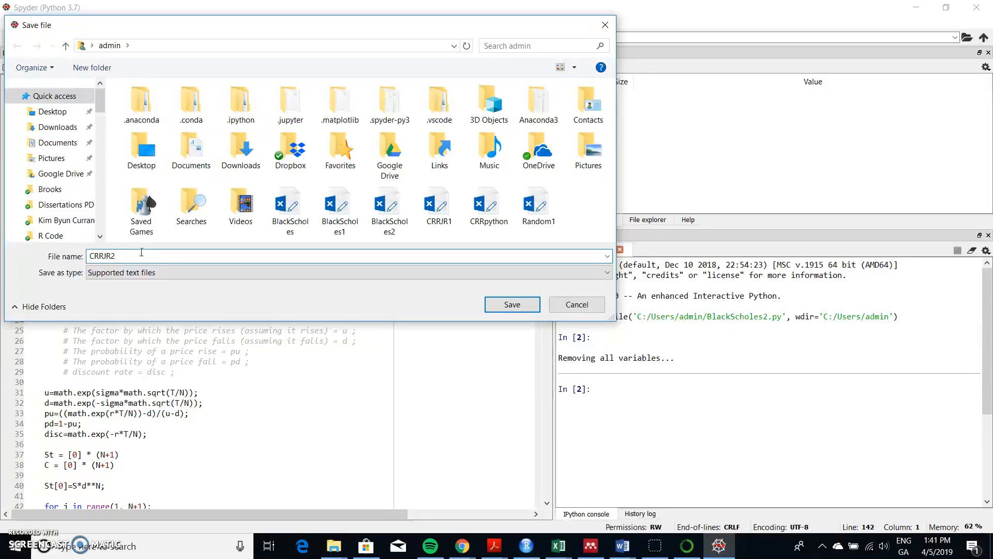
Save as CRRJR2.py, run it for convergence plots, and scroll to the runs1 step value.
click(512, 305)
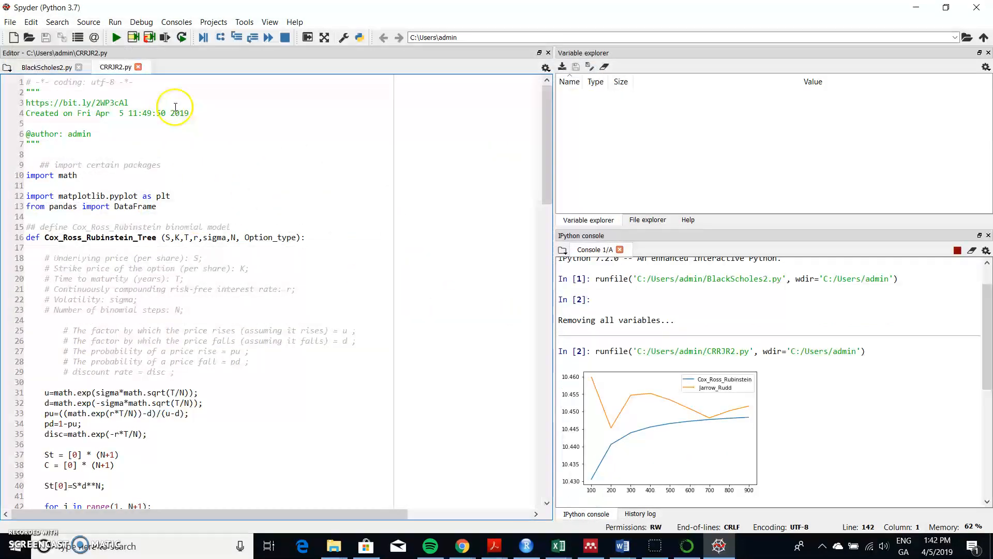
click(118, 36)
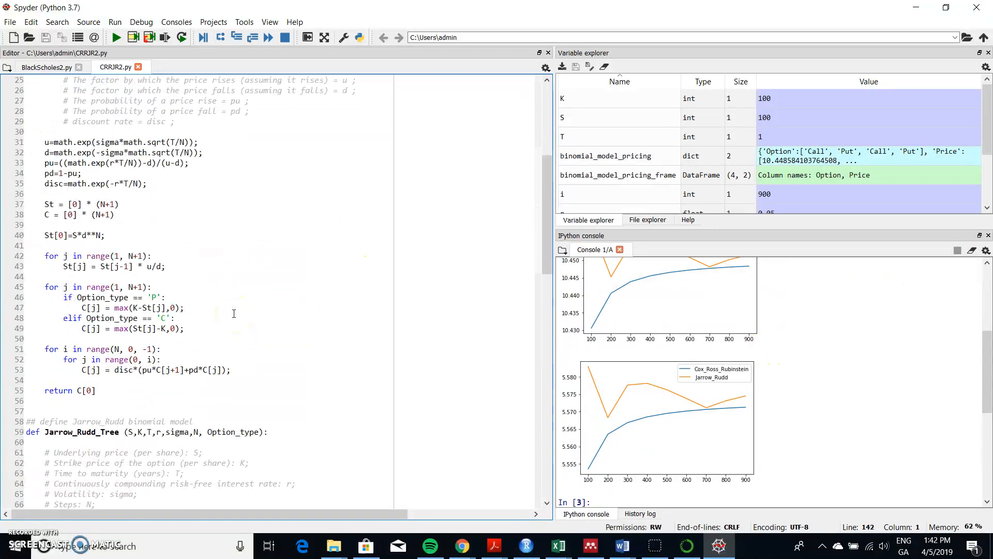
mouse_move(745, 472)
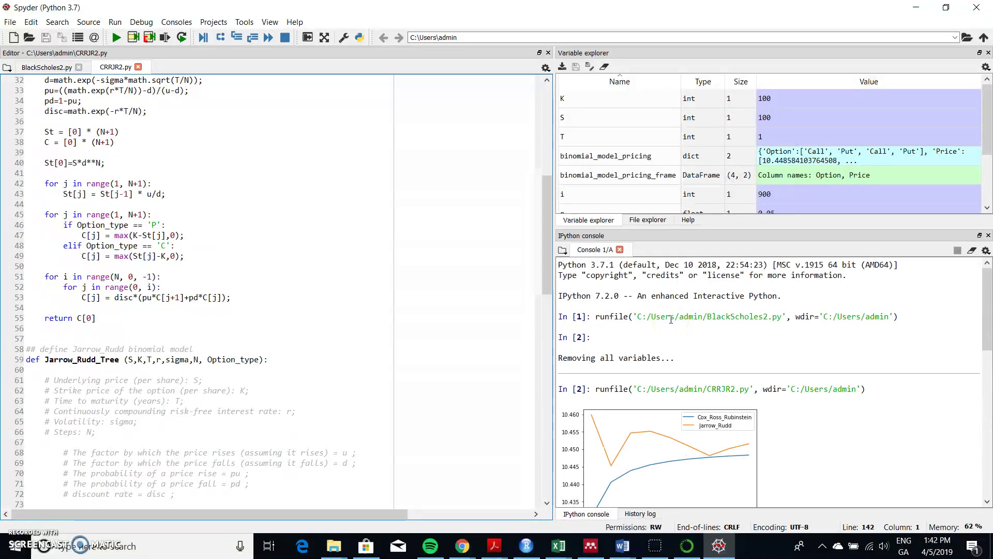
mouse_move(656, 165)
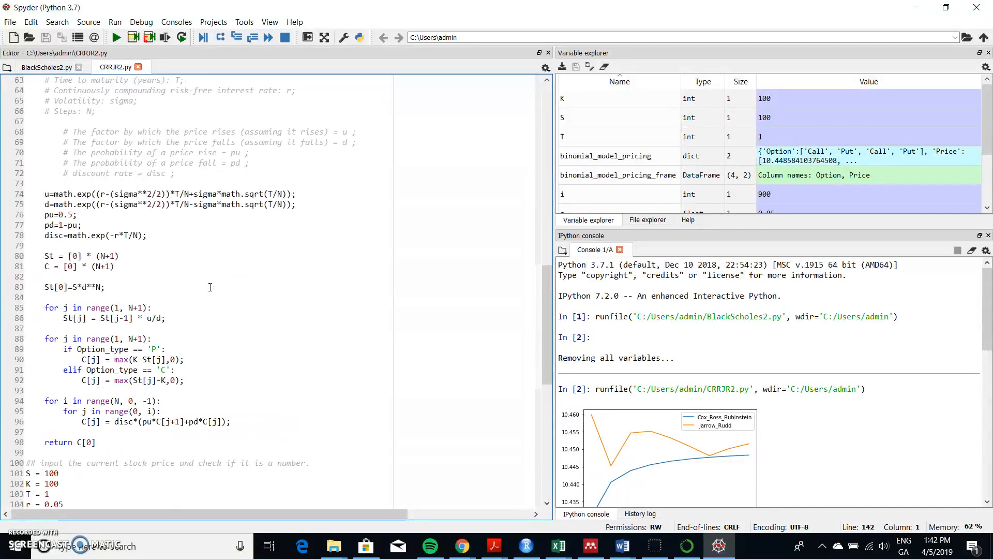
scroll(down, 3)
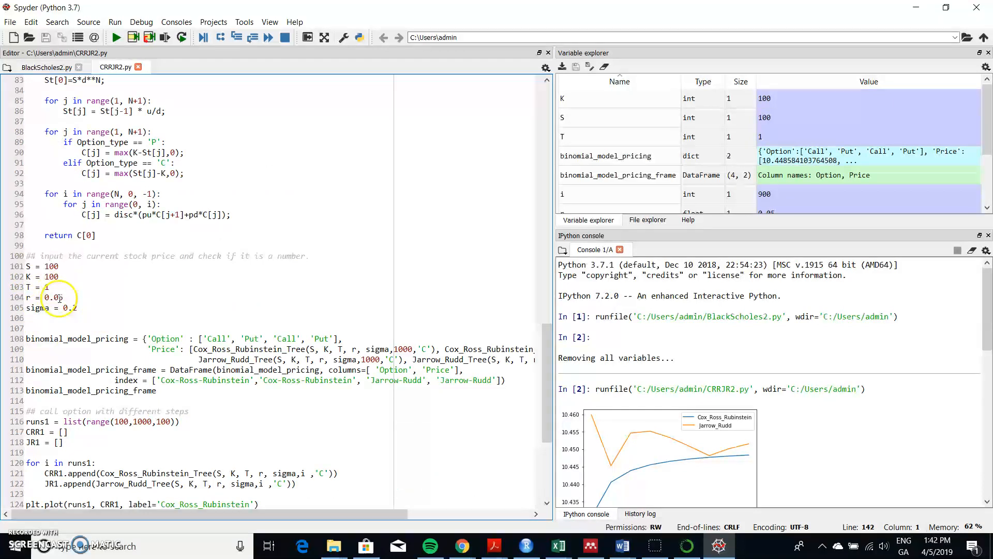
scroll(down, 3)
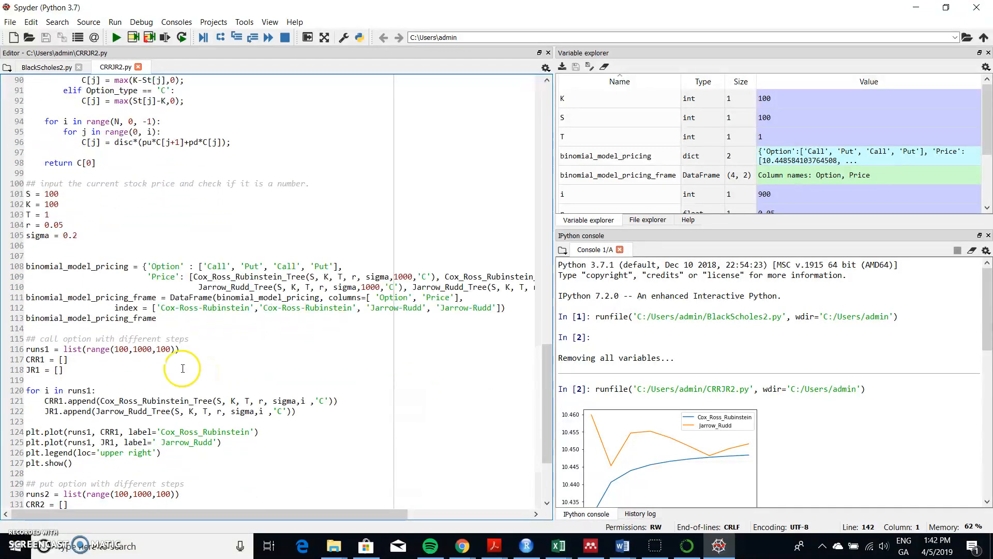
mouse_move(106, 359)
text(5)
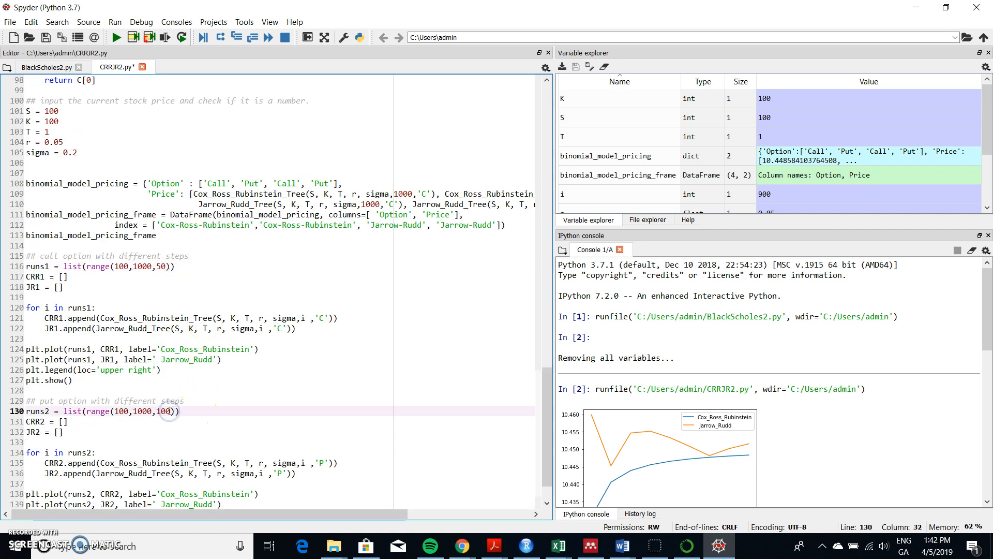
Erase the runs2 loop's step of 100 so the put loop also steps by 50.
key(Backspace)
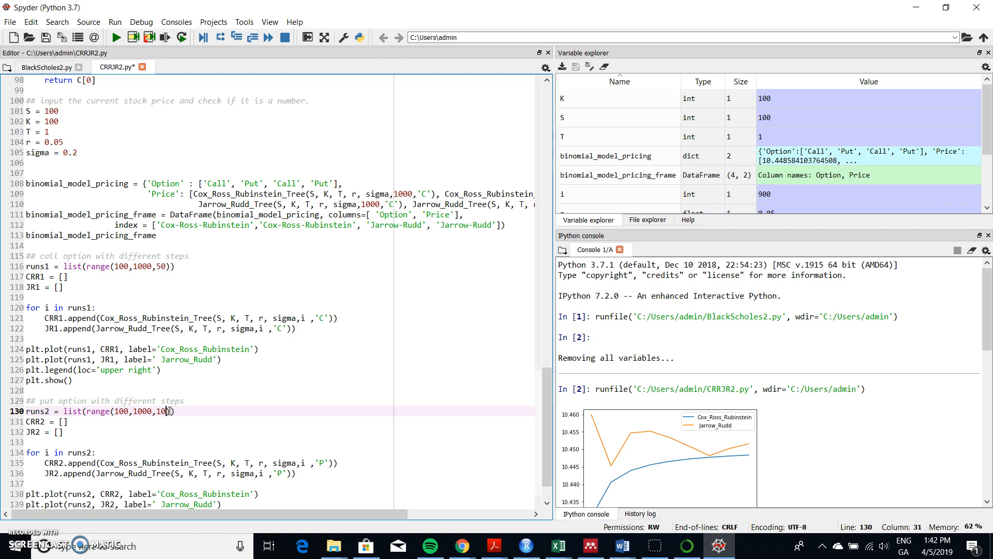
key(BackSpace)
text(5)
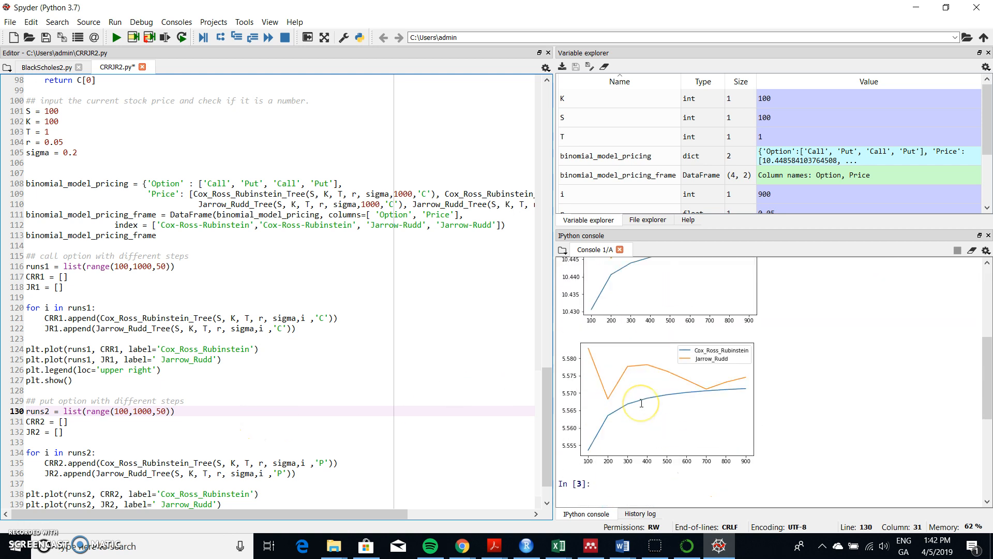
mouse_move(726, 356)
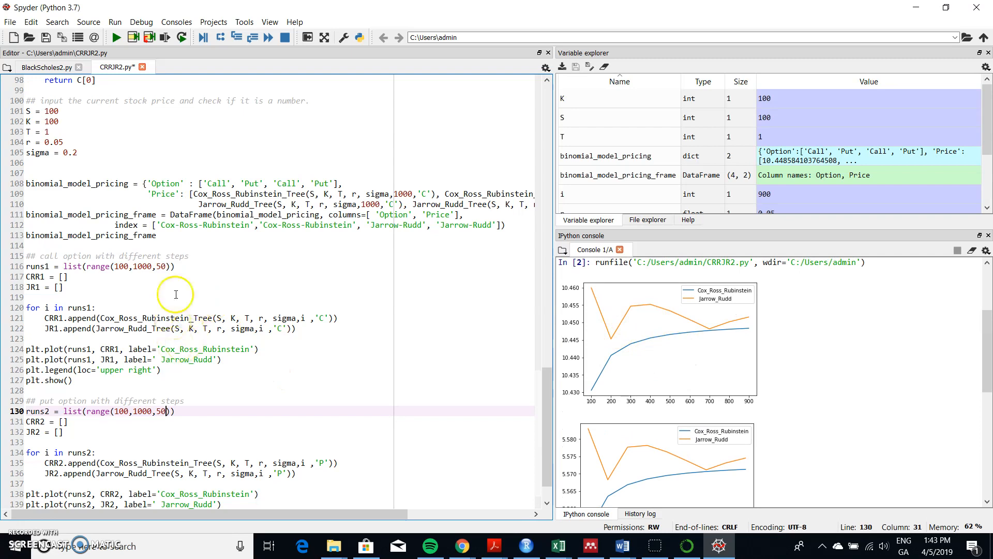
mouse_move(117, 37)
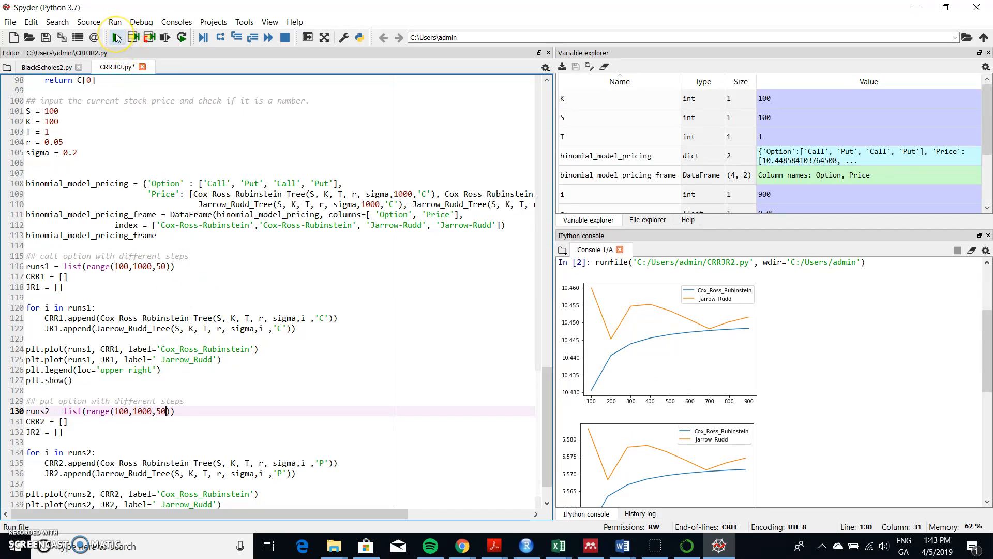
mouse_move(116, 37)
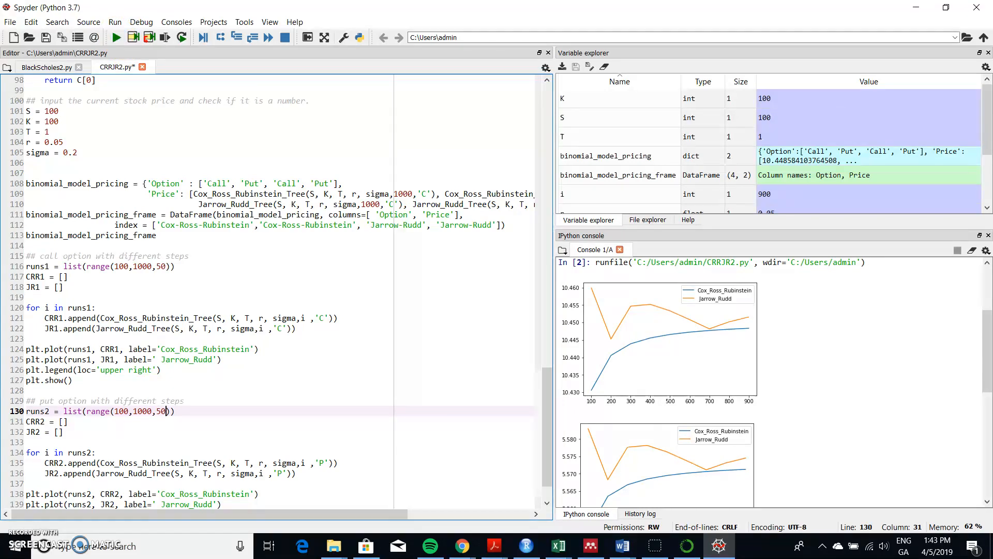
Remove all variables and rerun CRRJR2.py, giving new convergence plots with 50-step increments.
click(973, 250)
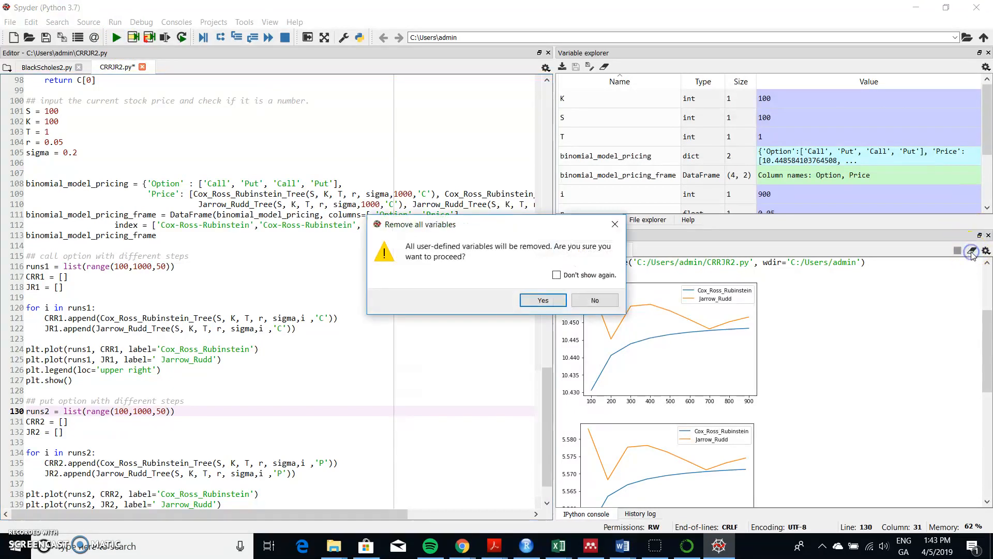
click(543, 301)
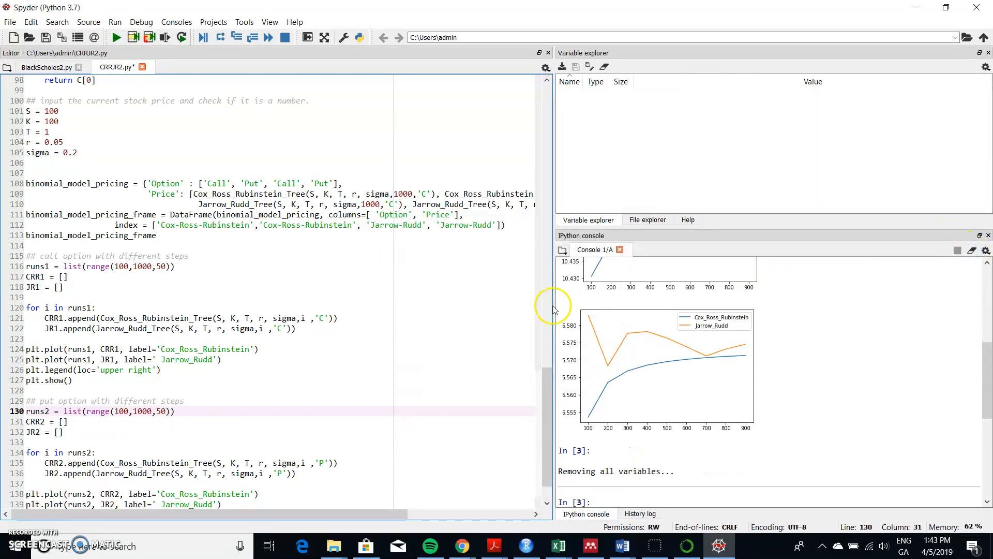
mouse_move(362, 123)
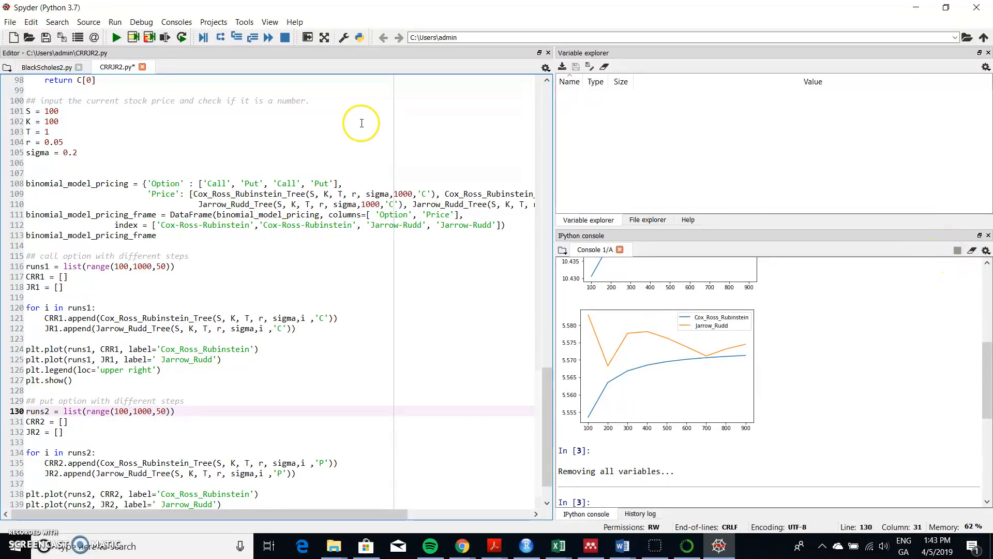
click(116, 38)
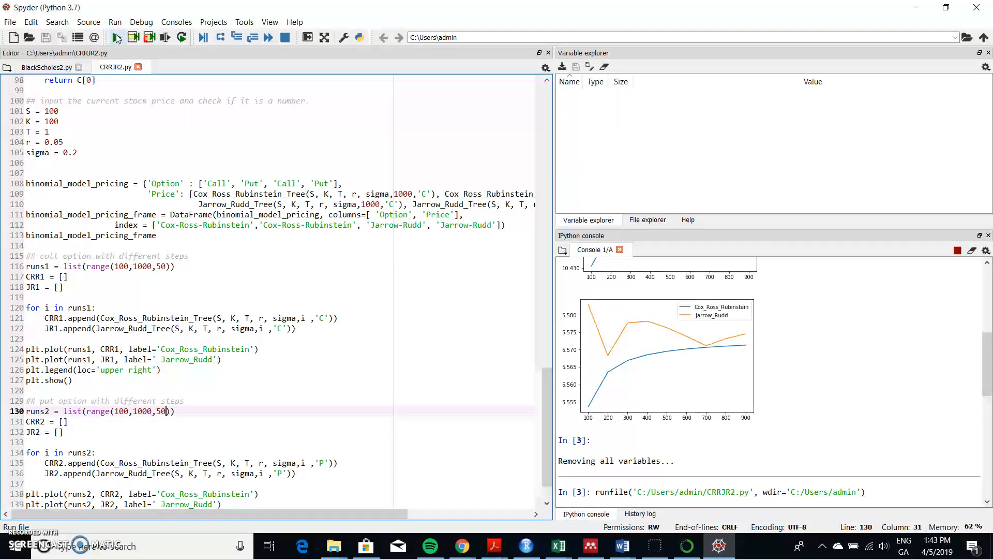
click(116, 37)
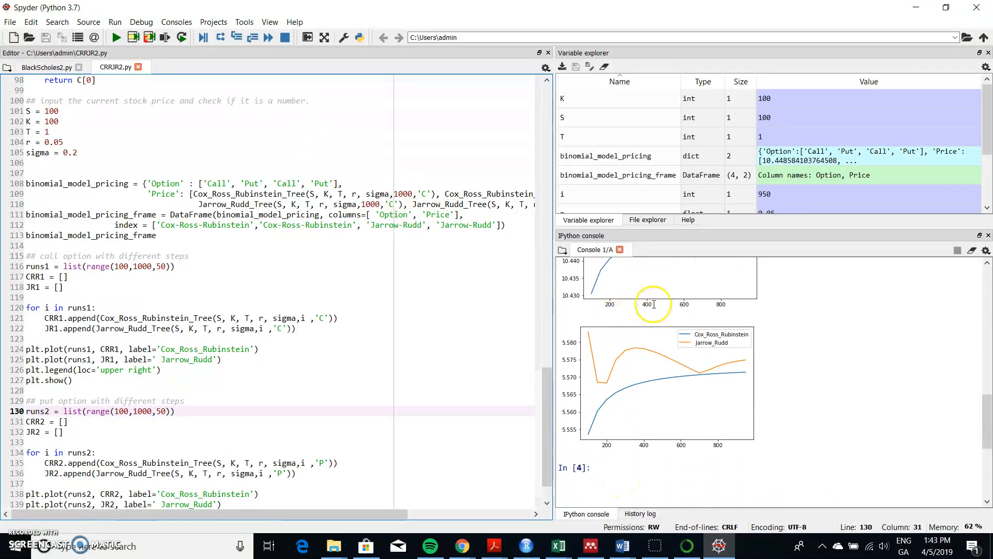
mouse_move(597, 401)
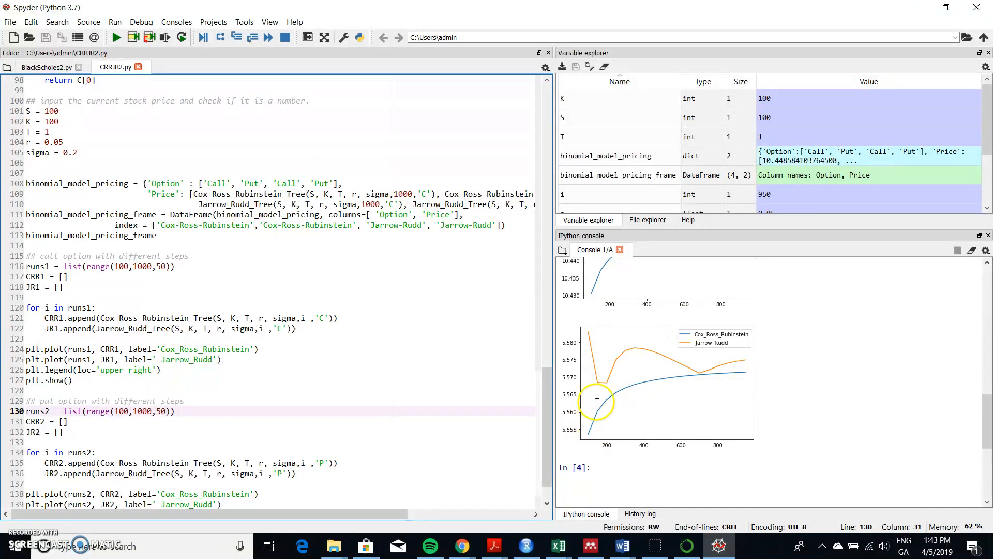
mouse_move(594, 419)
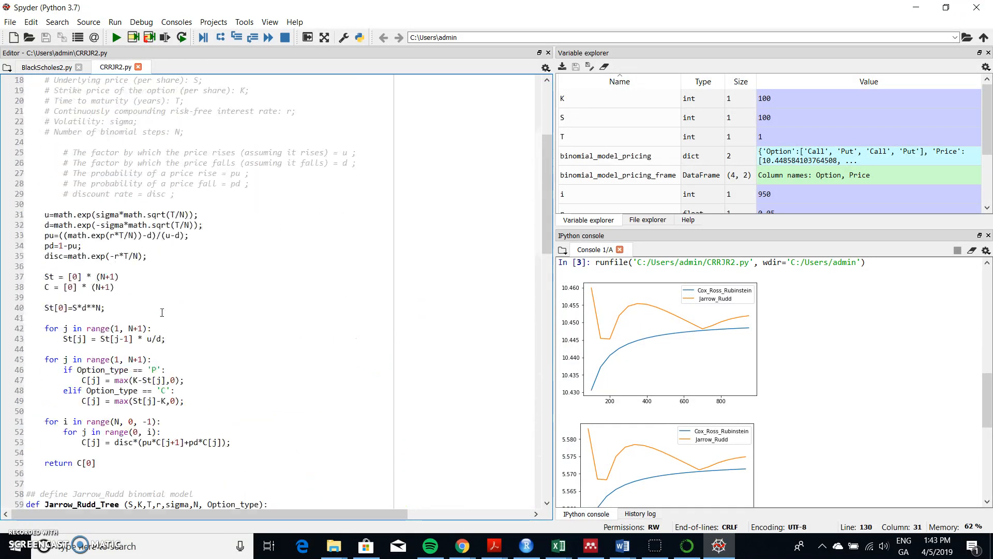
scroll(down, 3)
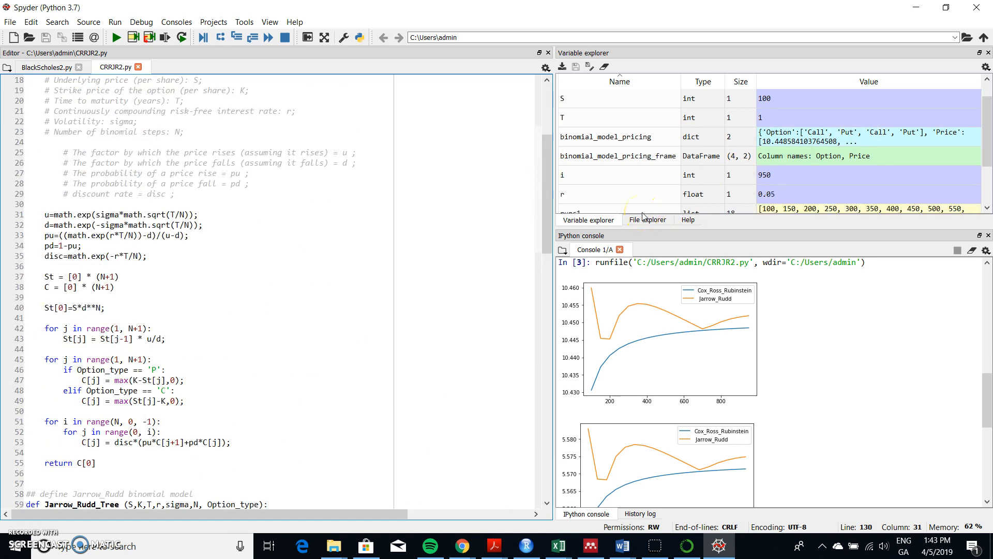
scroll(down, 3)
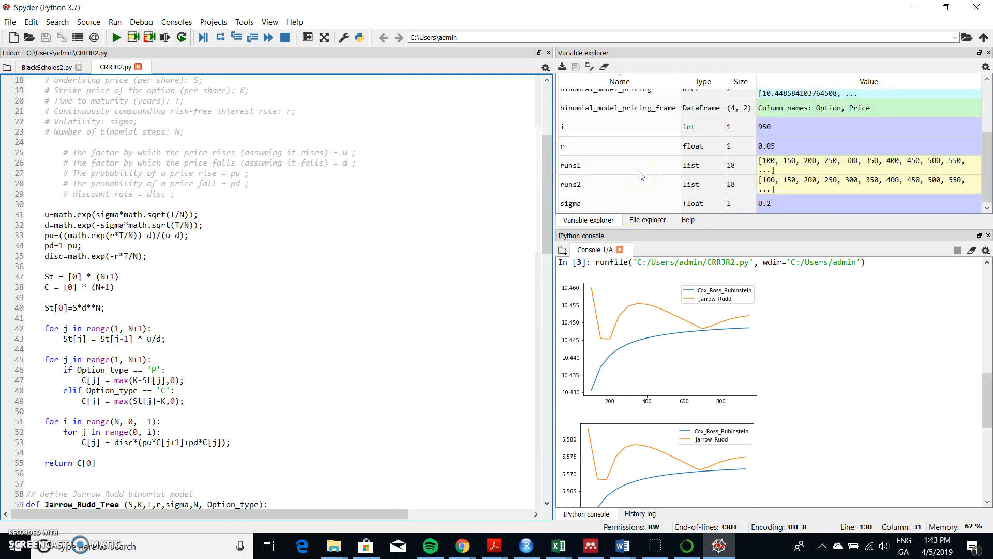
double_click(572, 165)
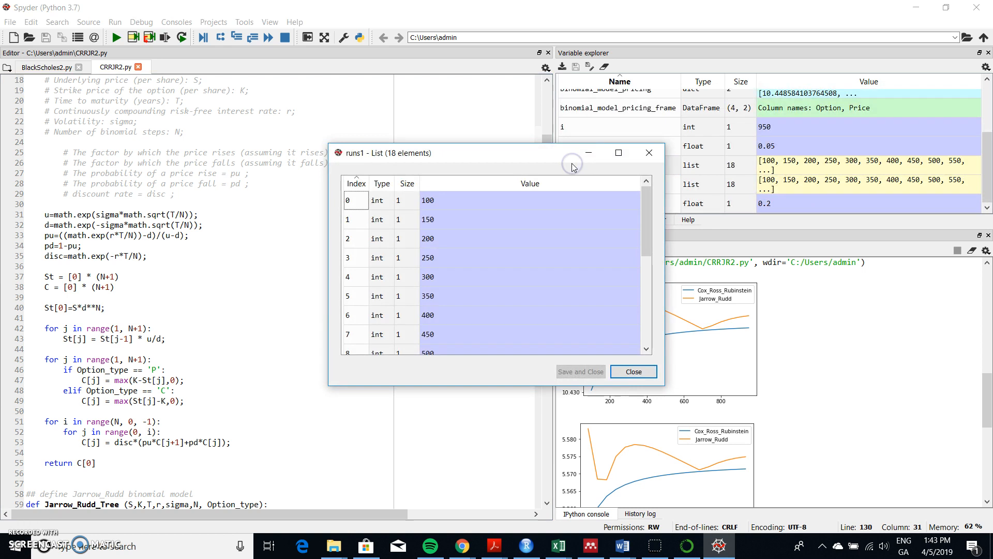
mouse_move(431, 210)
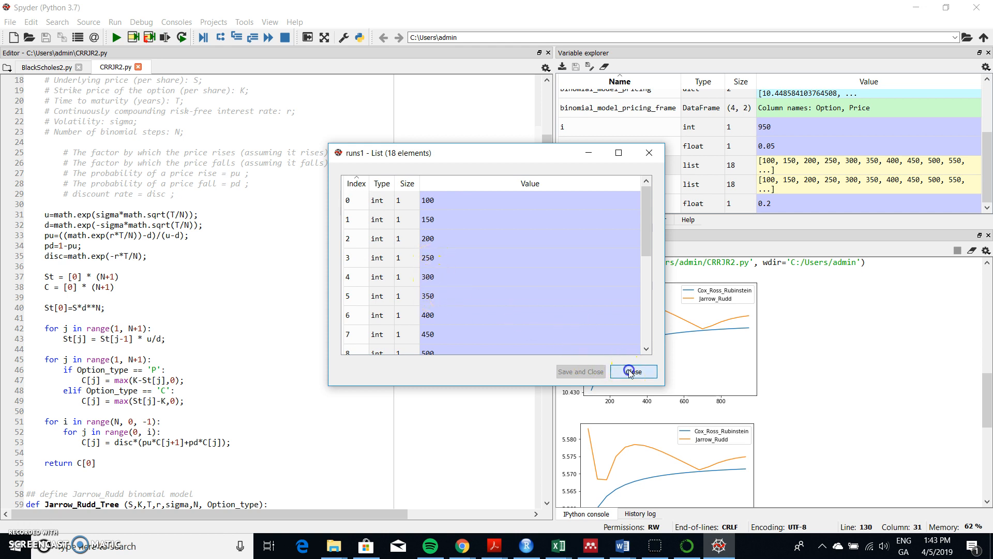
click(633, 371)
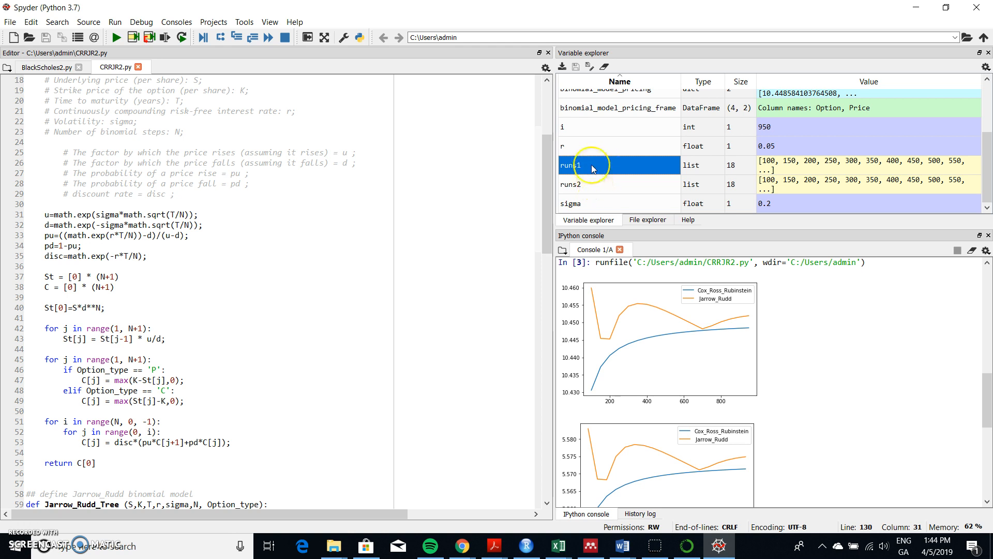
mouse_move(591, 188)
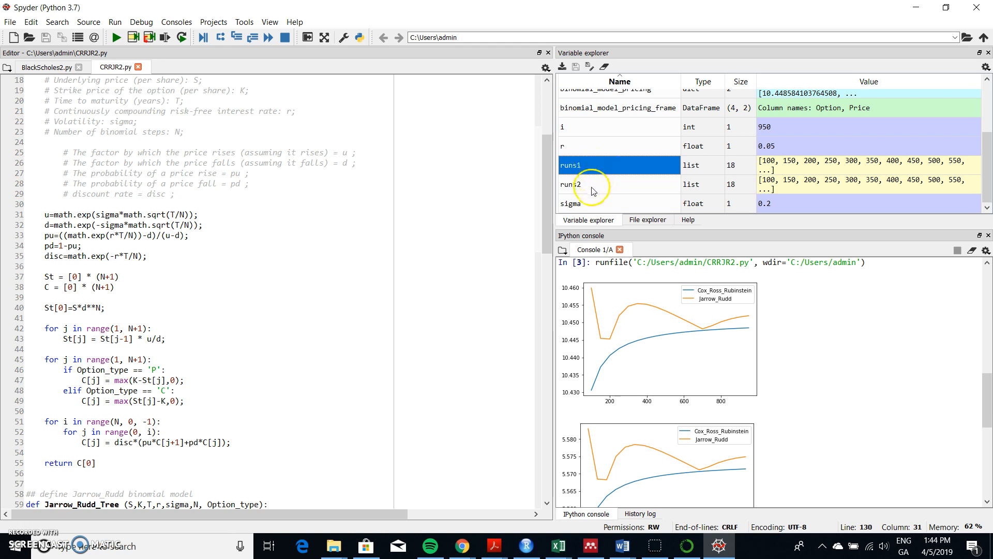
mouse_move(593, 186)
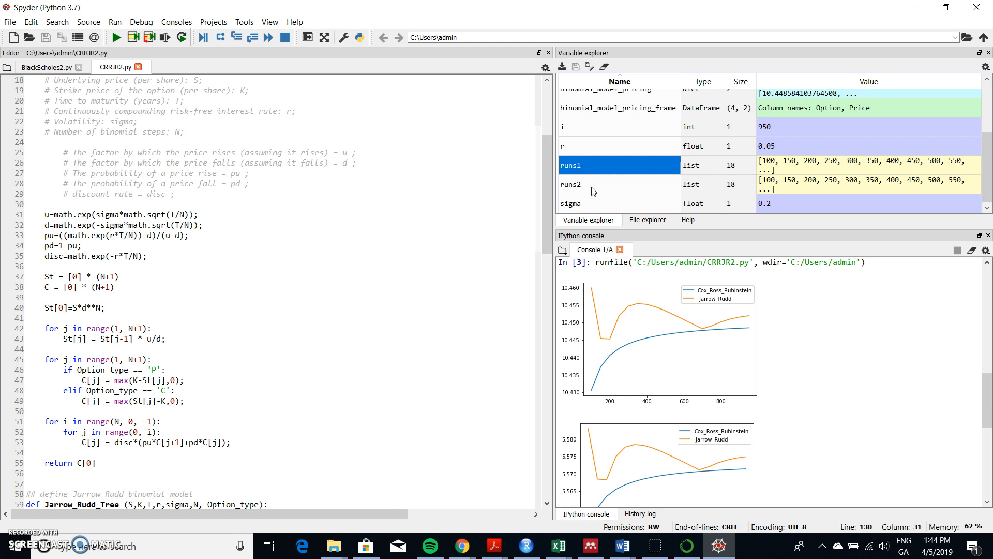
mouse_move(720, 187)
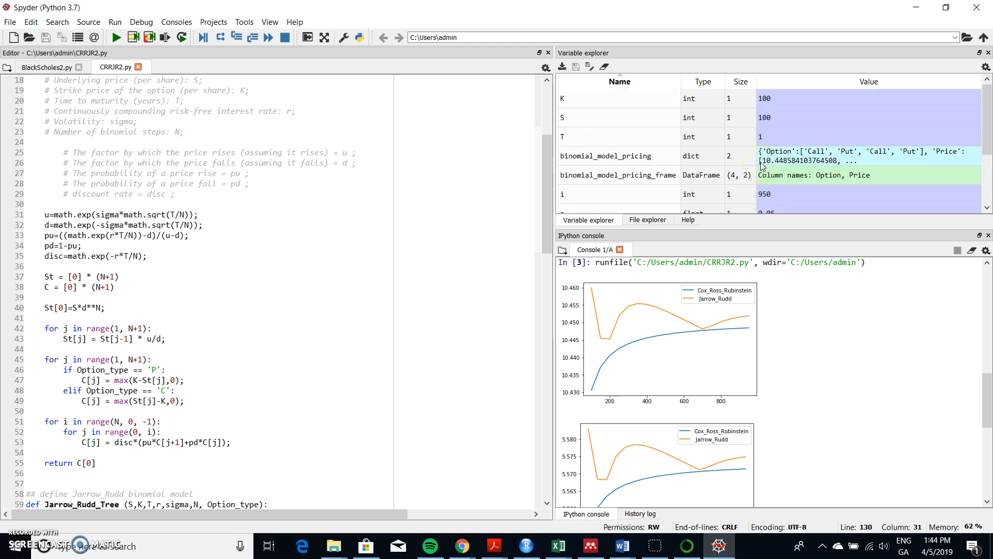
mouse_move(797, 159)
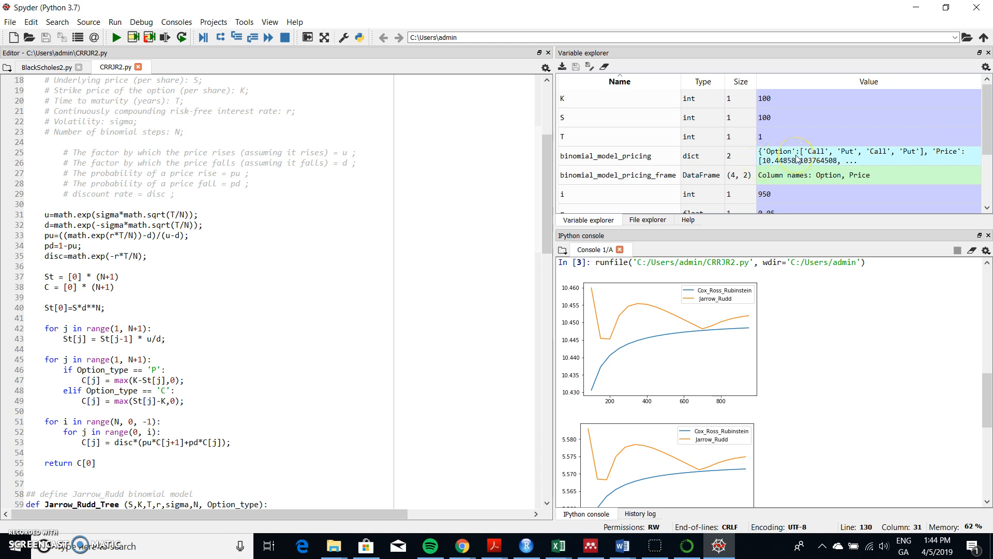
click(618, 175)
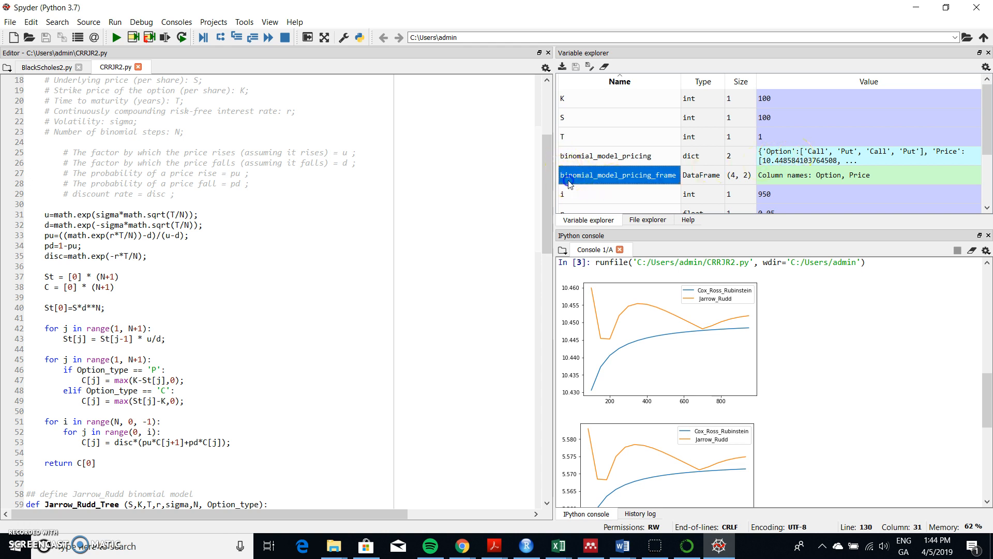
double_click(618, 174)
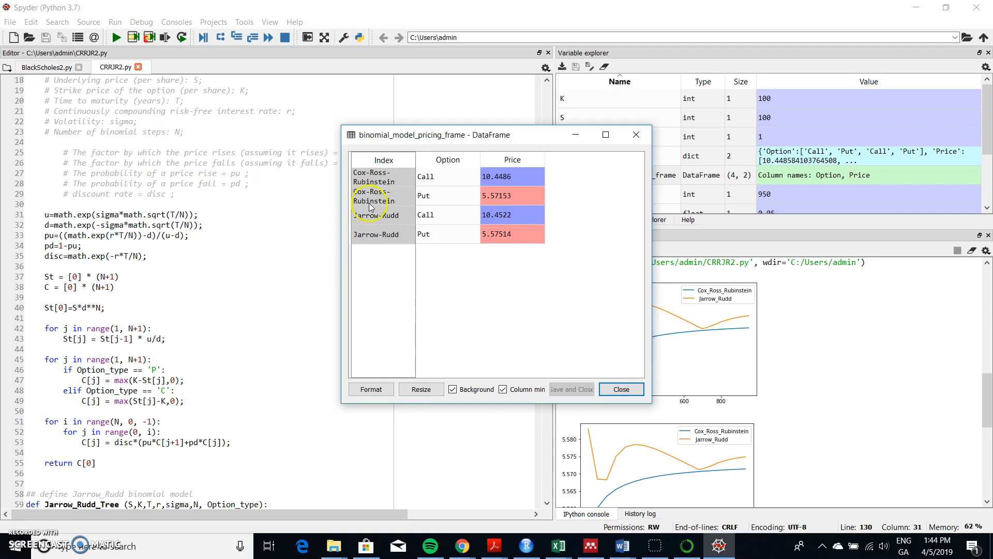
mouse_move(502, 197)
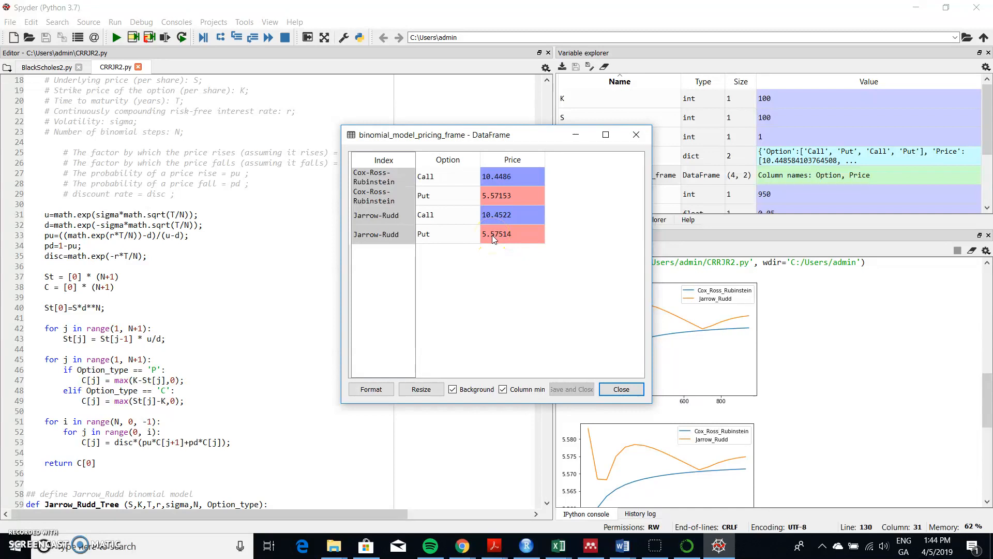
click(621, 389)
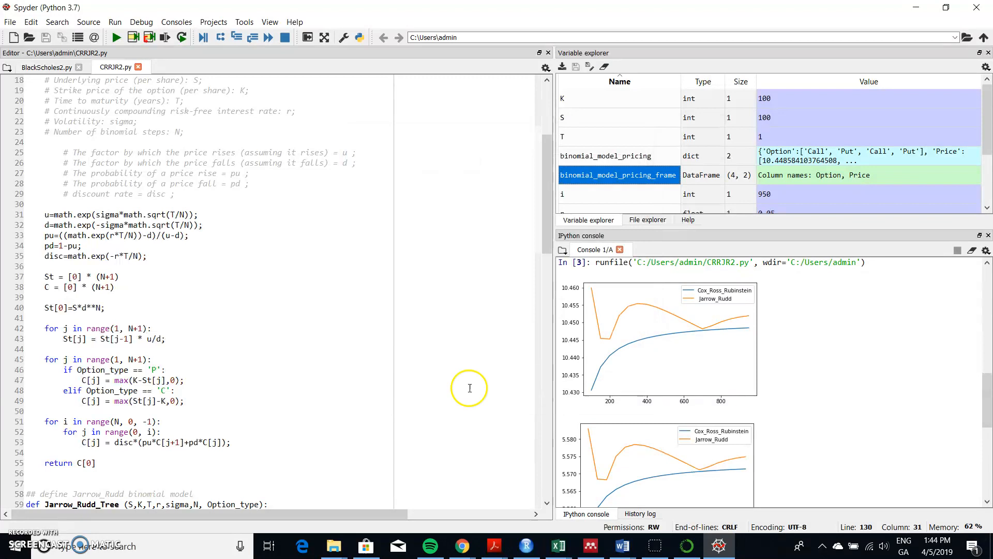
scroll(down, 3)
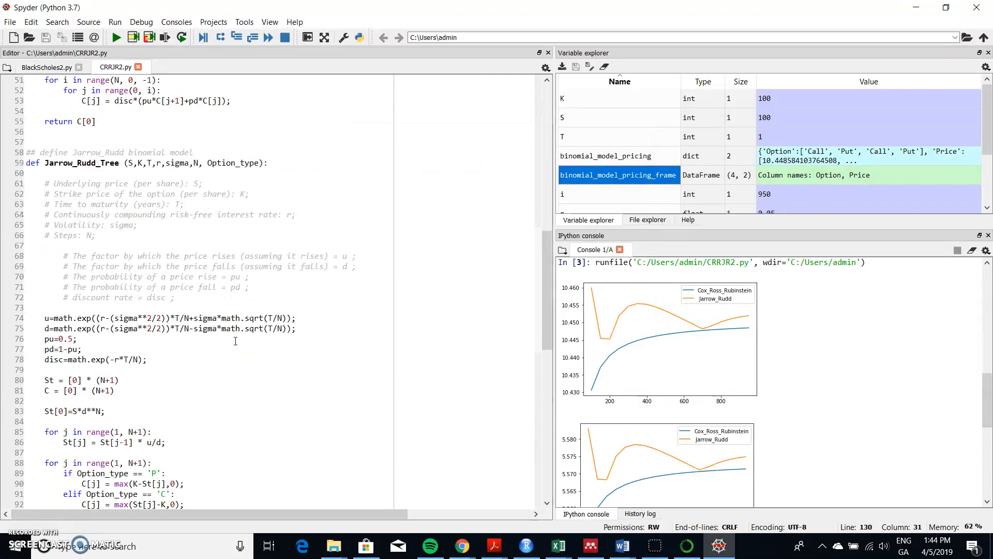
scroll(down, 3)
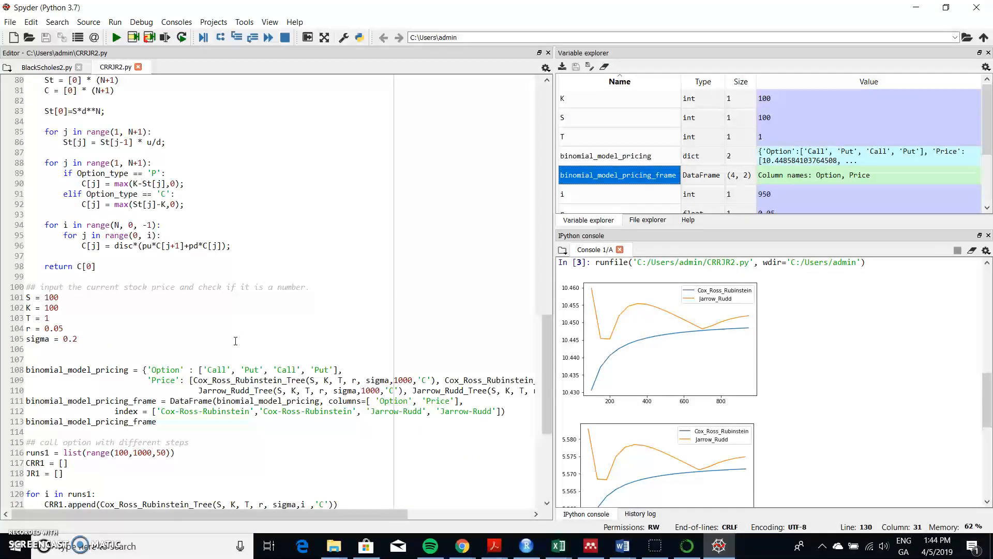
scroll(down, 3)
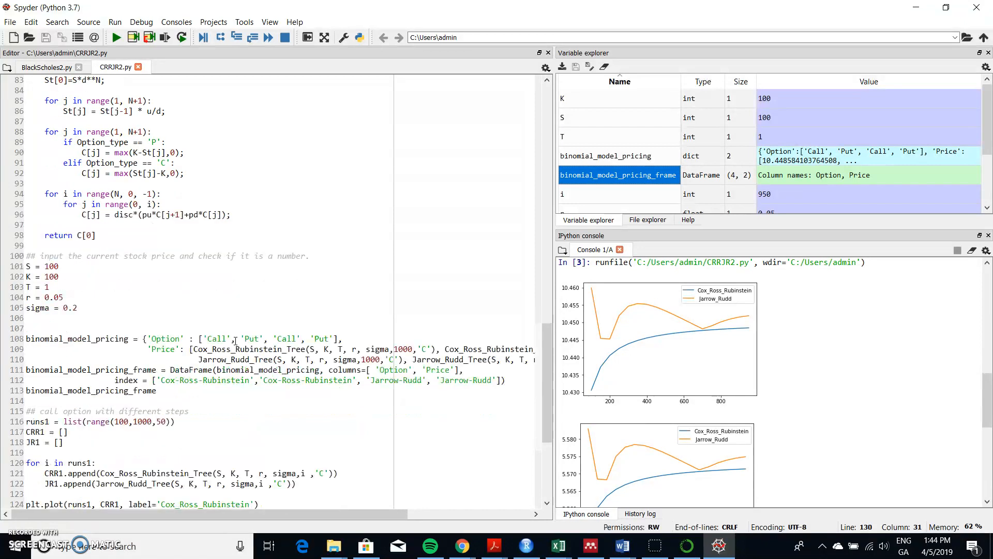
scroll(down, 3)
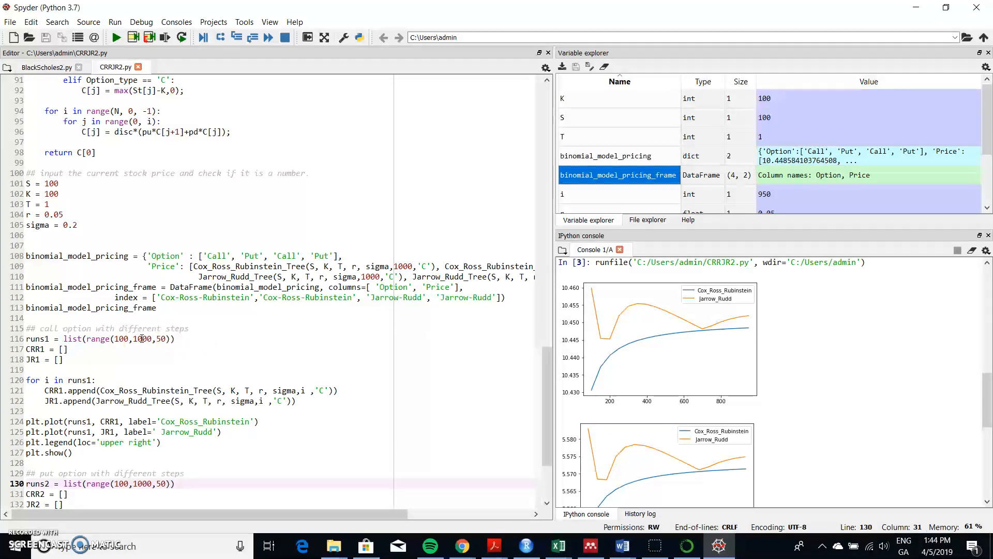
click(180, 338)
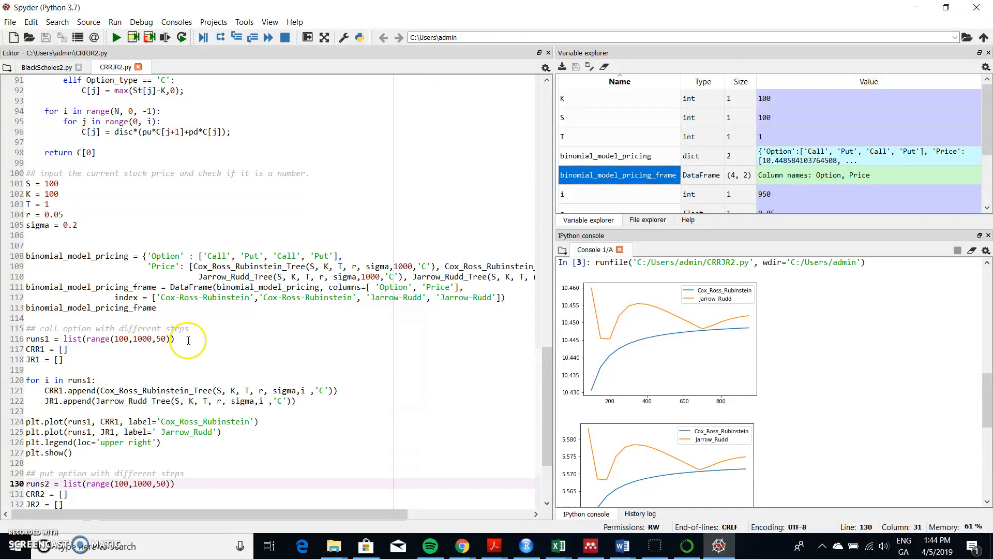
scroll(down, 3)
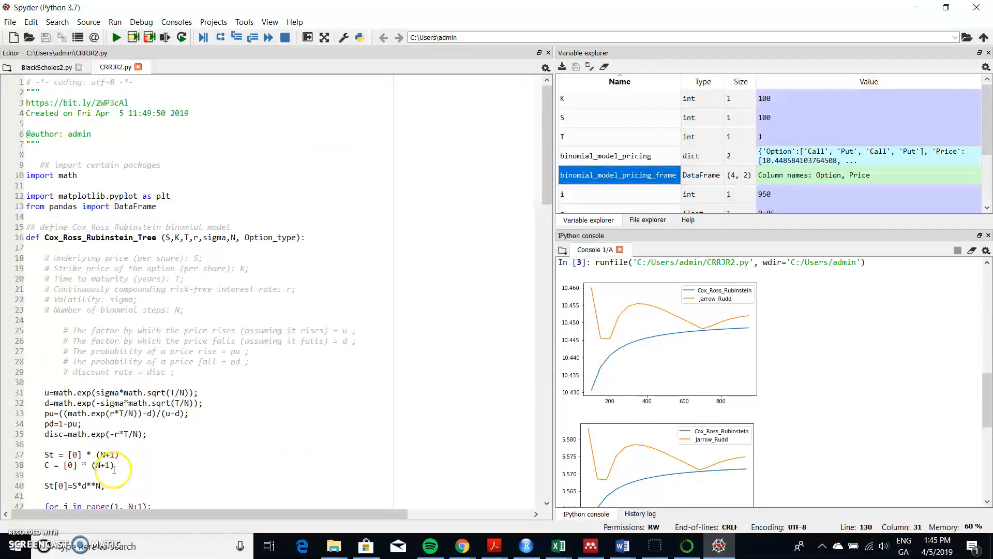
mouse_move(194, 413)
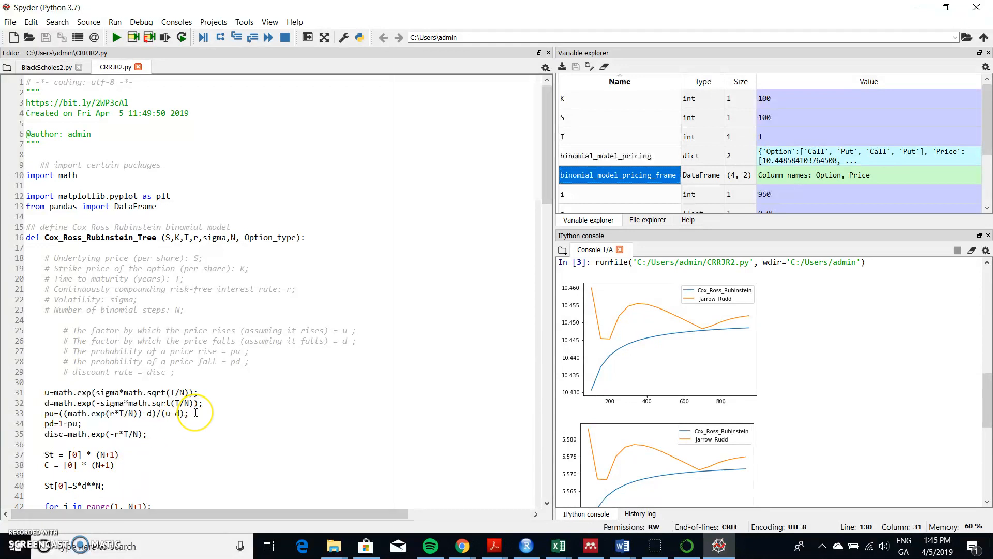
scroll(down, 3)
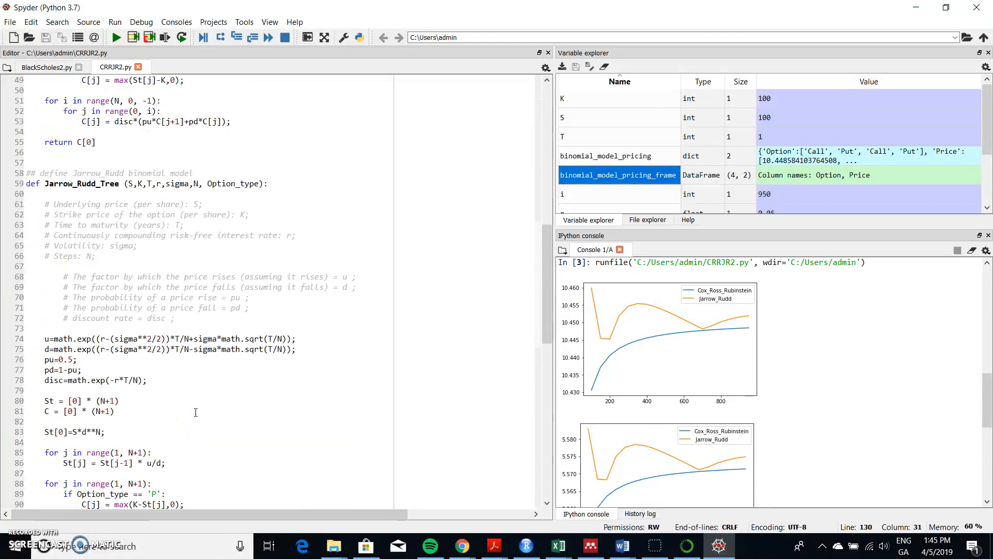